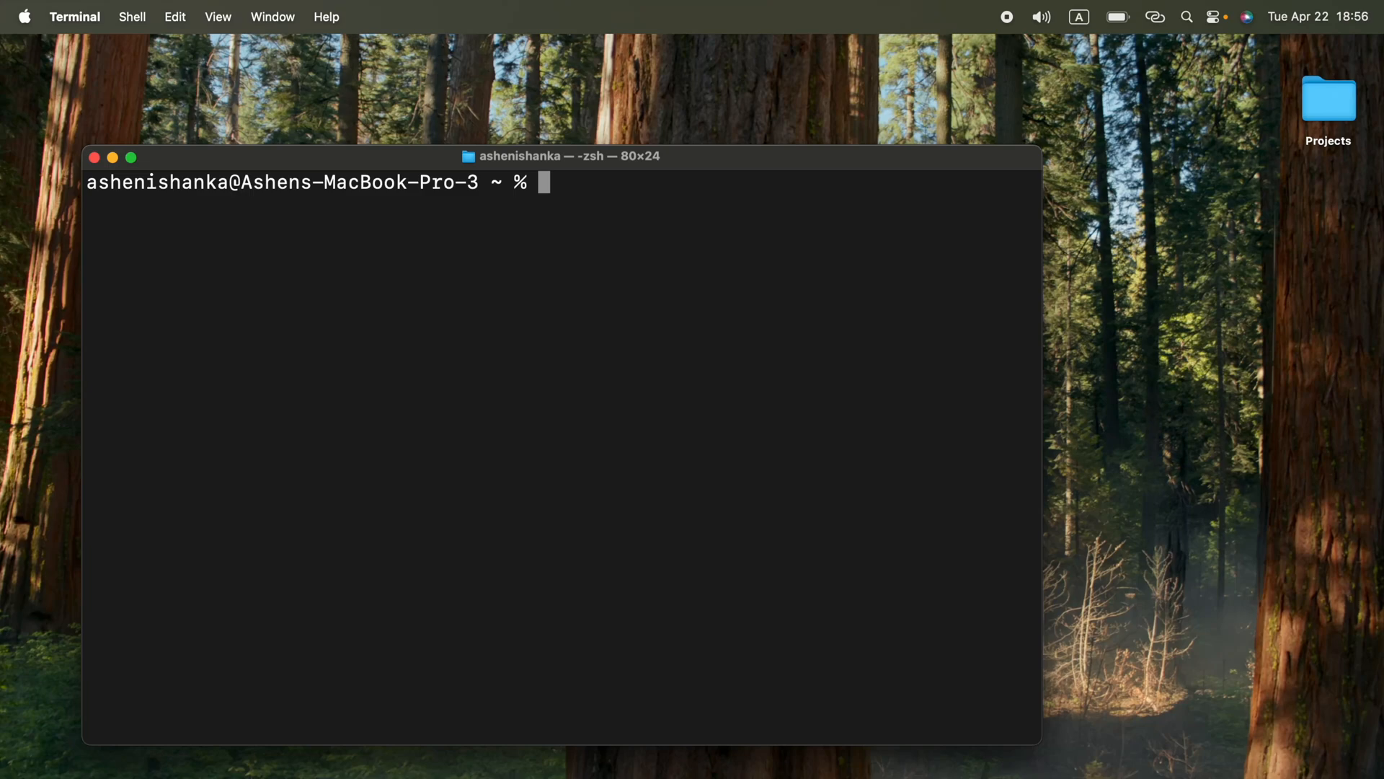
Step: Run adb version and adb shell date, both failing with command not found, then dismiss Android Studio
type("ad")
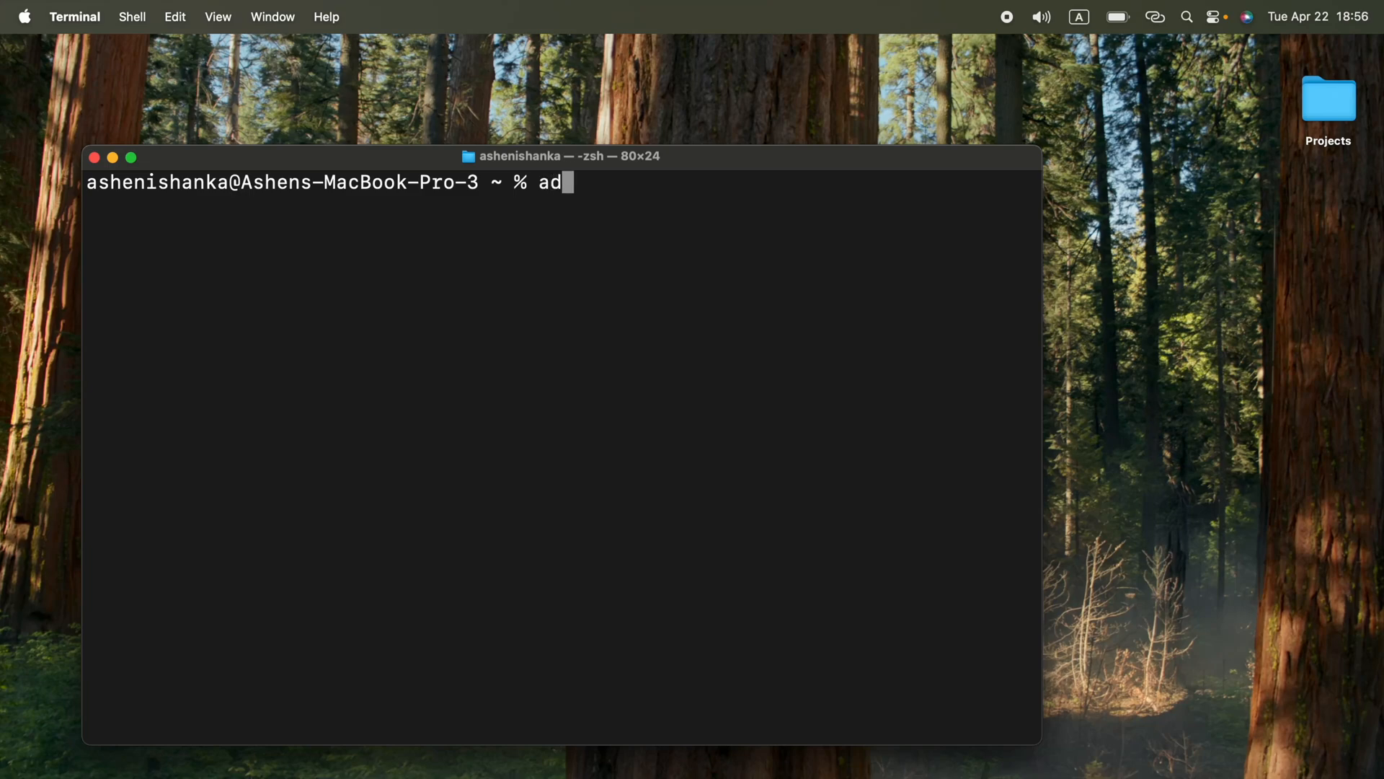
type("b version")
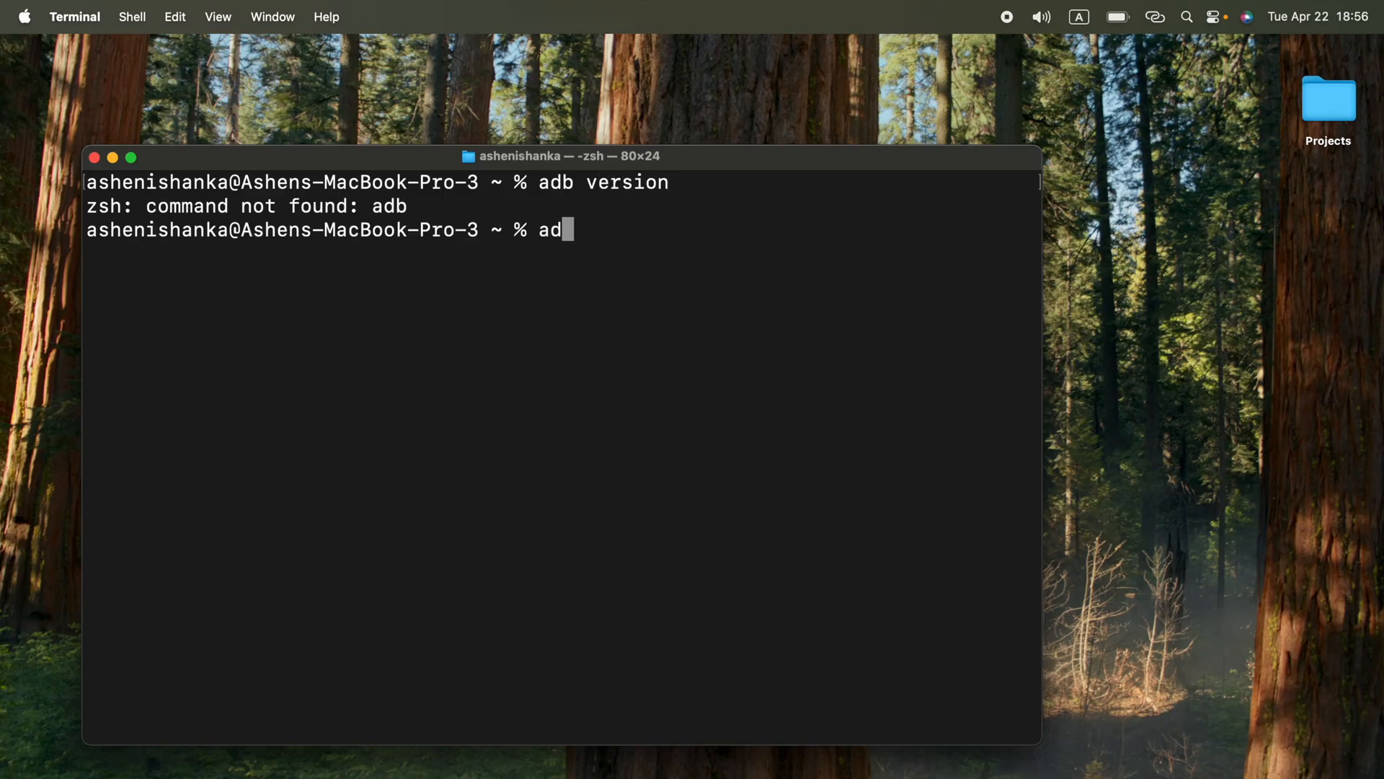
type("clear")
type("b shell date")
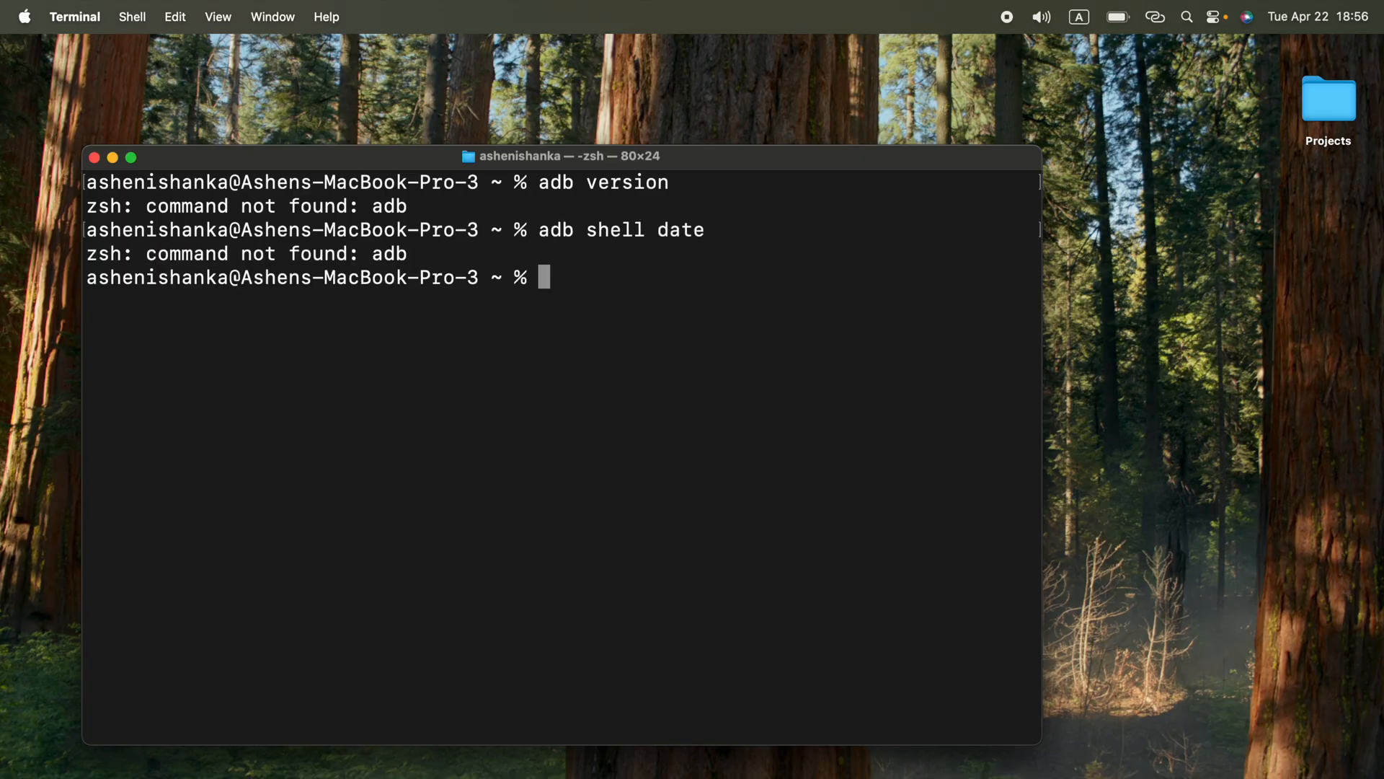
mouse_move(437, 270)
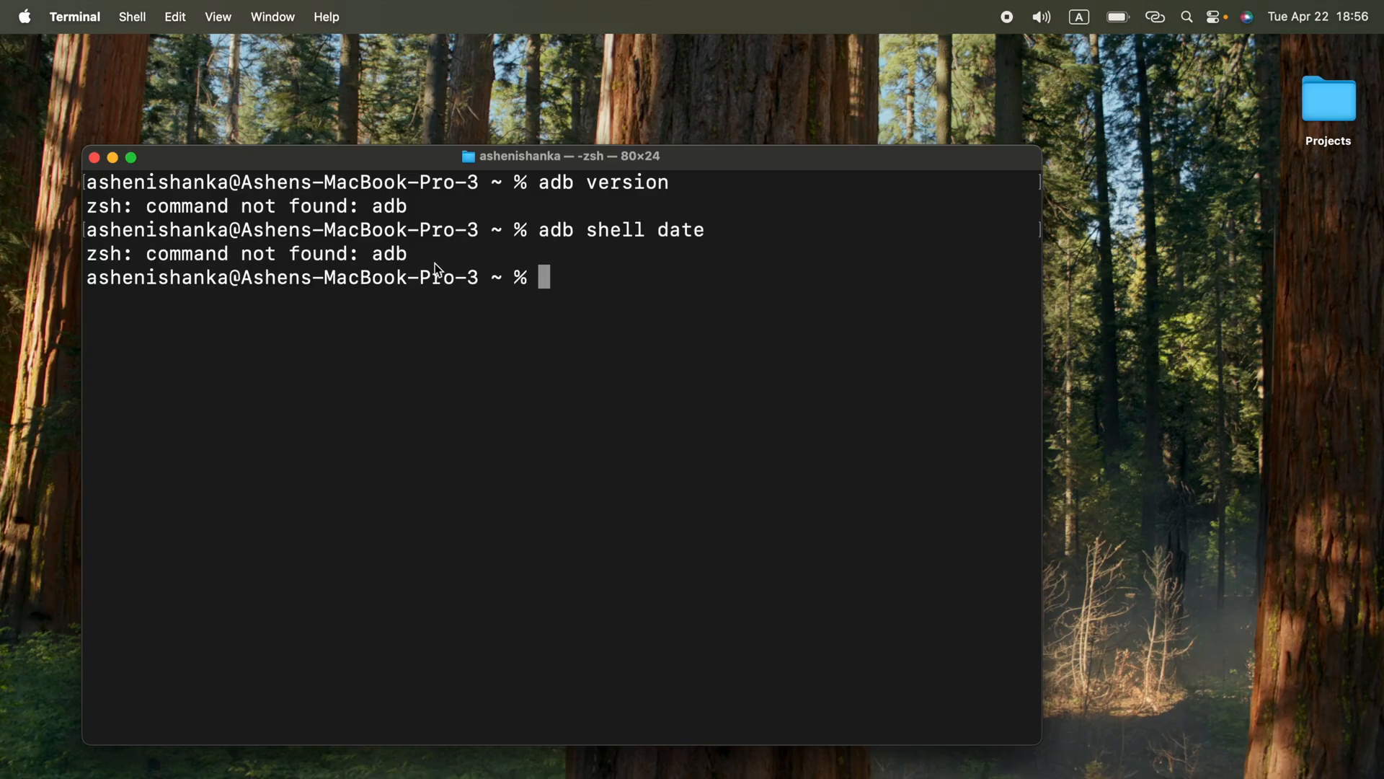
left_click_drag(85, 230, 419, 229)
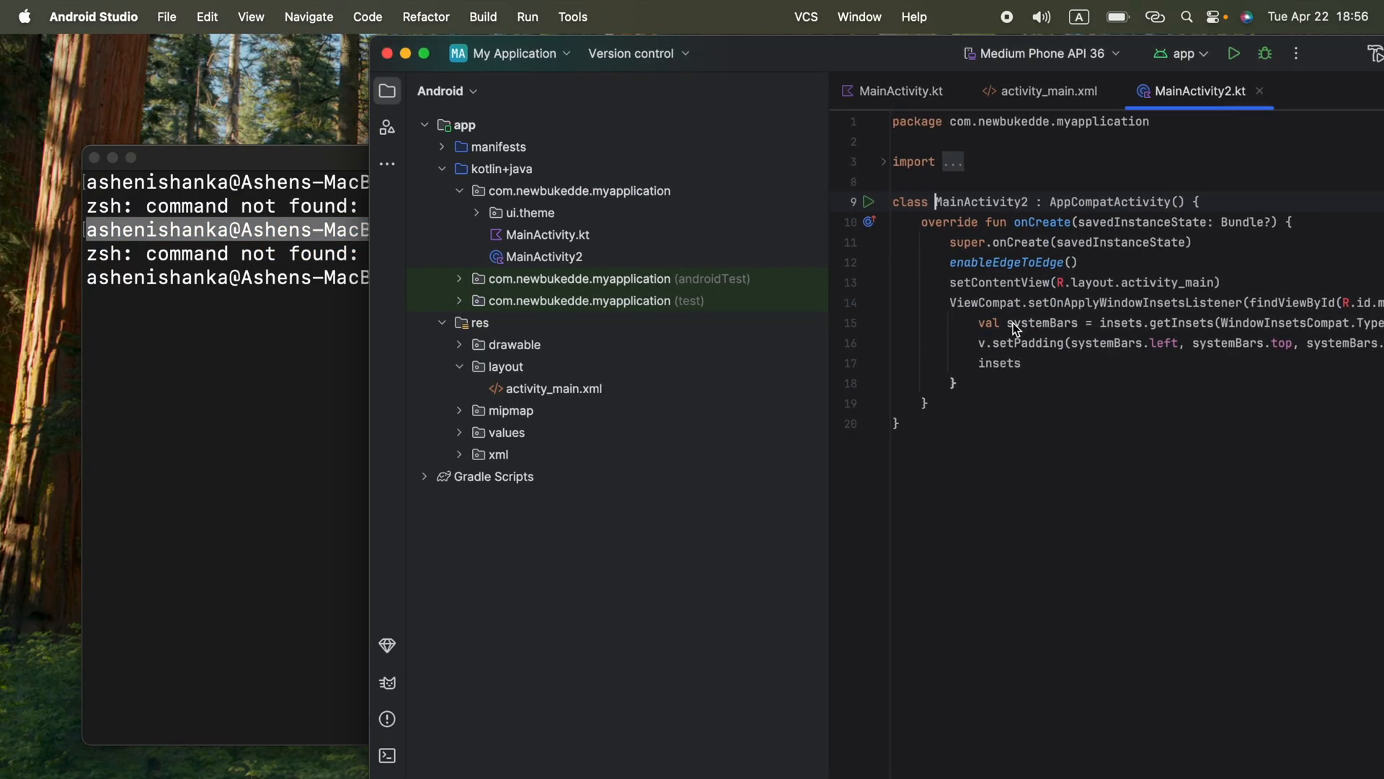
mouse_move(1331, 163)
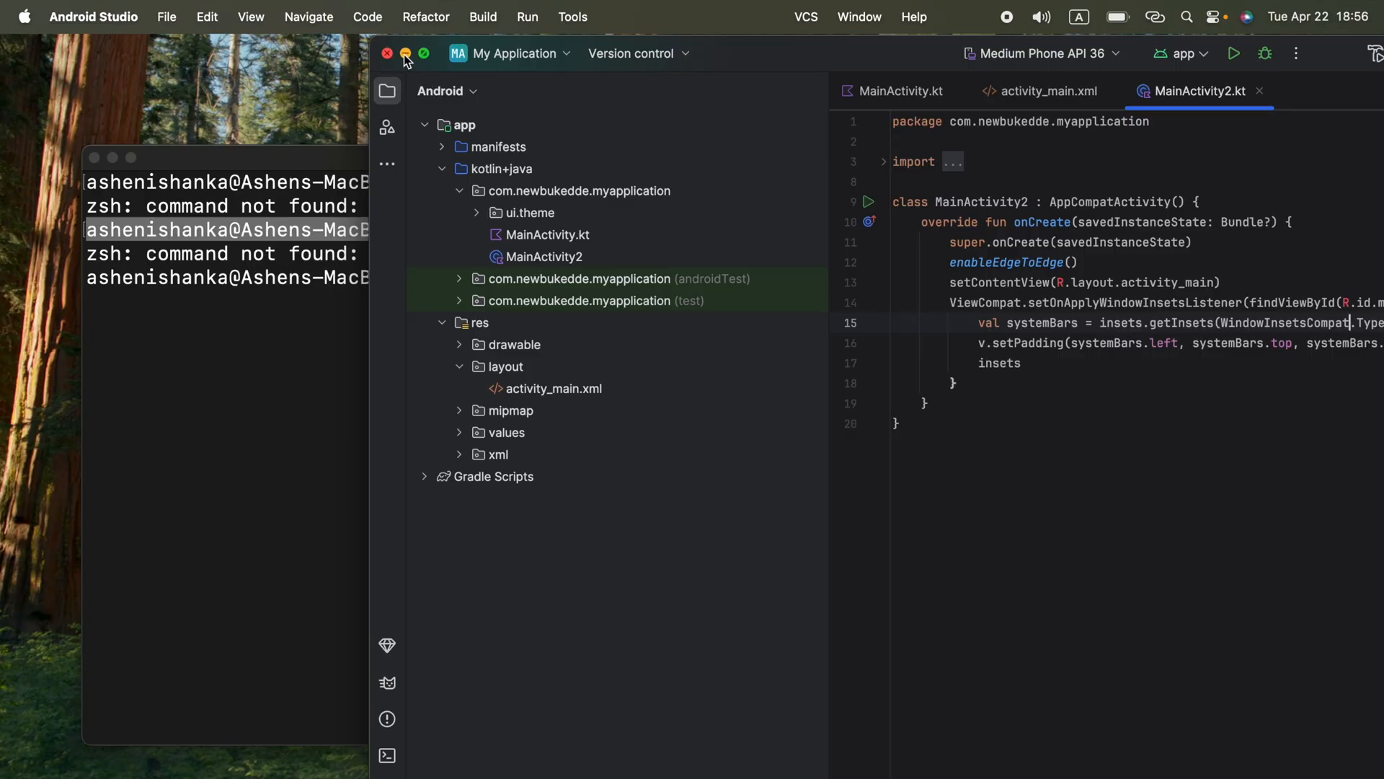
left_click(404, 54)
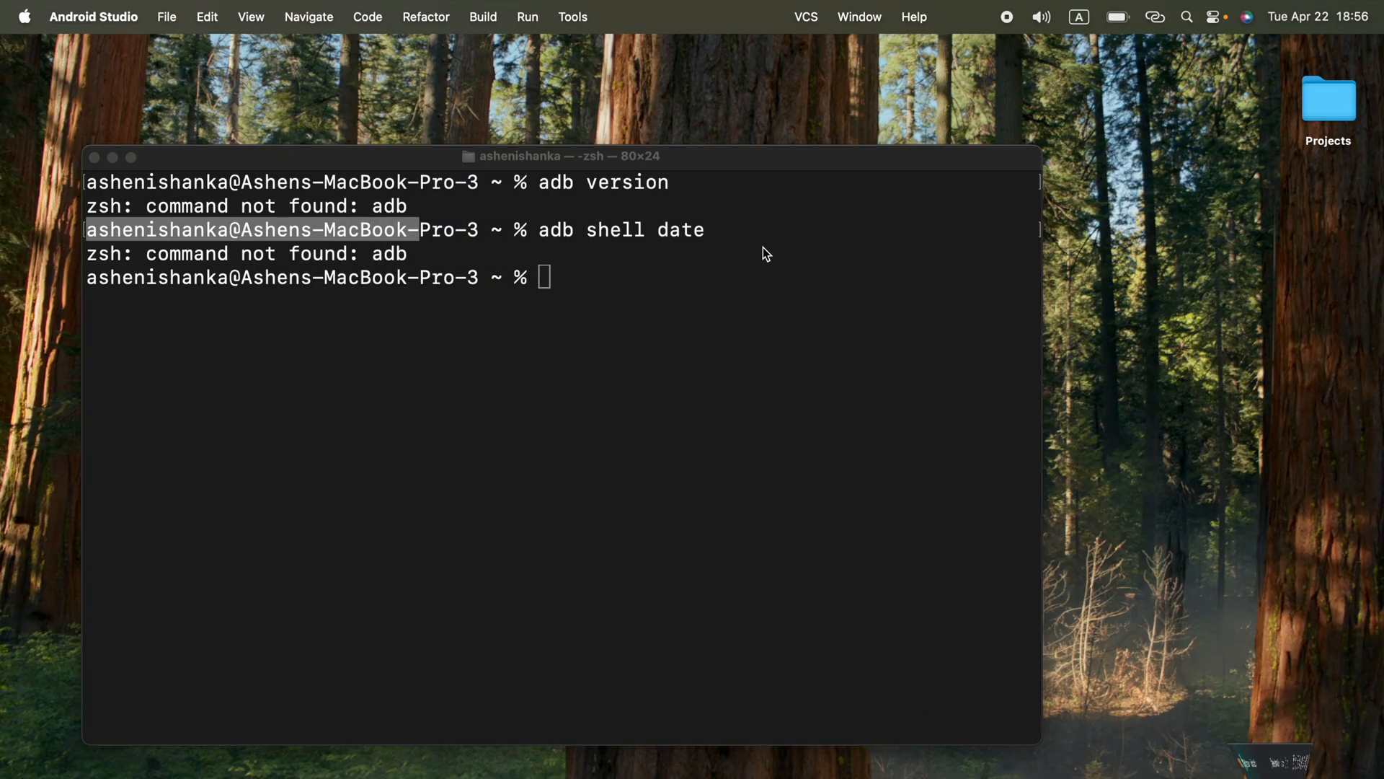
Step: Run echo $SHELL, which prints /bin/zsh as the login shell
type("ec")
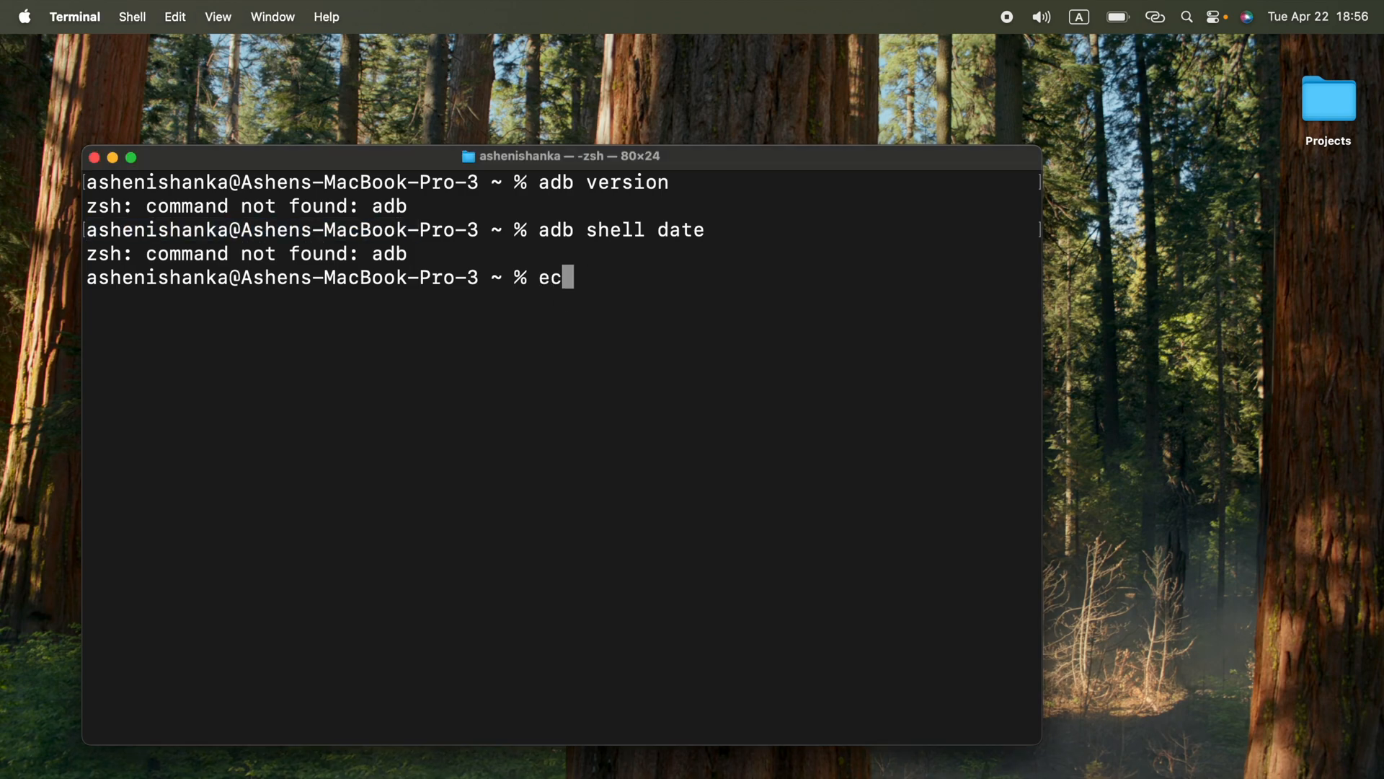
type("ho")
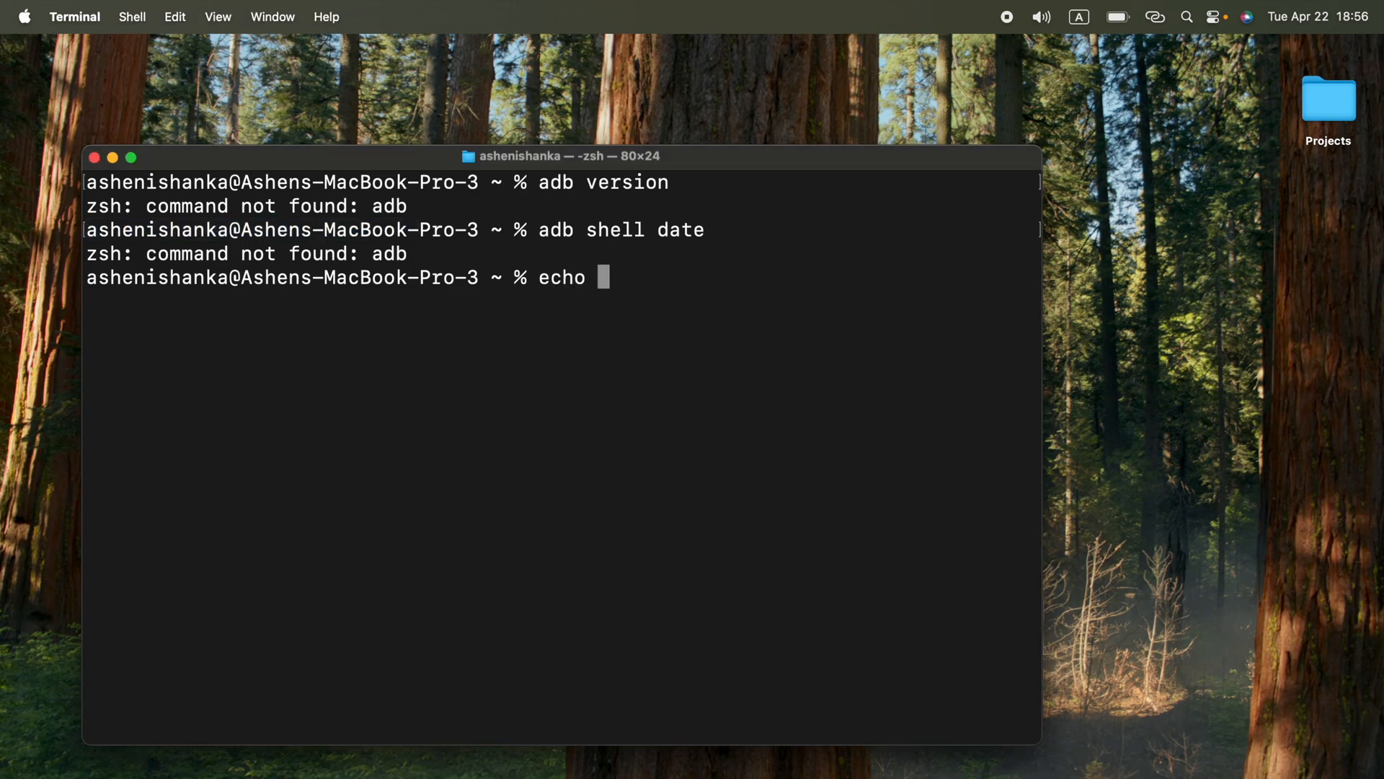
type("$")
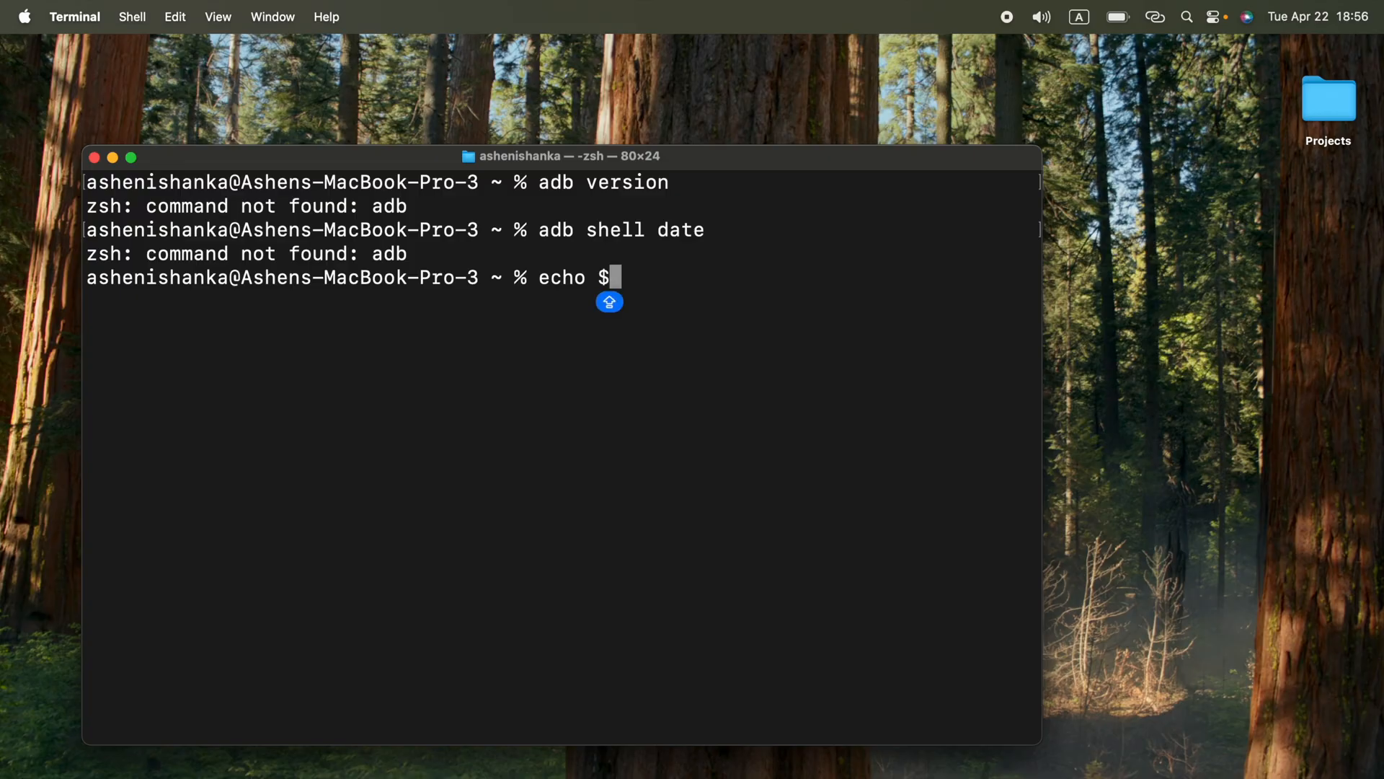
type("SHELL")
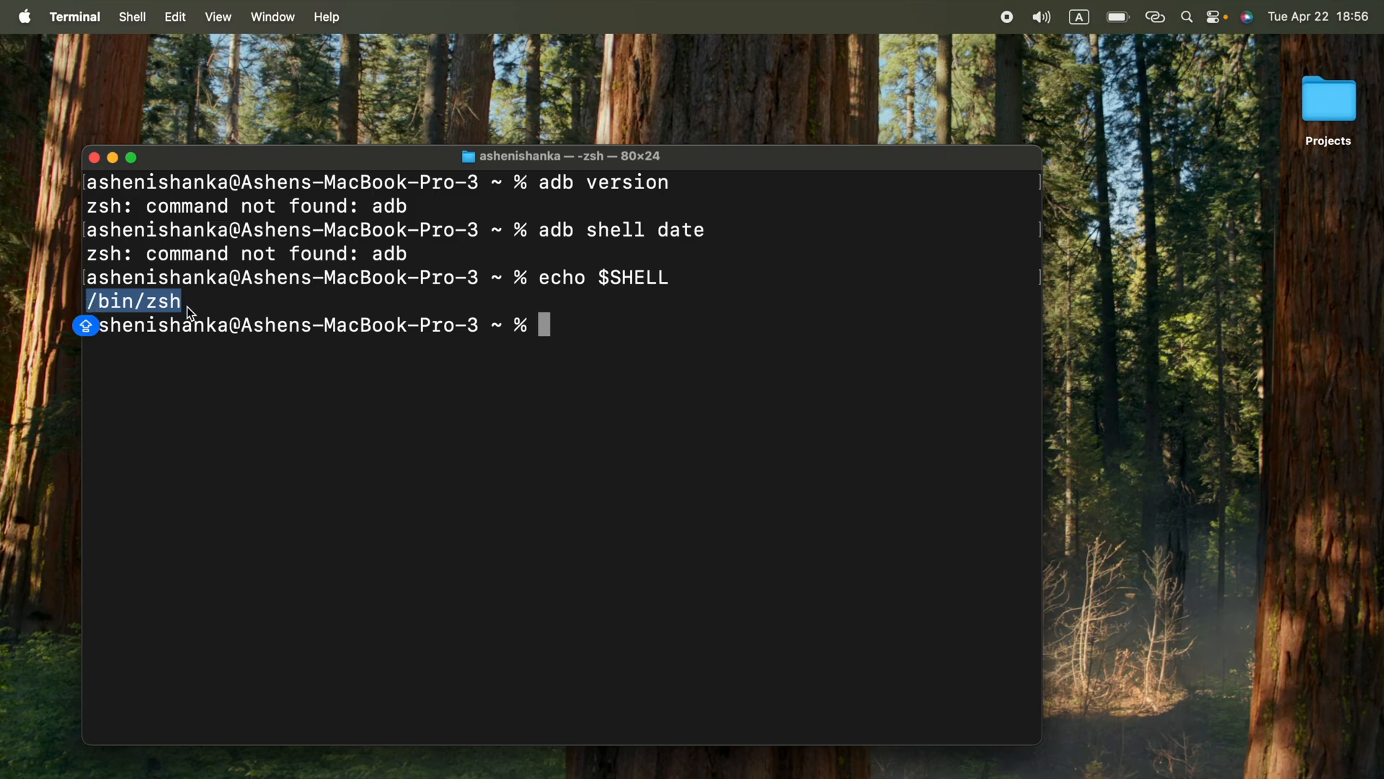
mouse_move(564, 338)
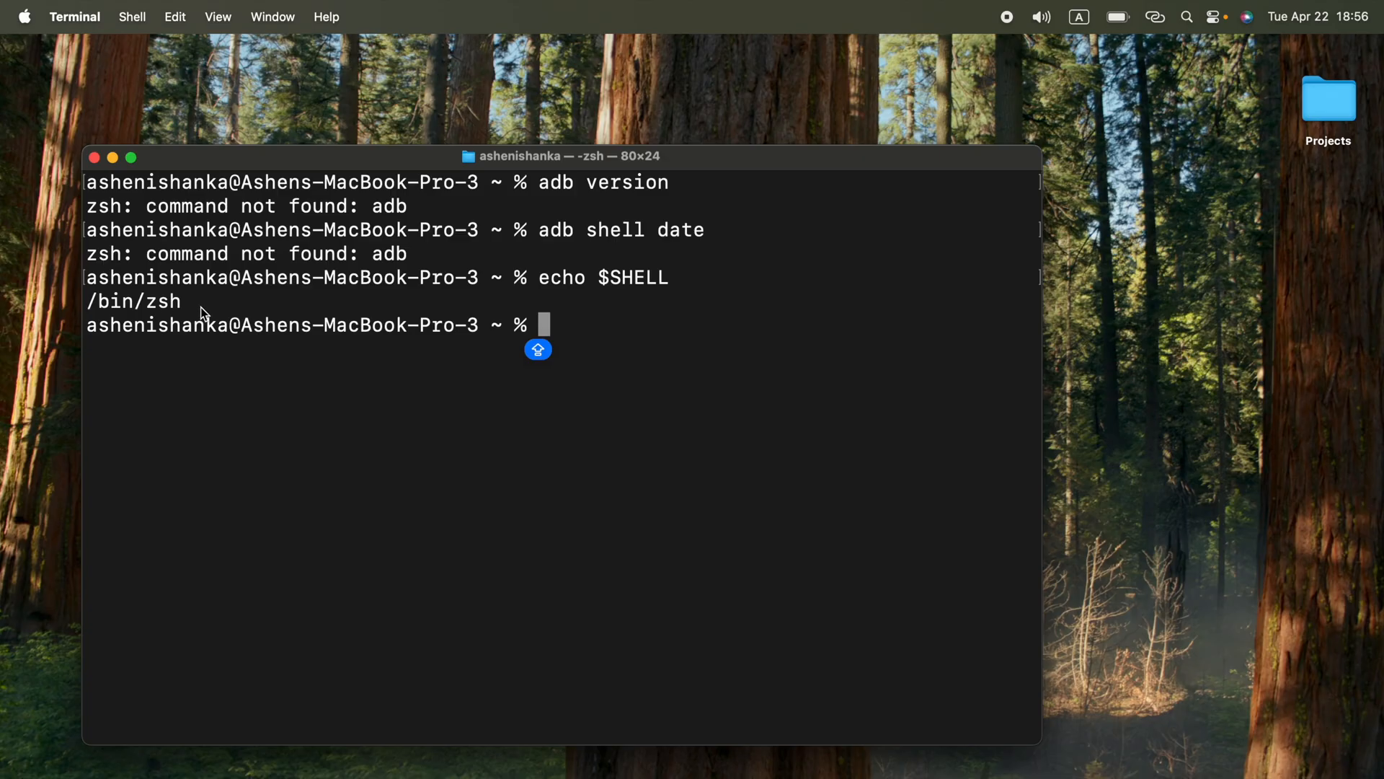
mouse_move(507, 354)
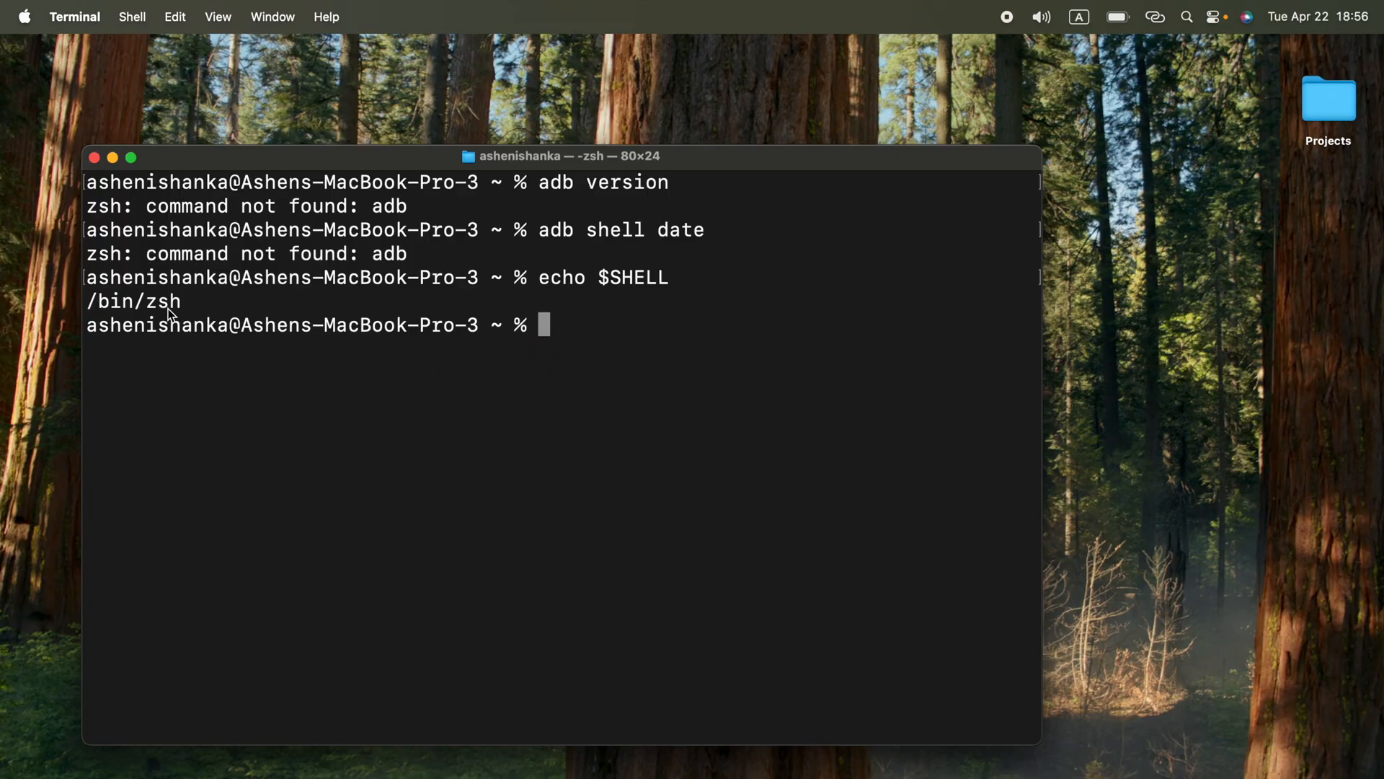
mouse_move(624, 332)
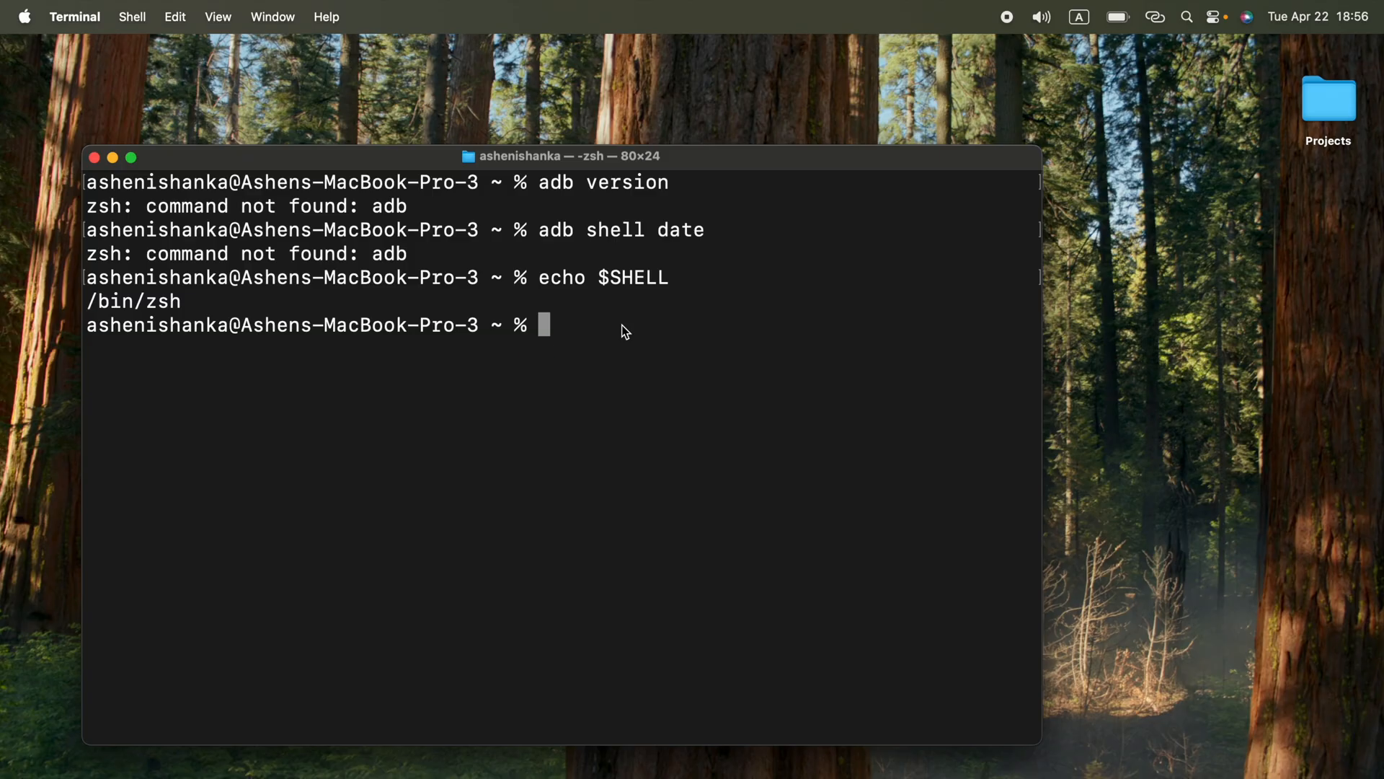
Step: Start typing open ~/.bashrc, then erase the mistyped bashrc file name
type("open")
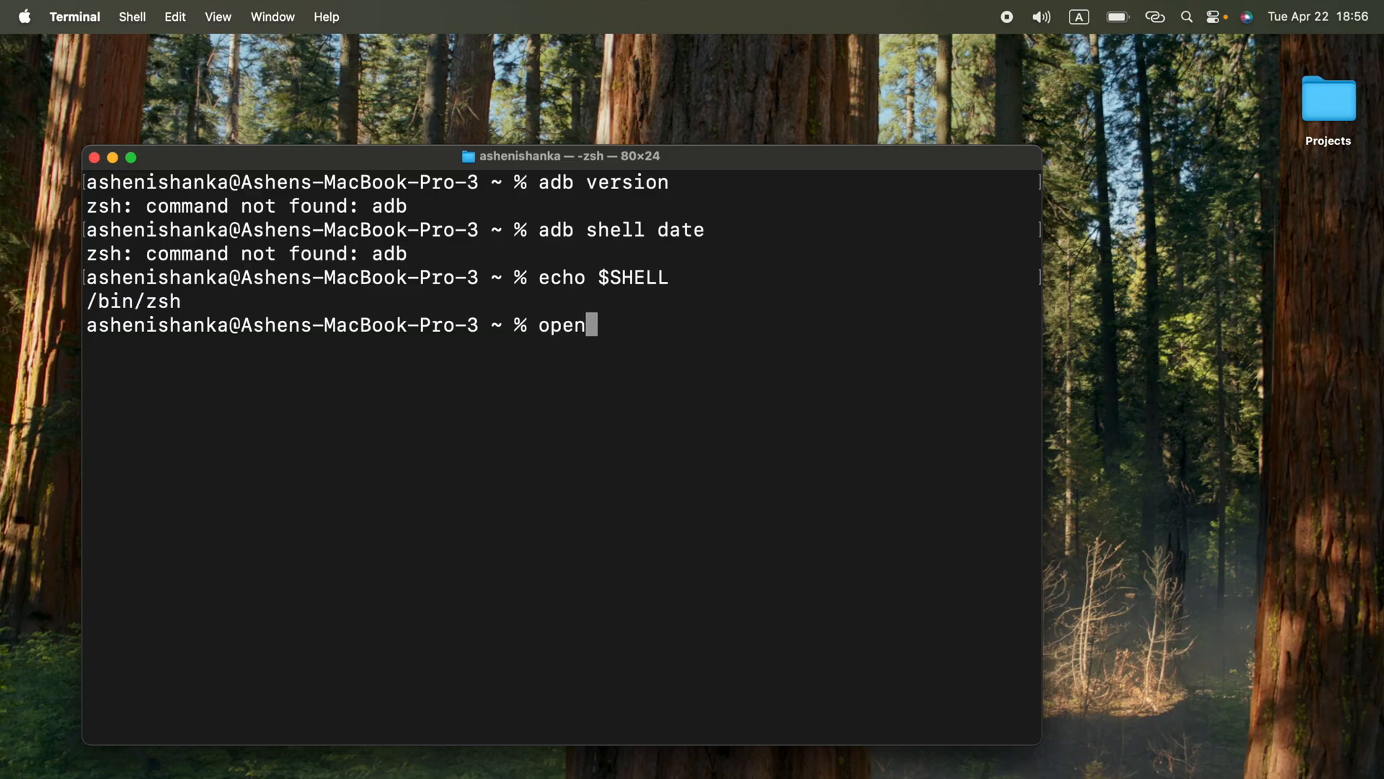
type("~")
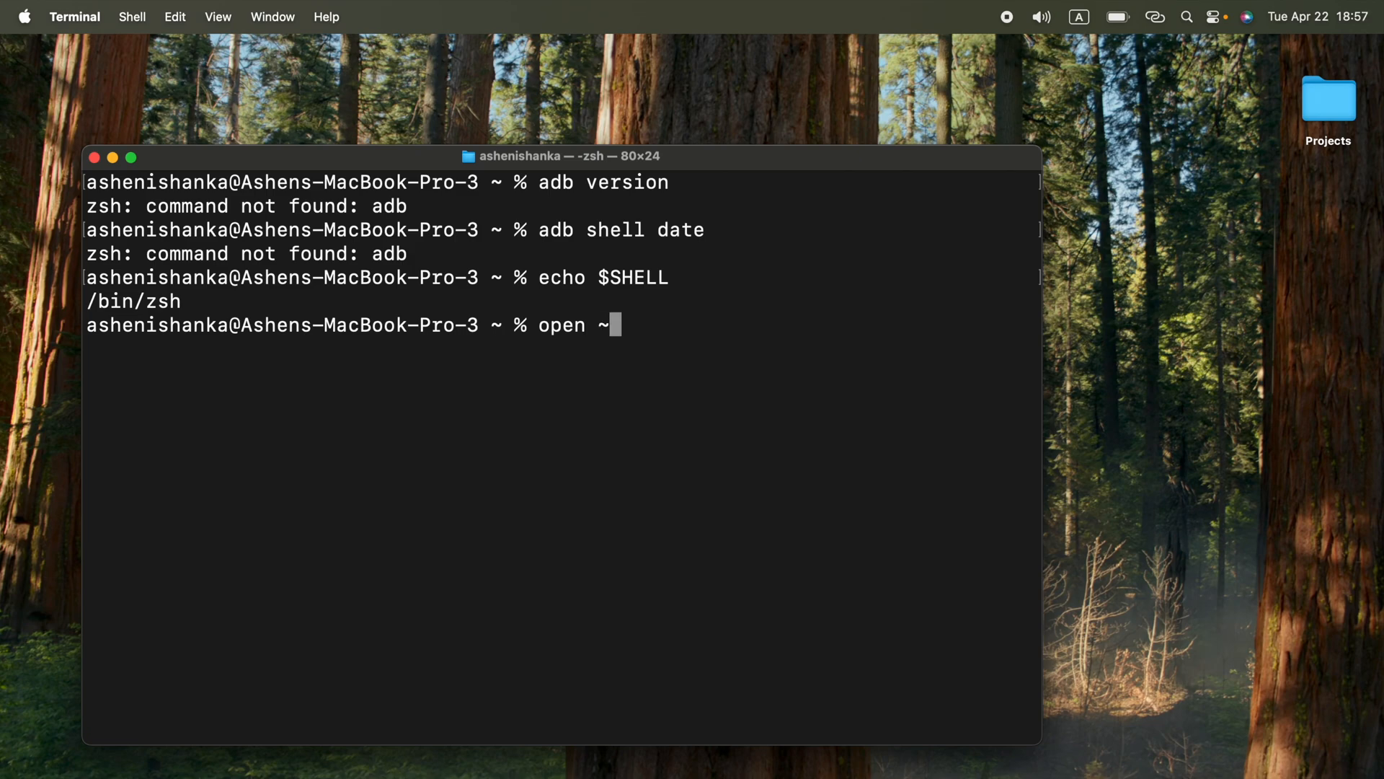
type("/.")
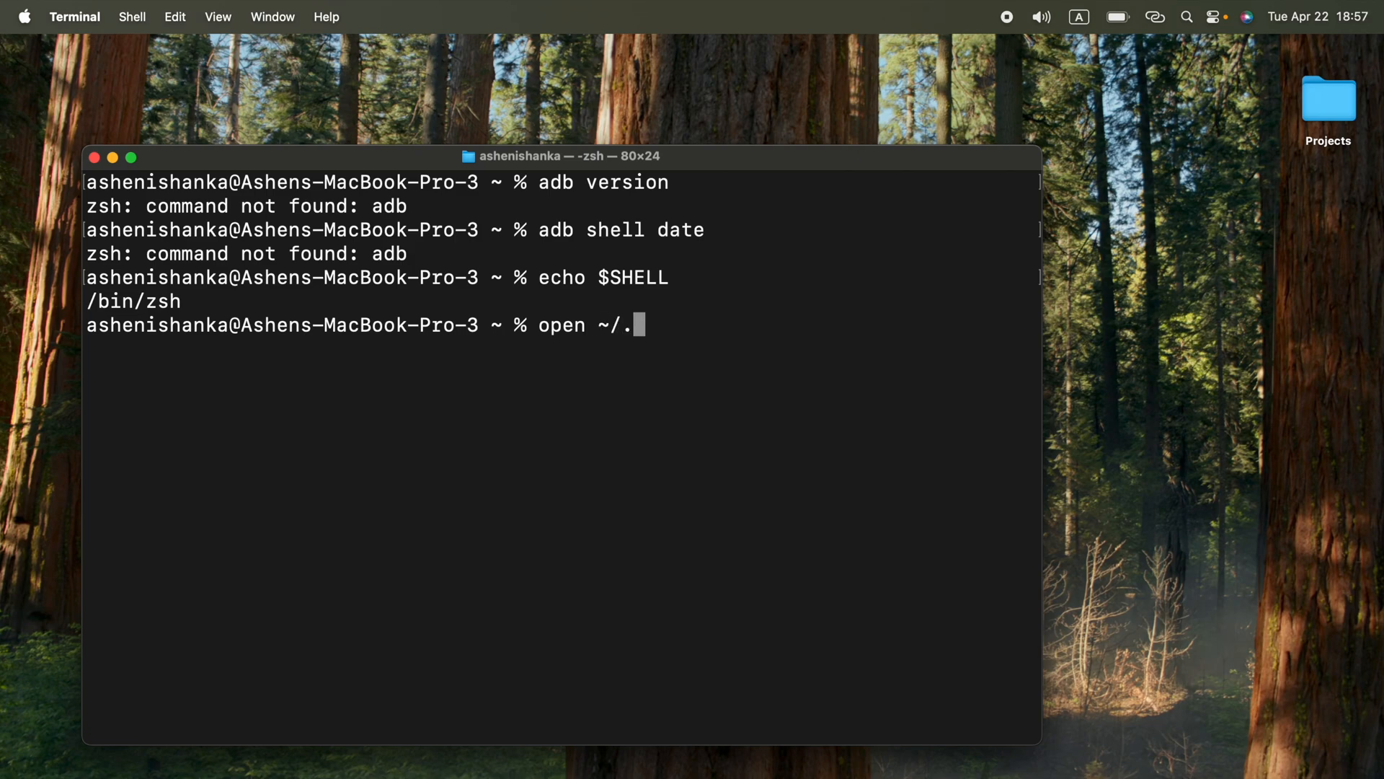
type("ba")
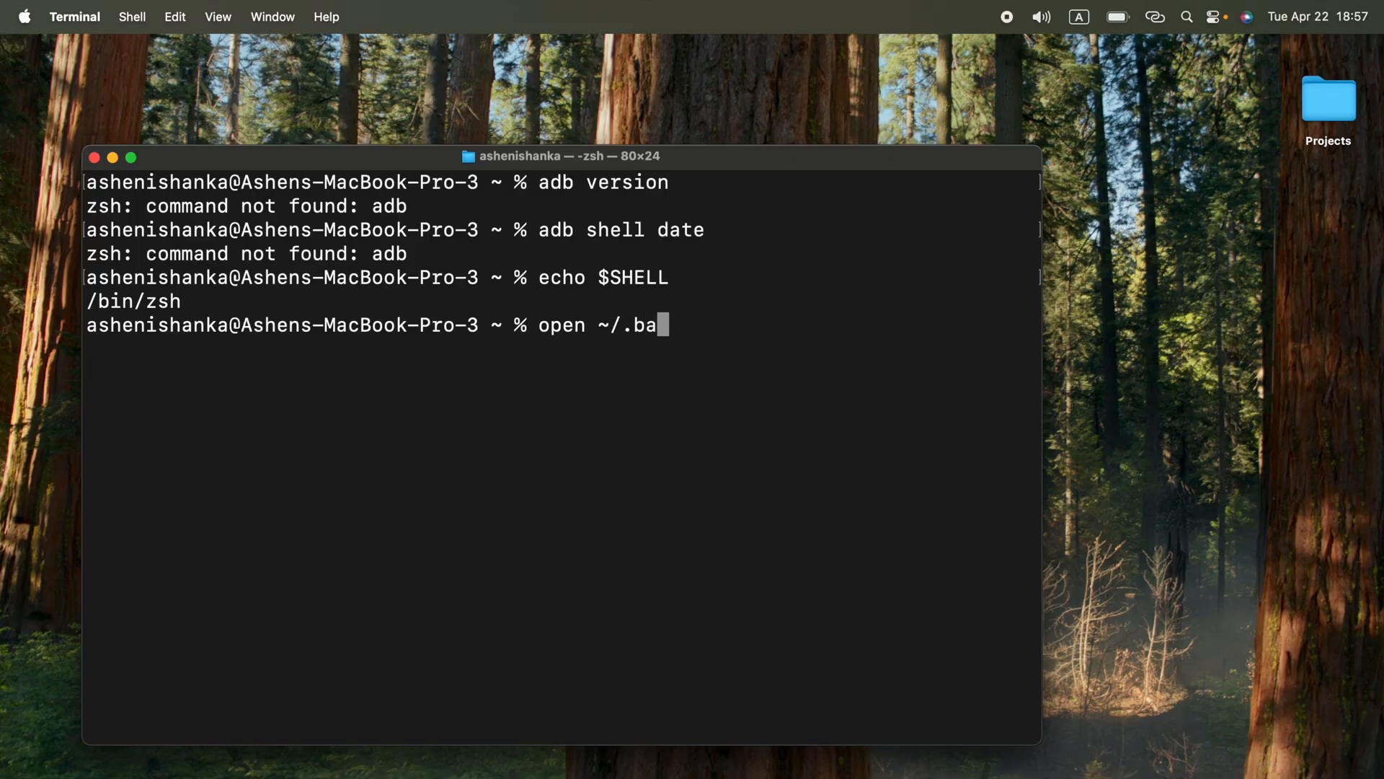
type("shrc")
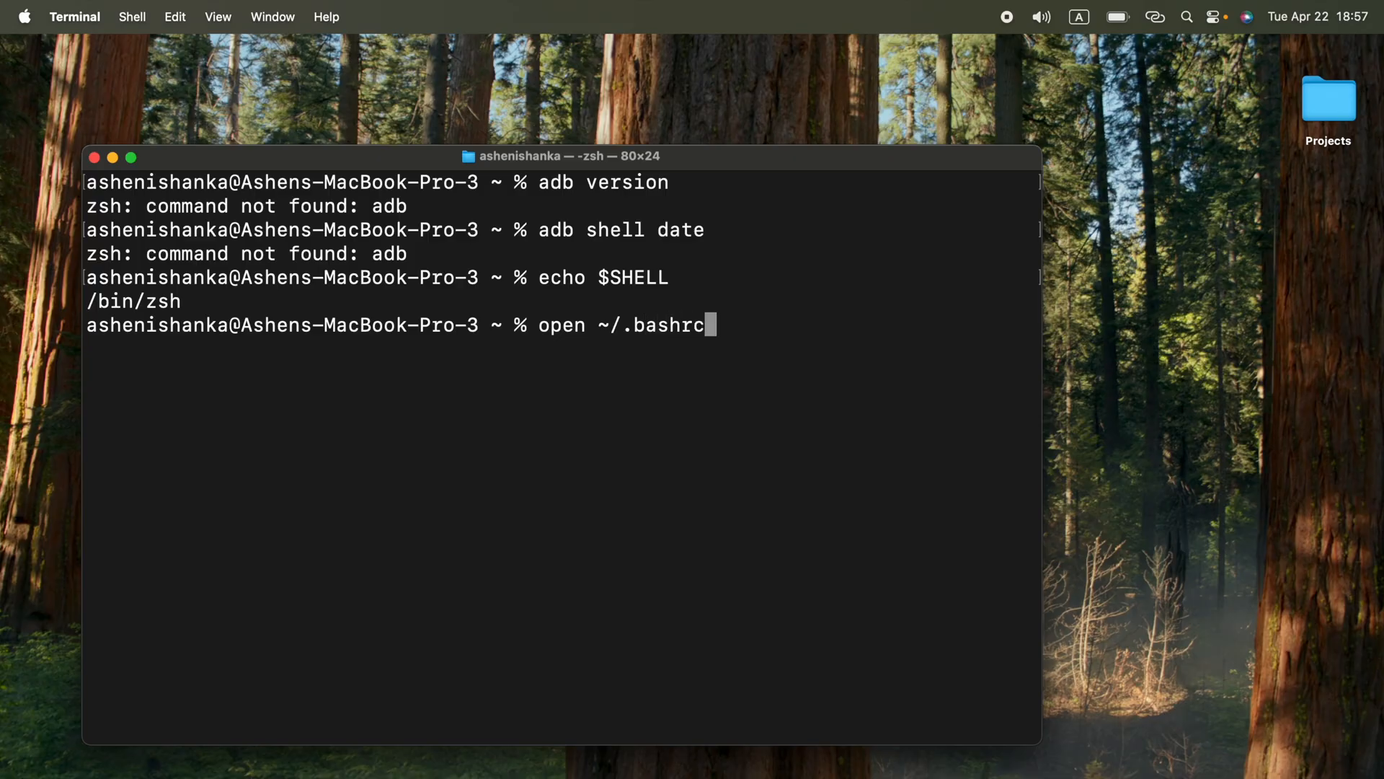
key("Backspace")
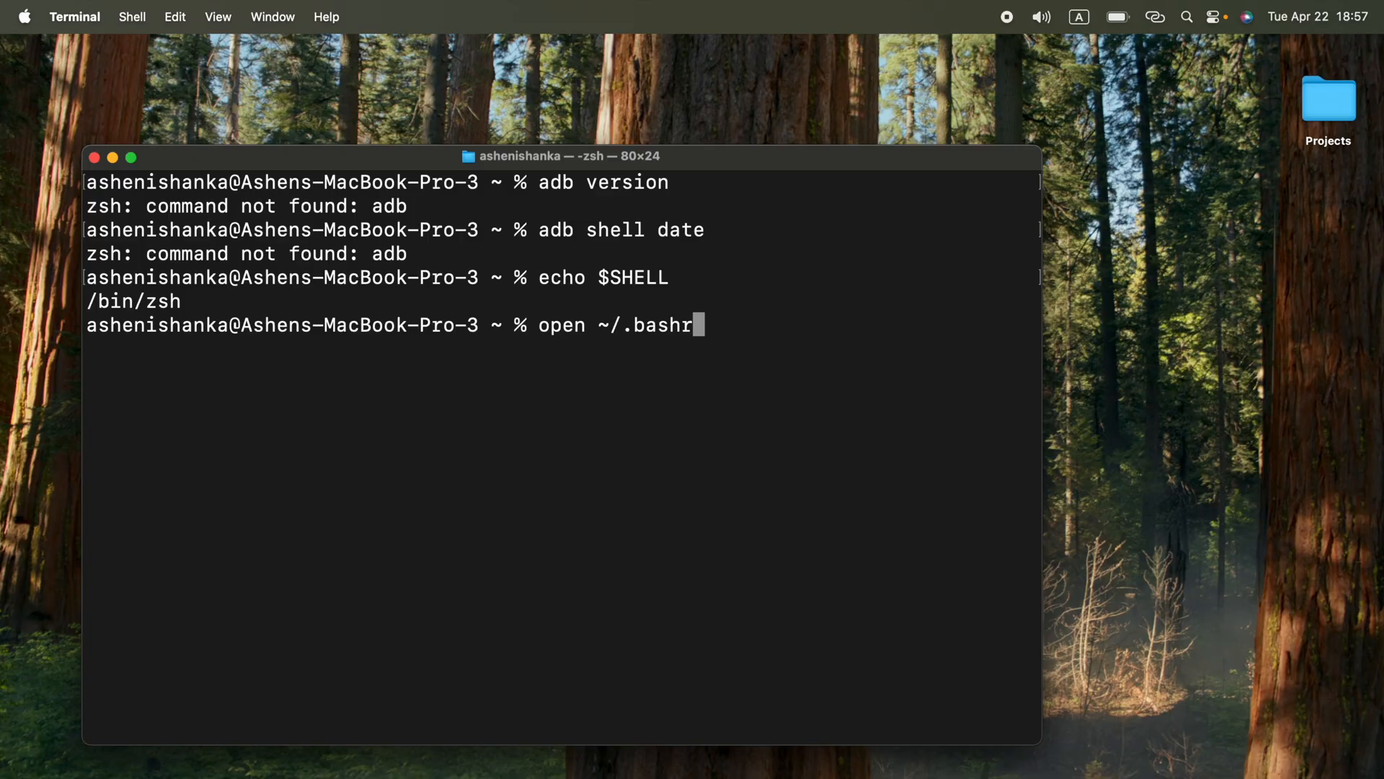
key("backspace")
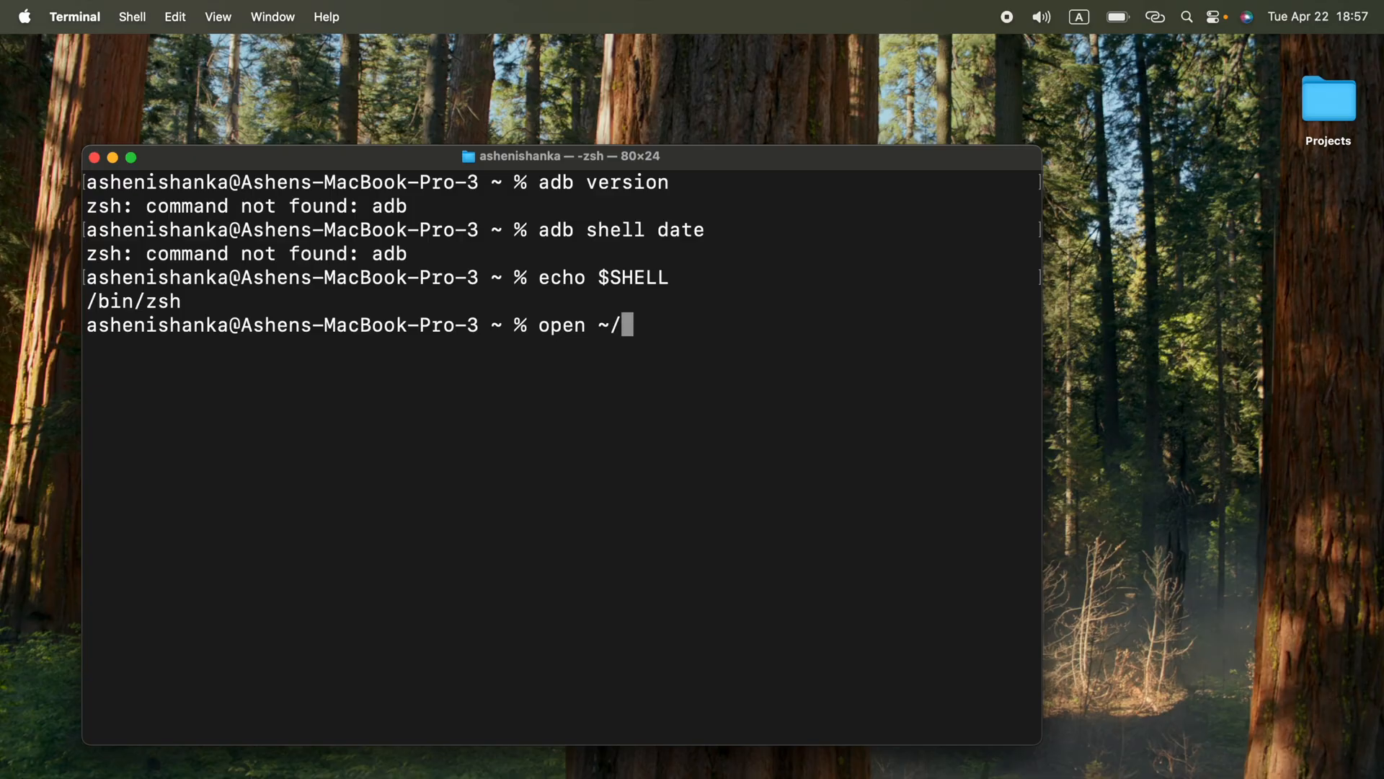
Step: Run open ~/.zshrc to open the startup file in TextEdit
double_click(163, 302)
type(".")
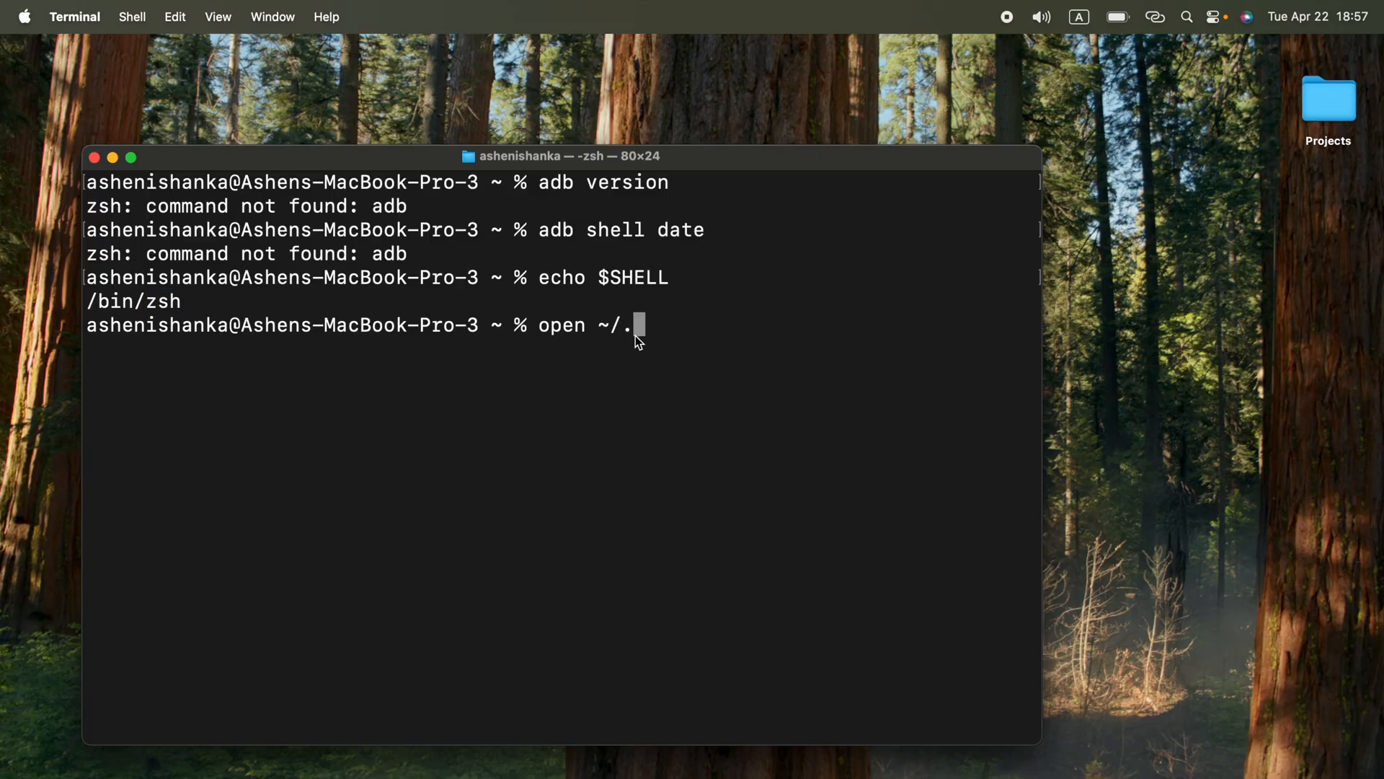
type("z")
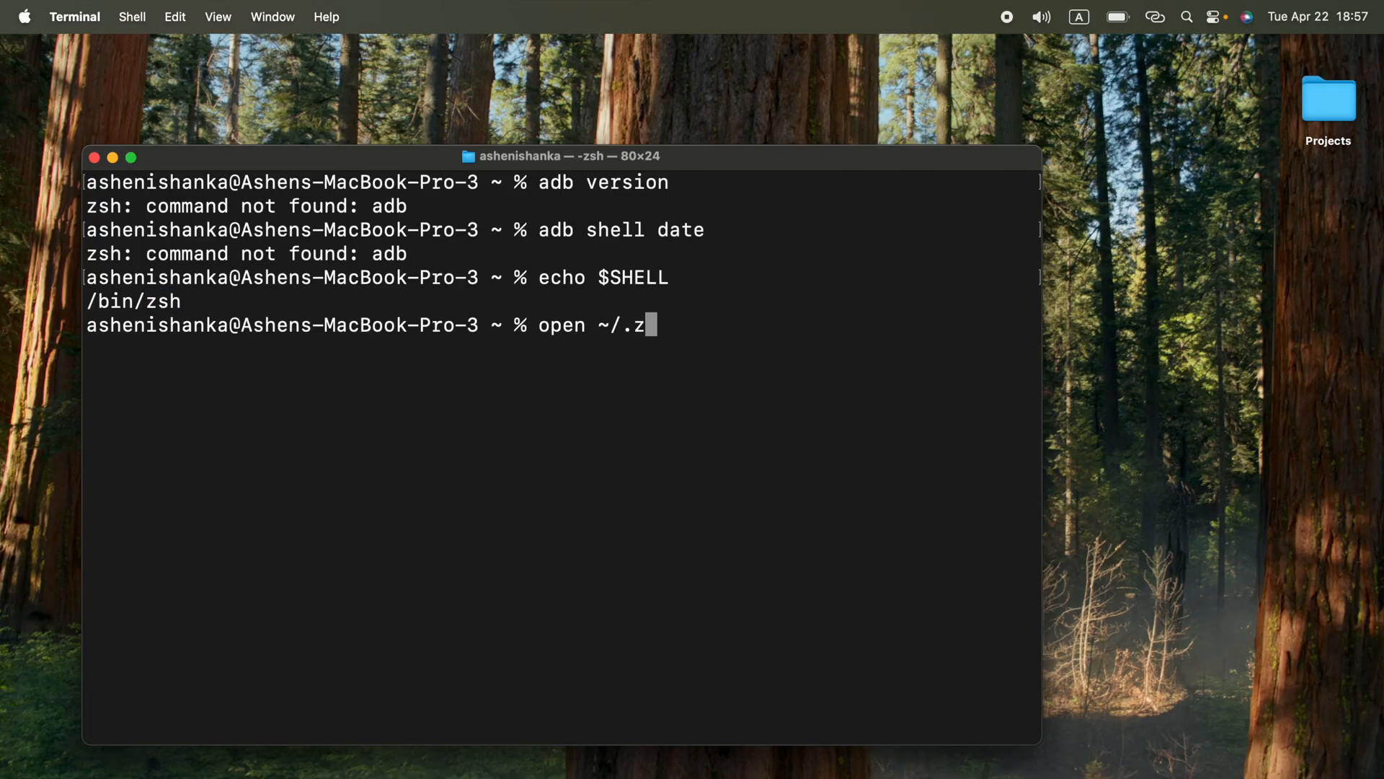
type("shrc")
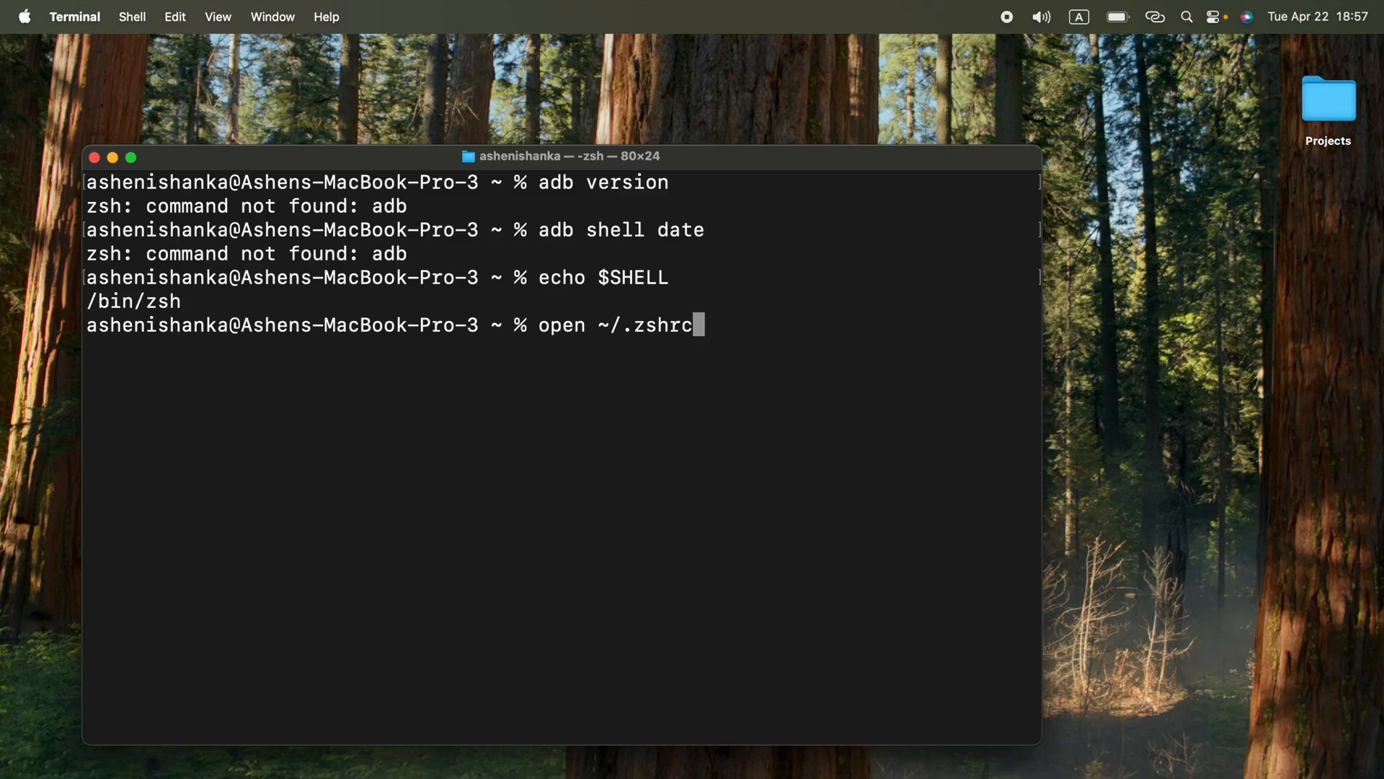
key("Return")
type("f")
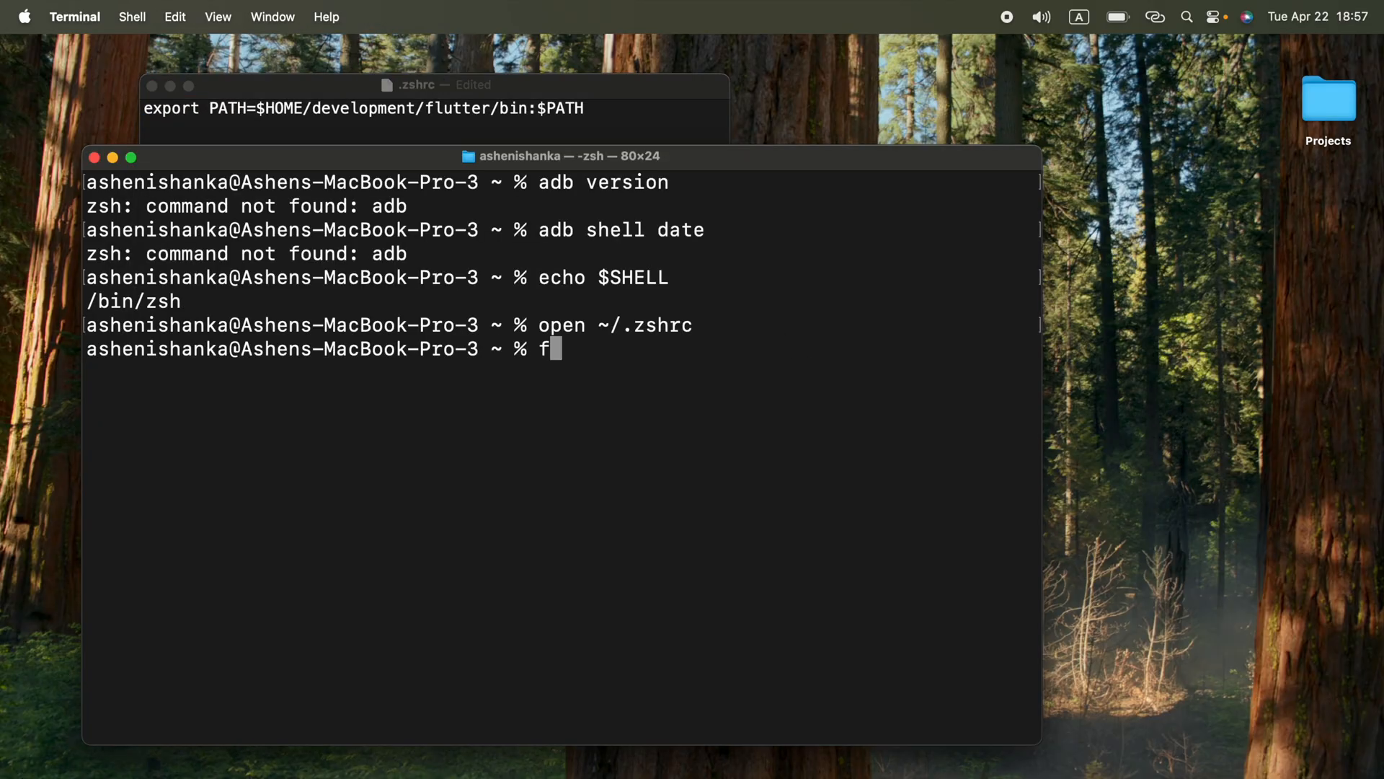
Step: Run find ~/Library/Android -name adb to locate adb in the SDK
type("ind")
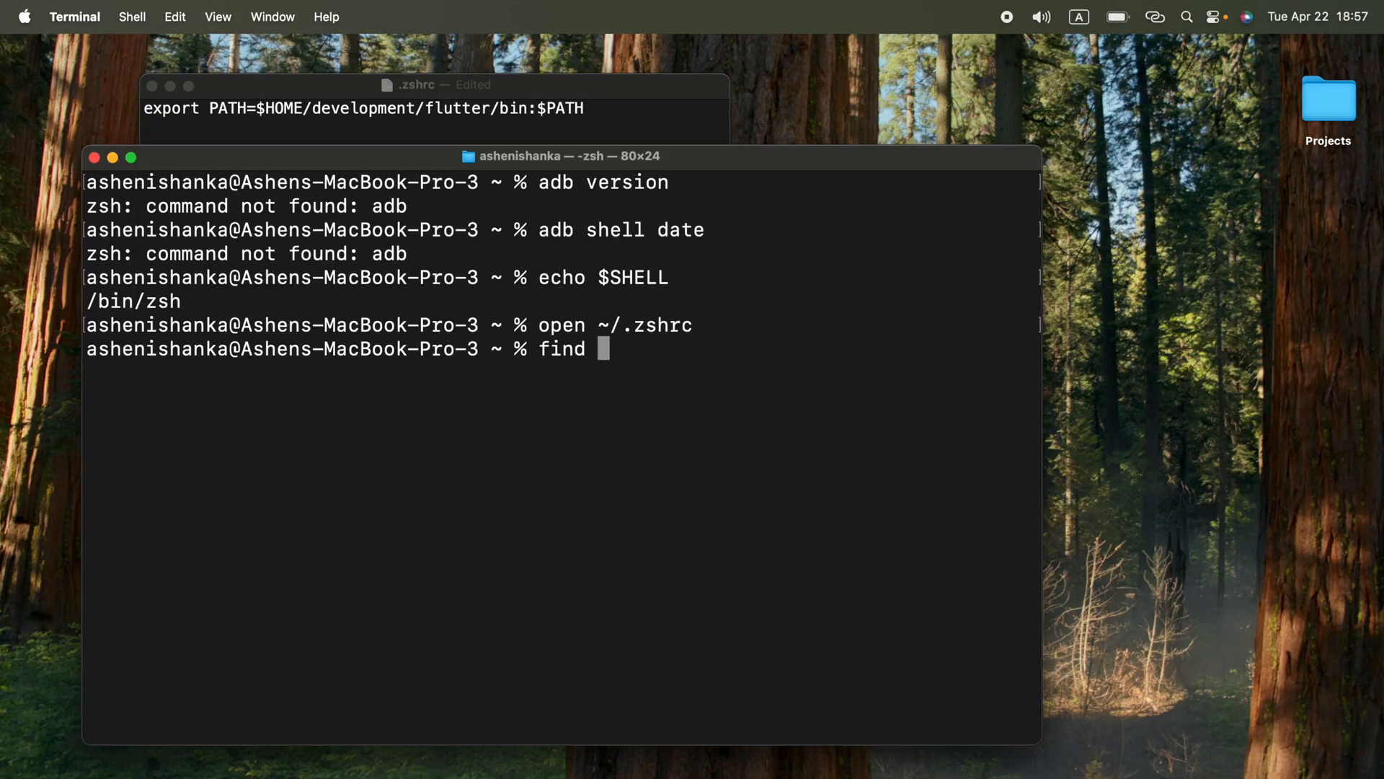
type("~/")
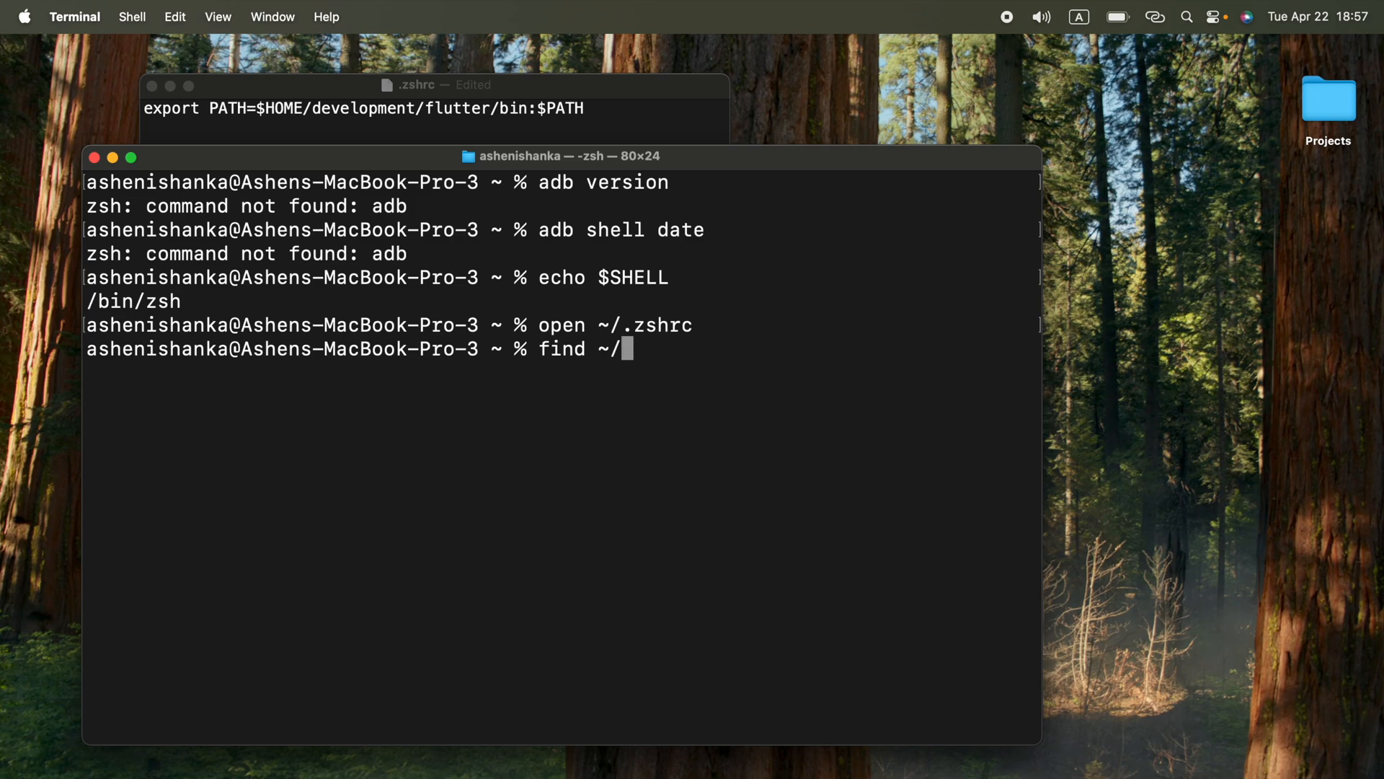
type("L")
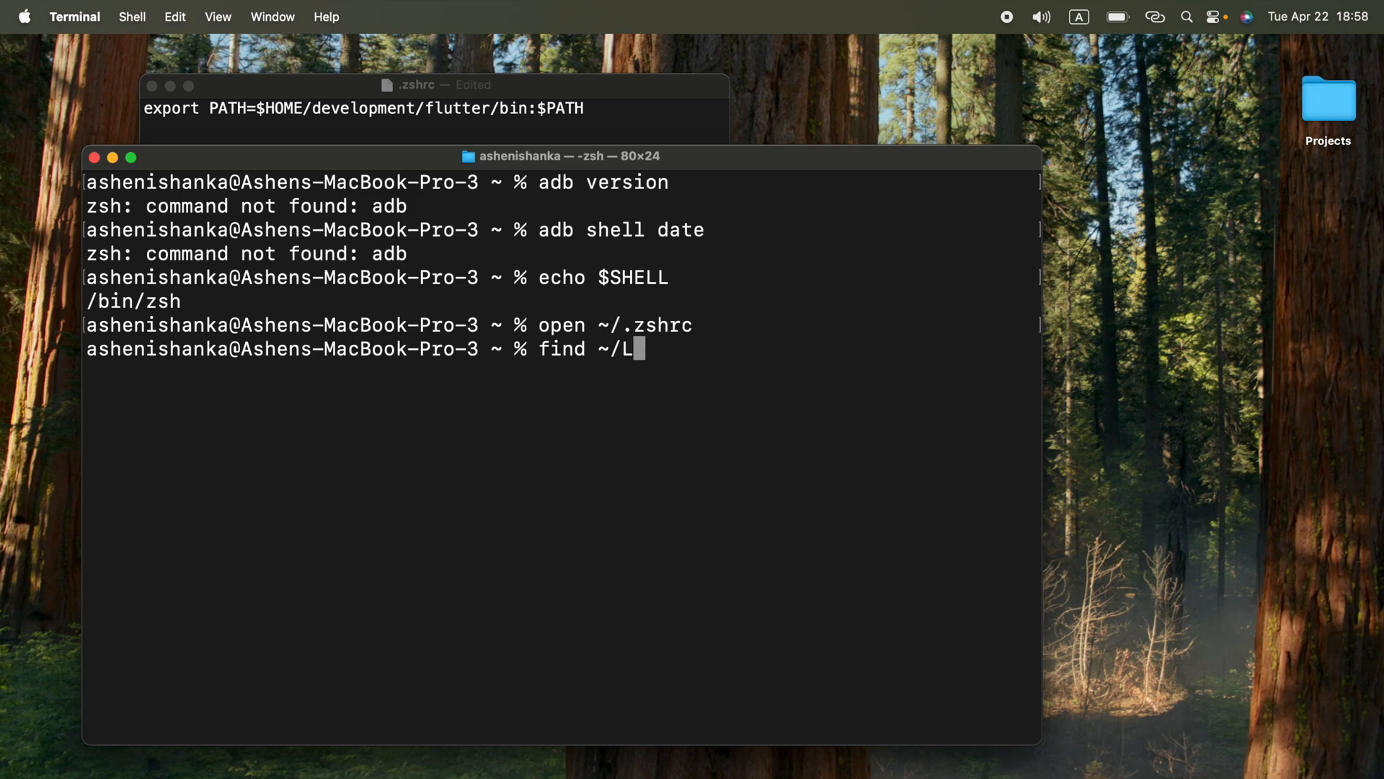
type("ibrary")
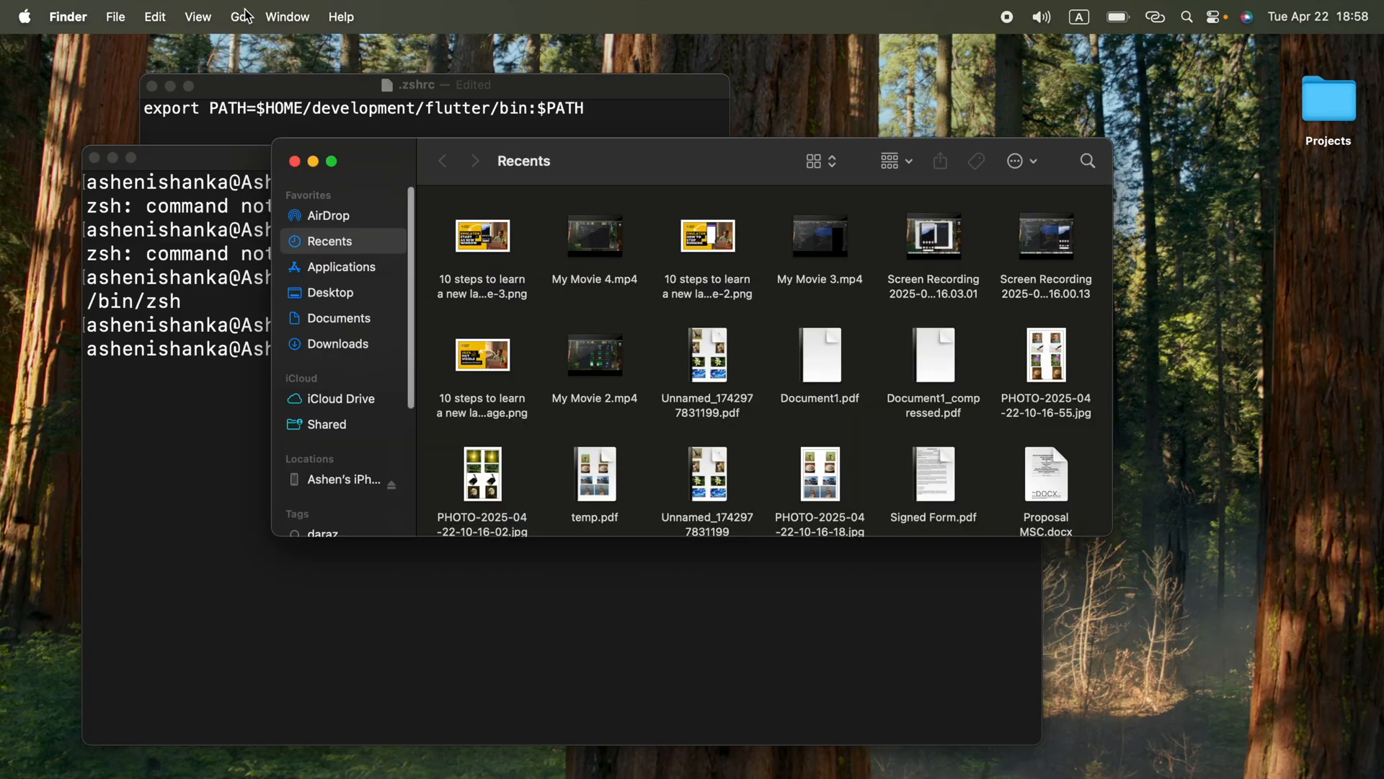
left_click(238, 16)
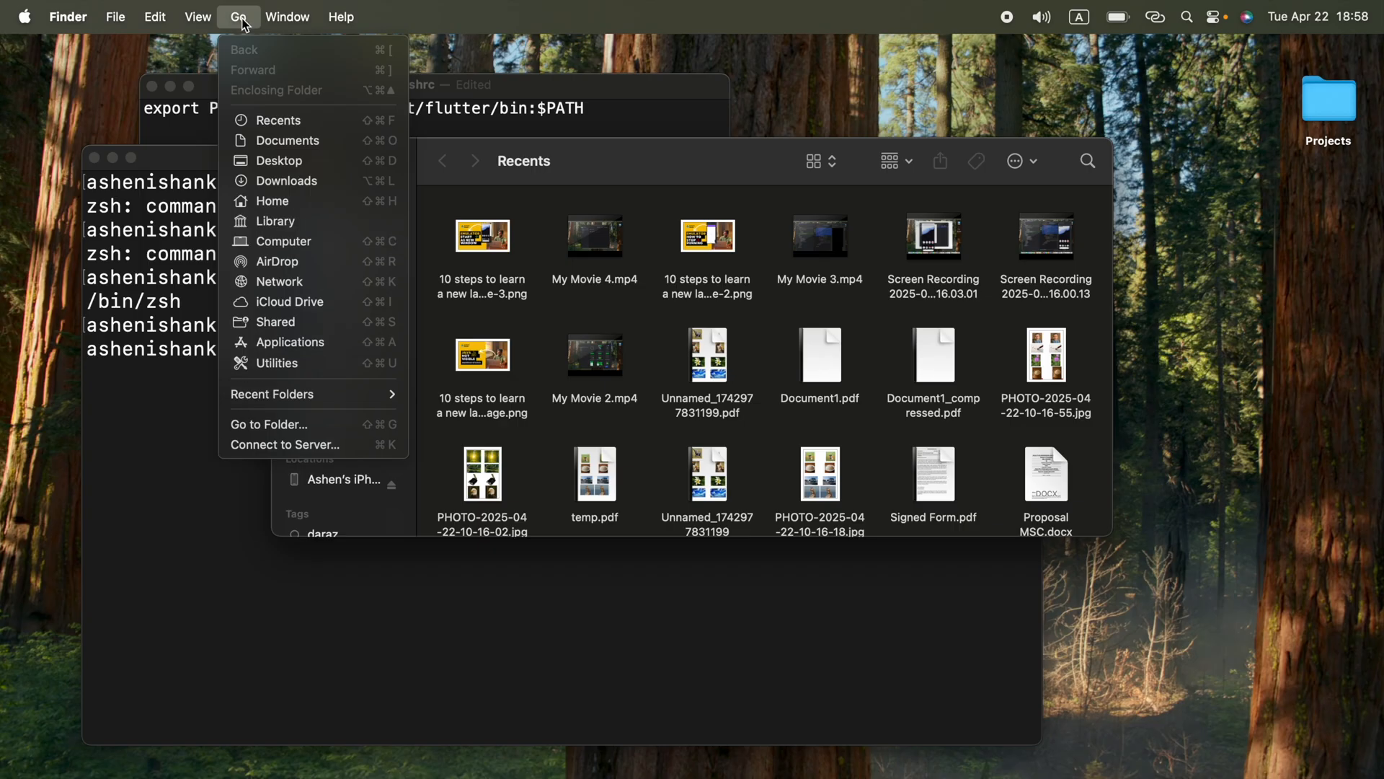
mouse_move(278, 220)
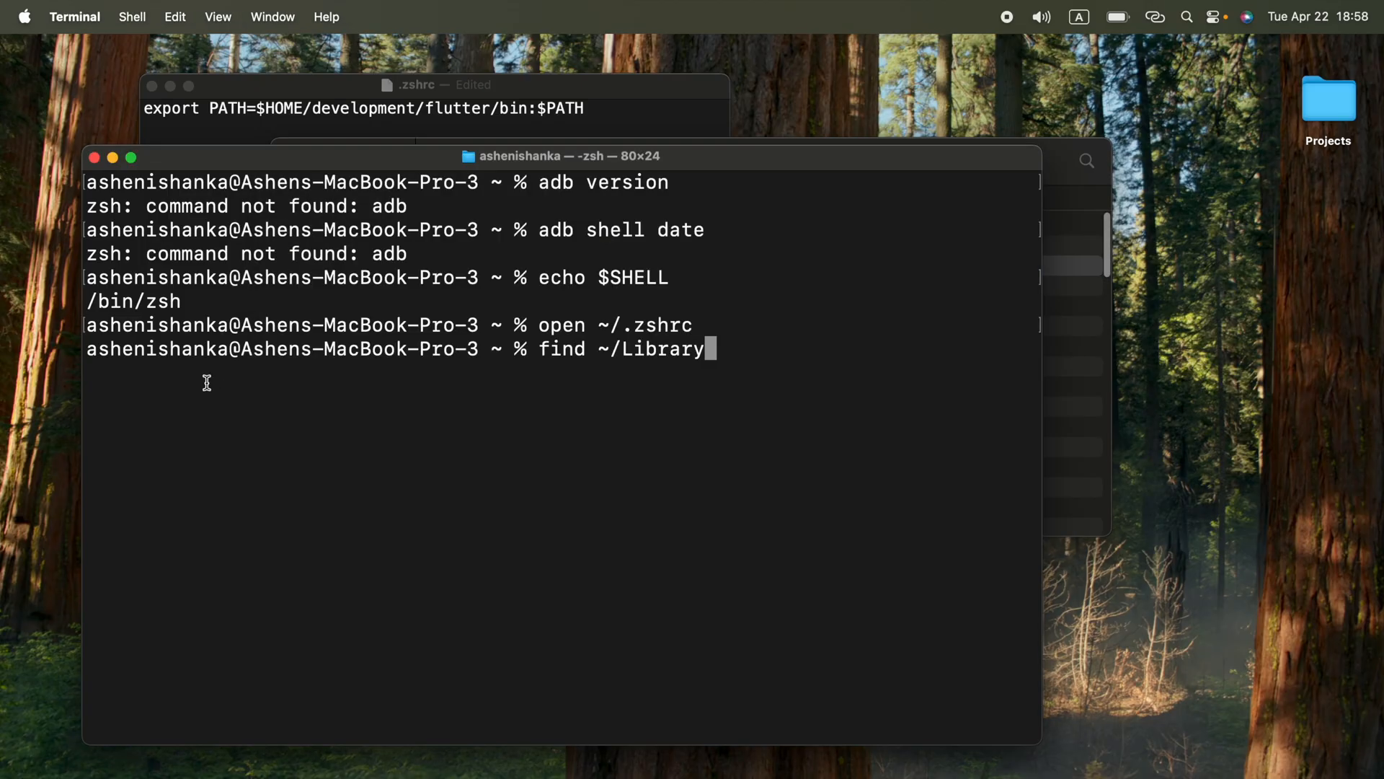
type("/An")
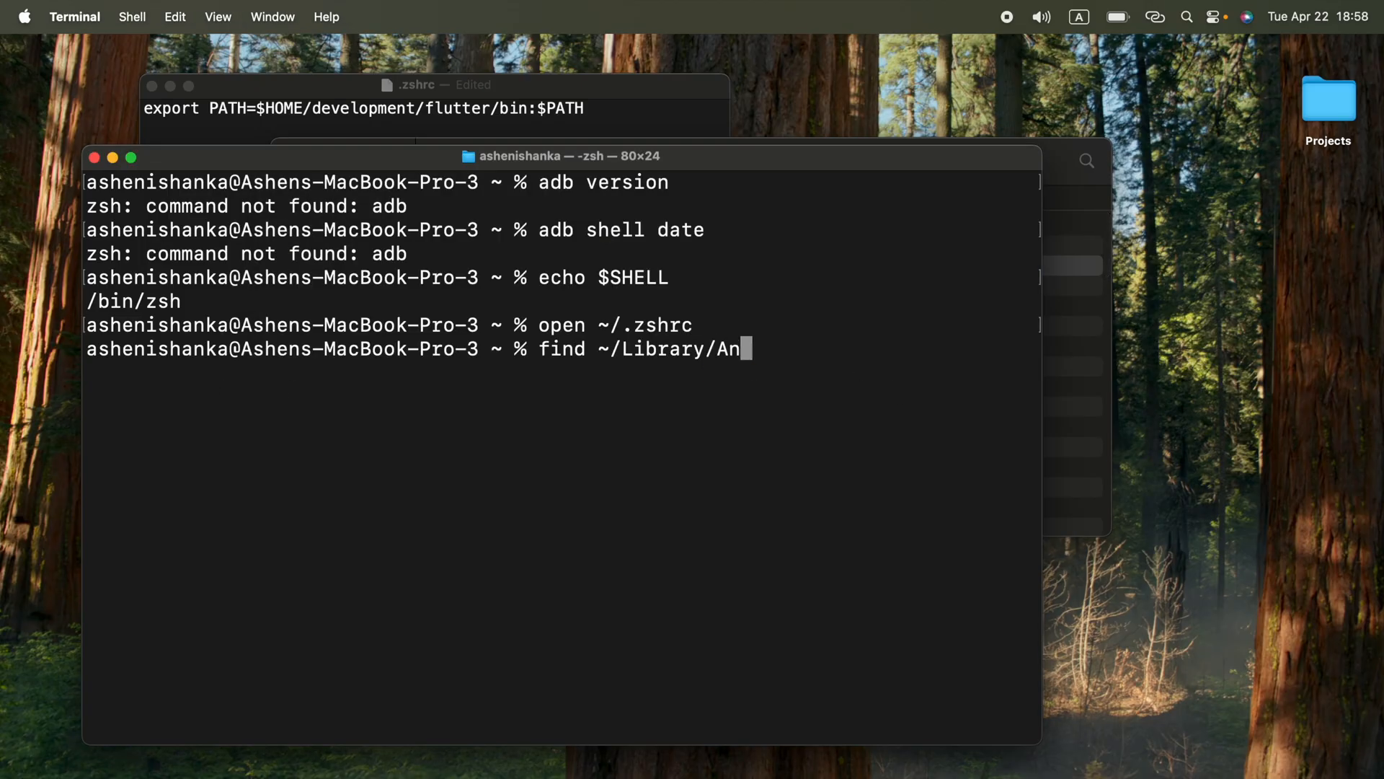
type("droid")
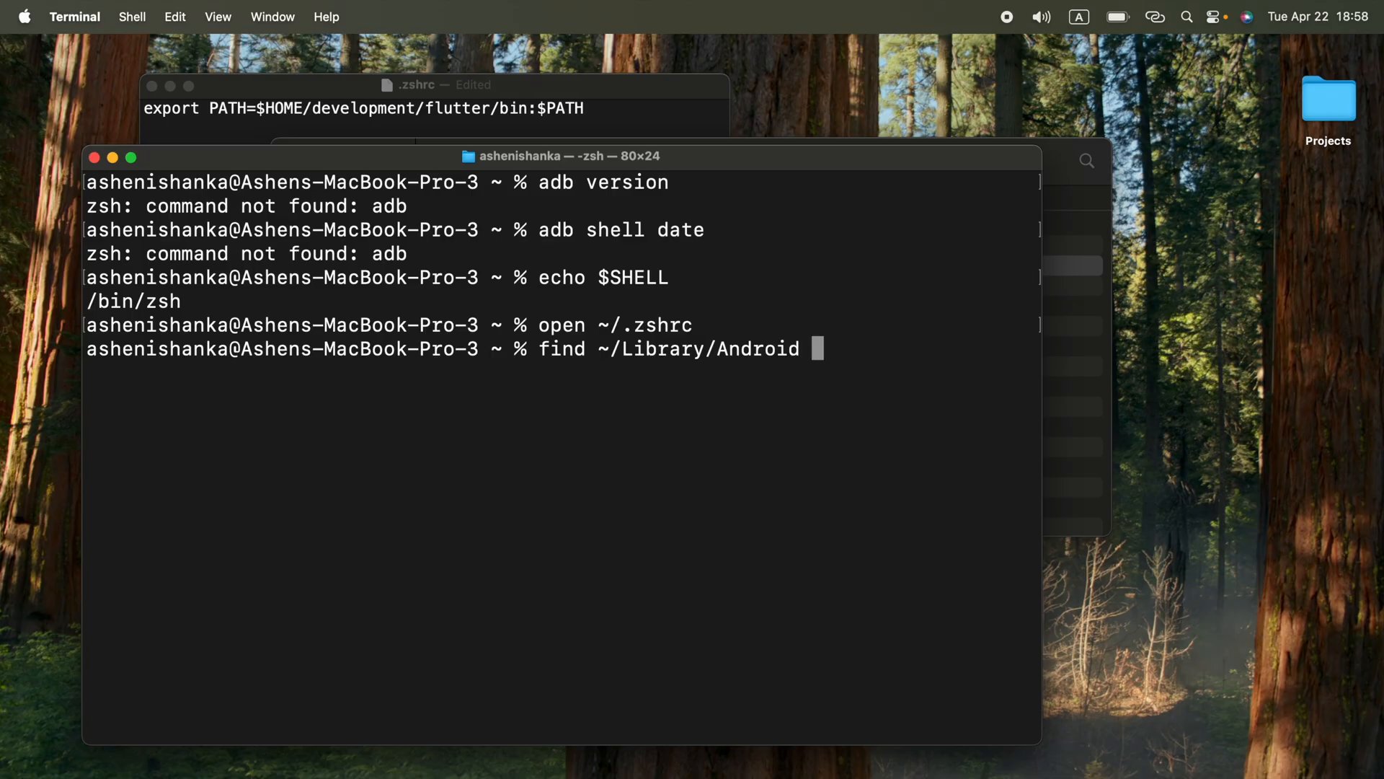
type("-")
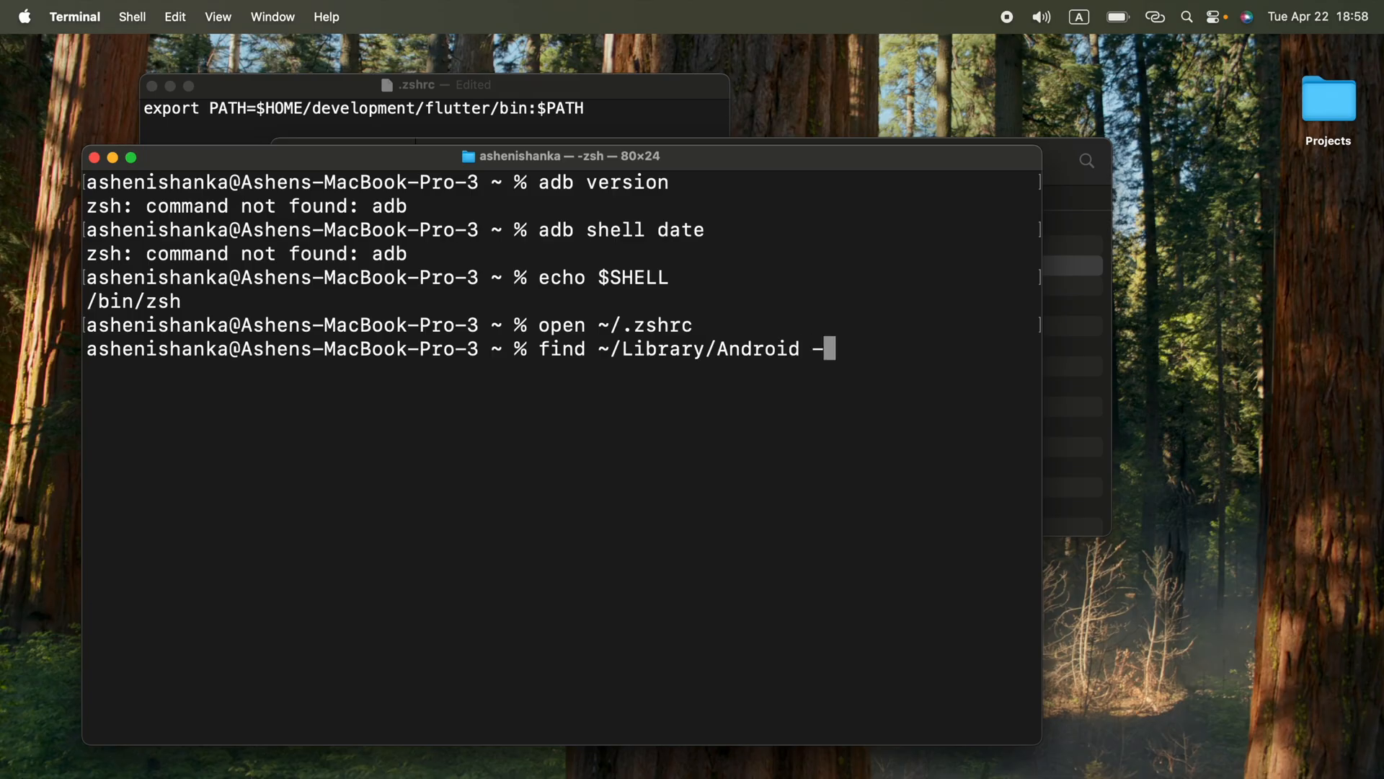
type("name adb")
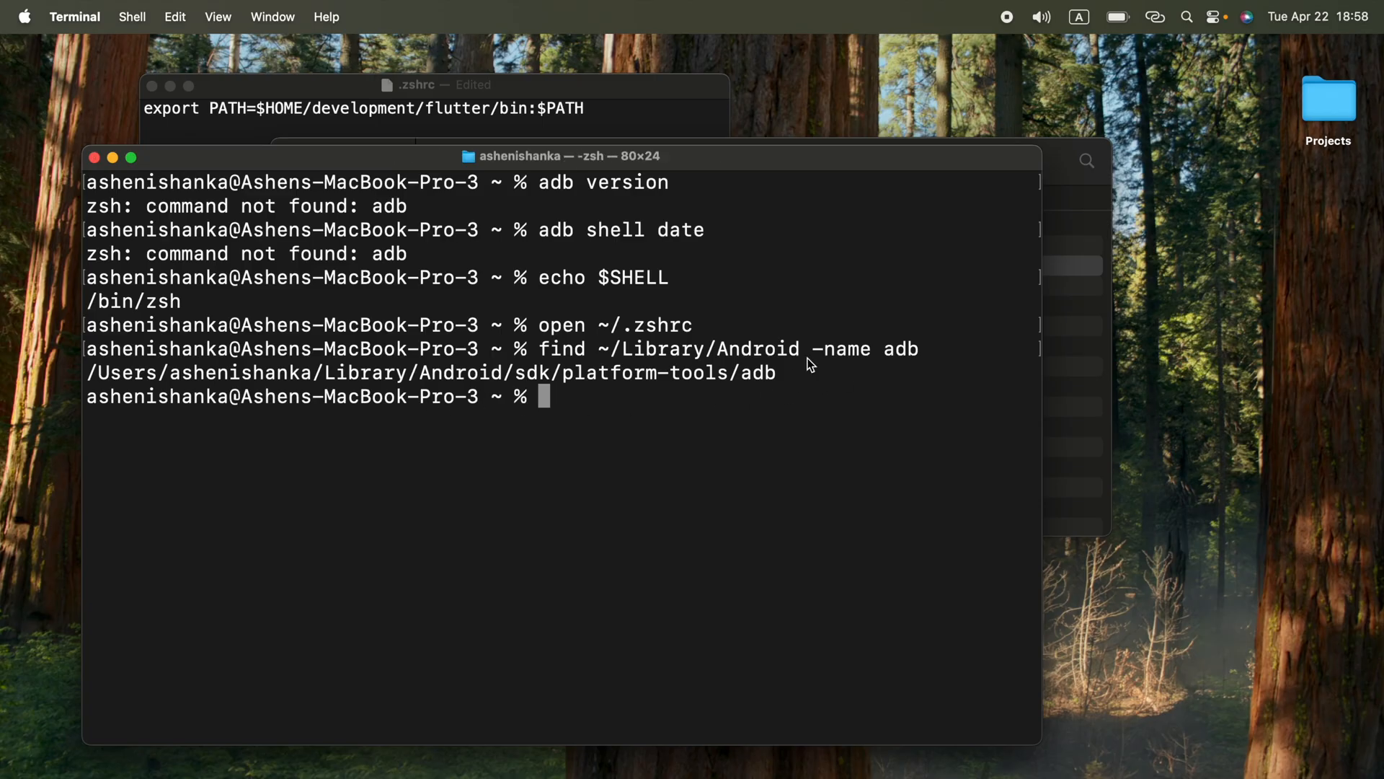
Step: Select the printed sdk/platform-tools/adb path for copying
left_click_drag(86, 372, 777, 372)
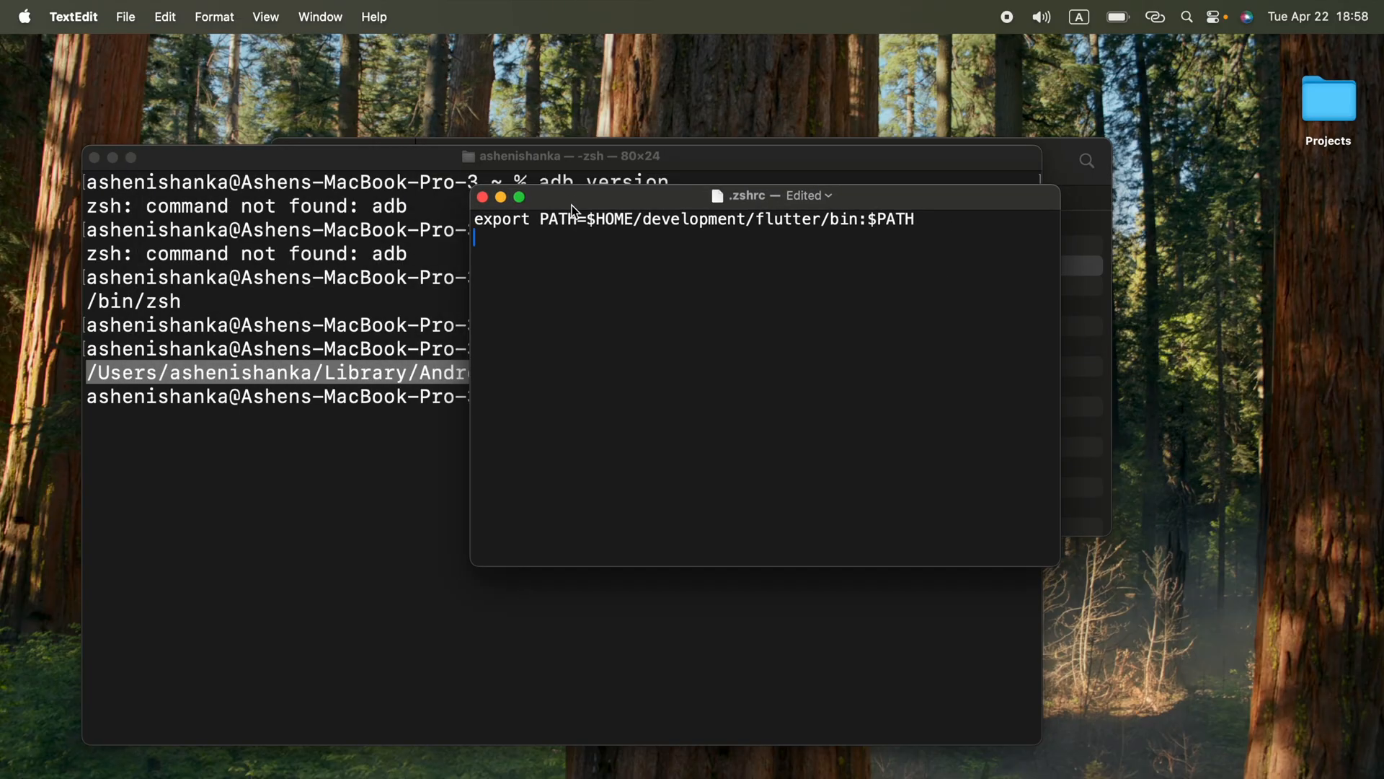
Step: Add a second line export PATH="" below the flutter line in .zshrc
type("expo")
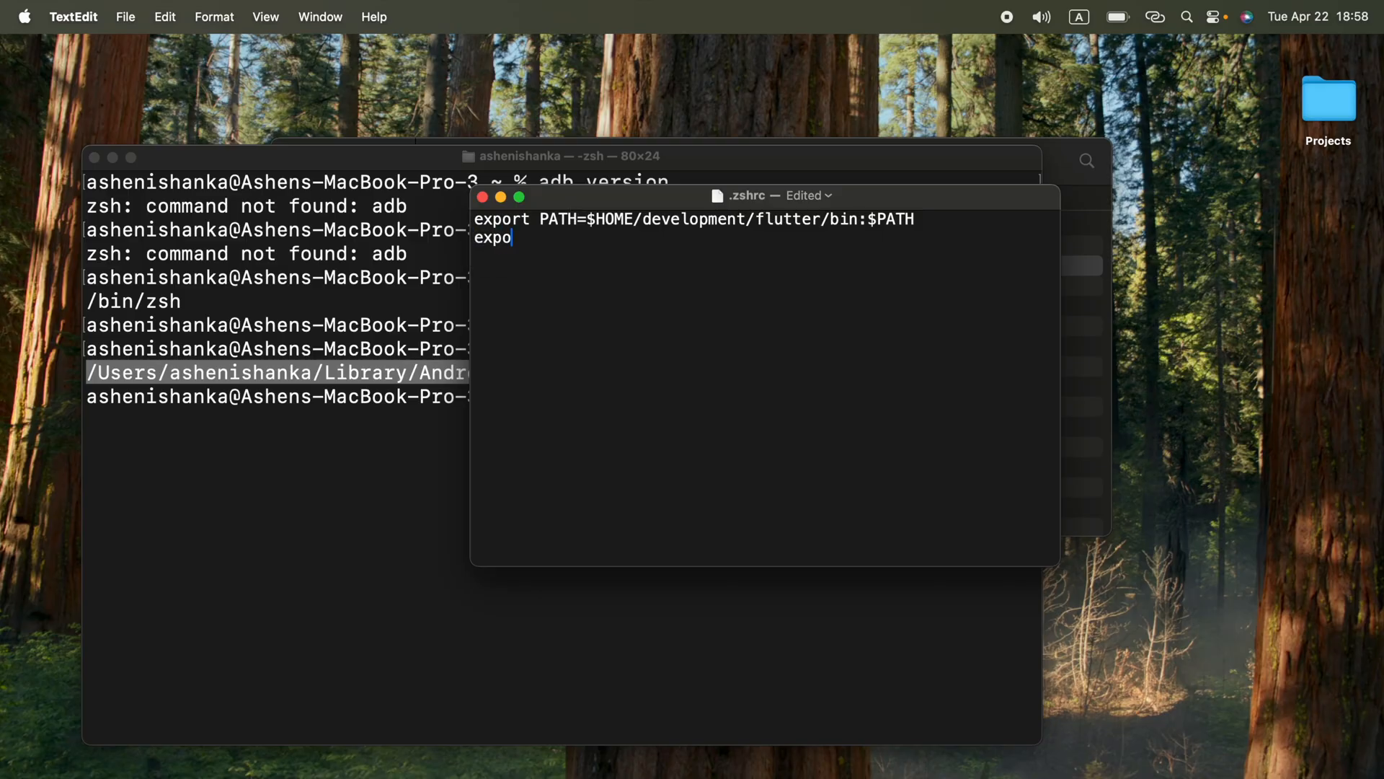
type("rt")
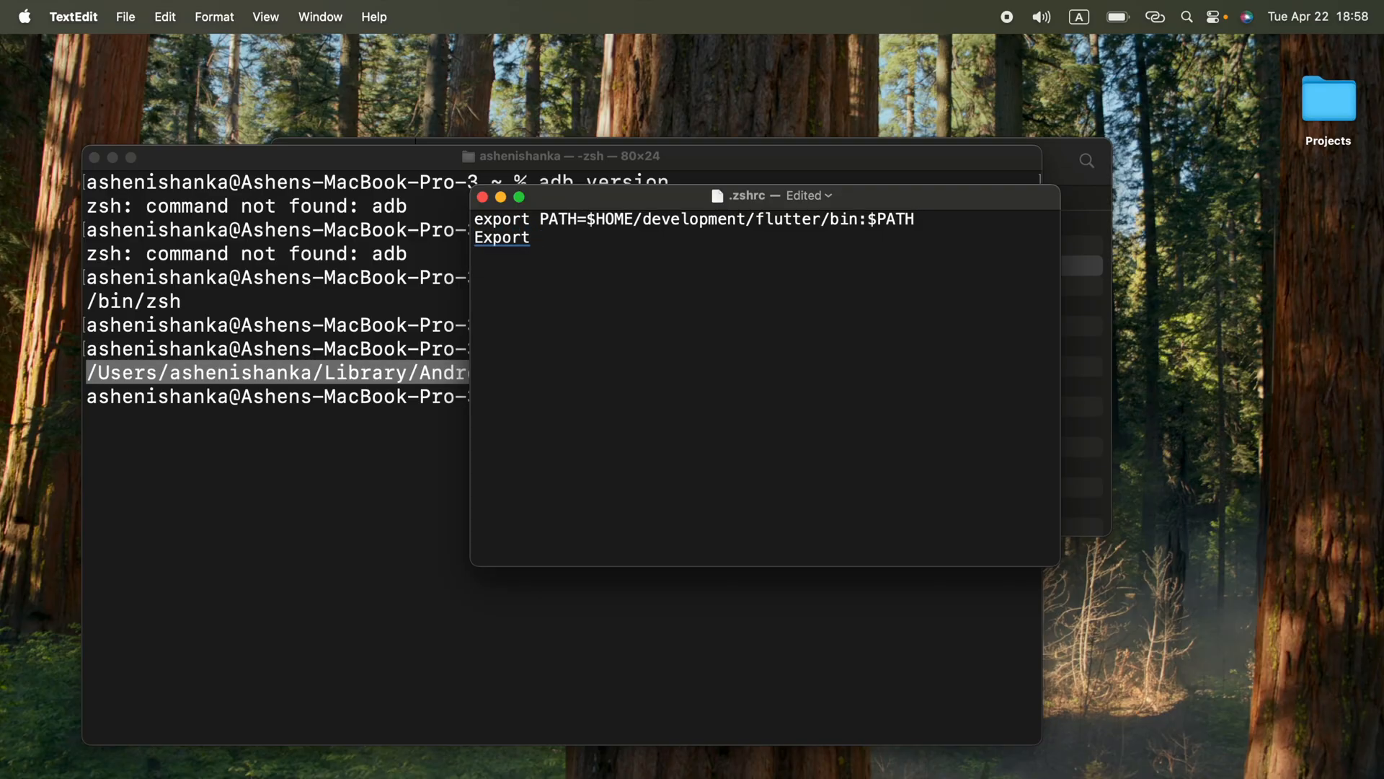
type("PATH=")
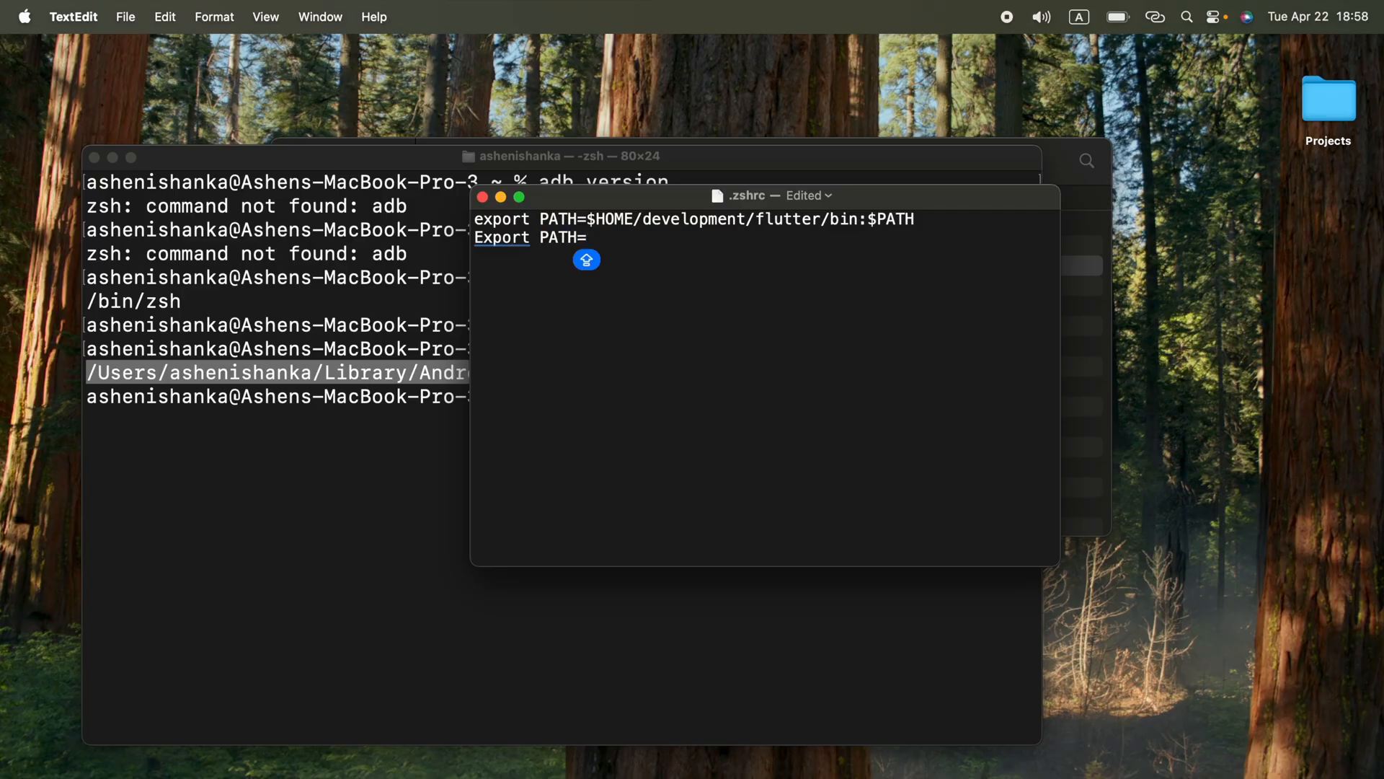
type("\"\"")
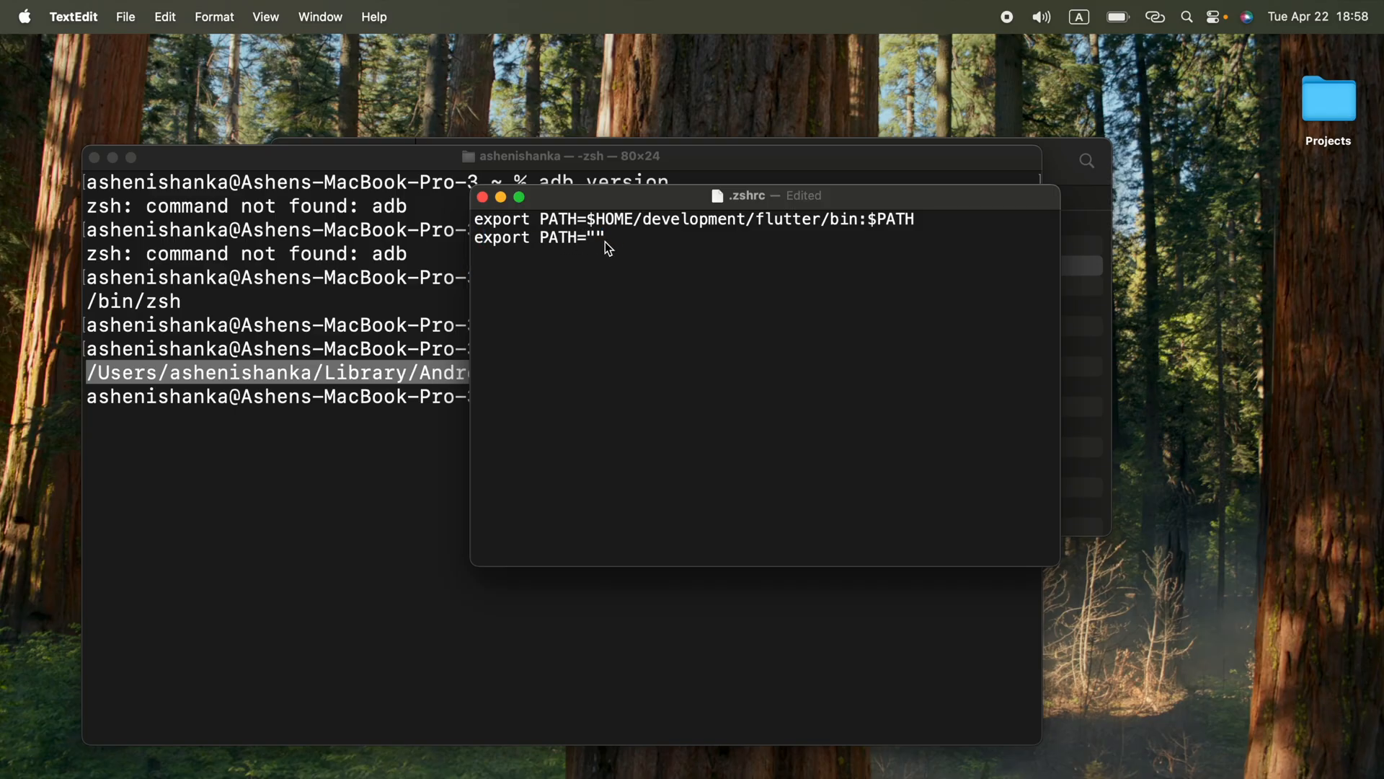
Step: Fill the quotes with $PATH: so the line reads export PATH="$PATH:"
left_click(599, 237)
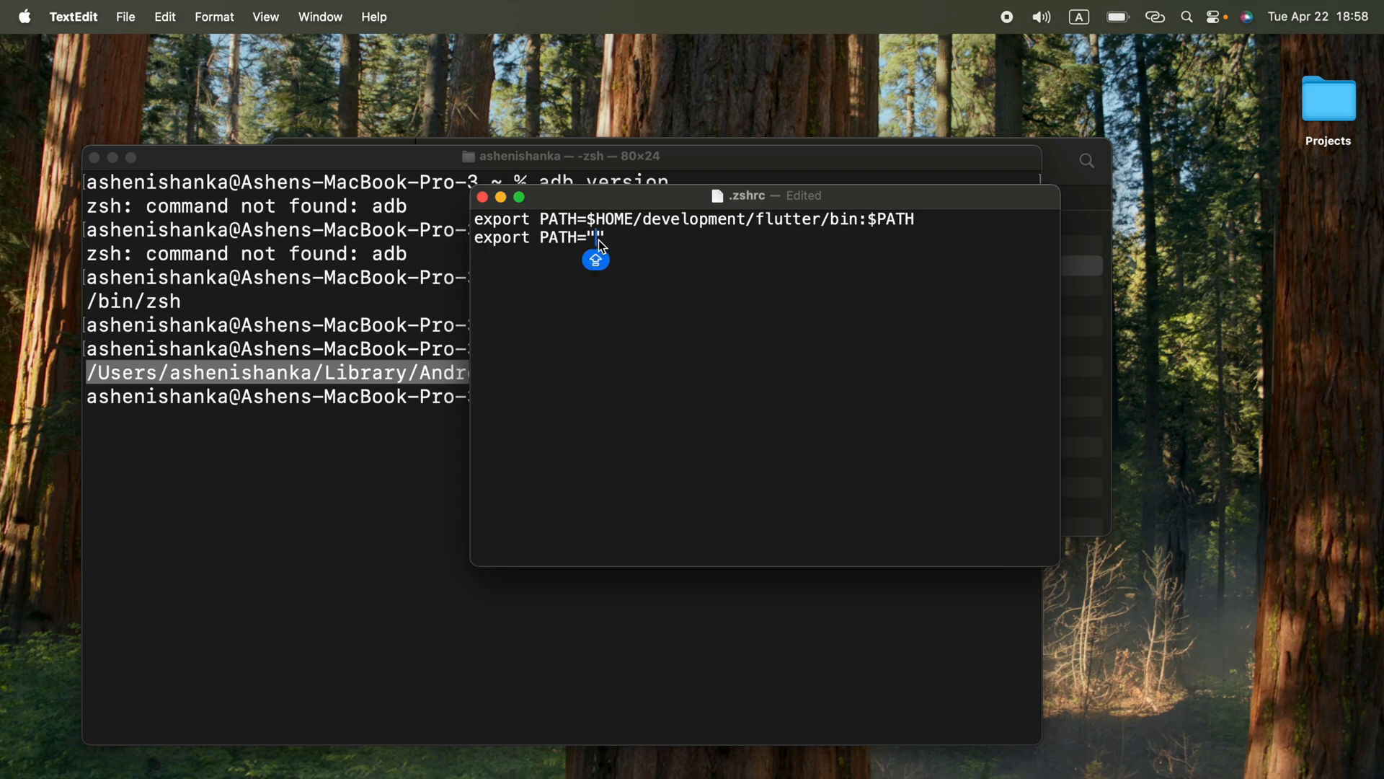
type("$")
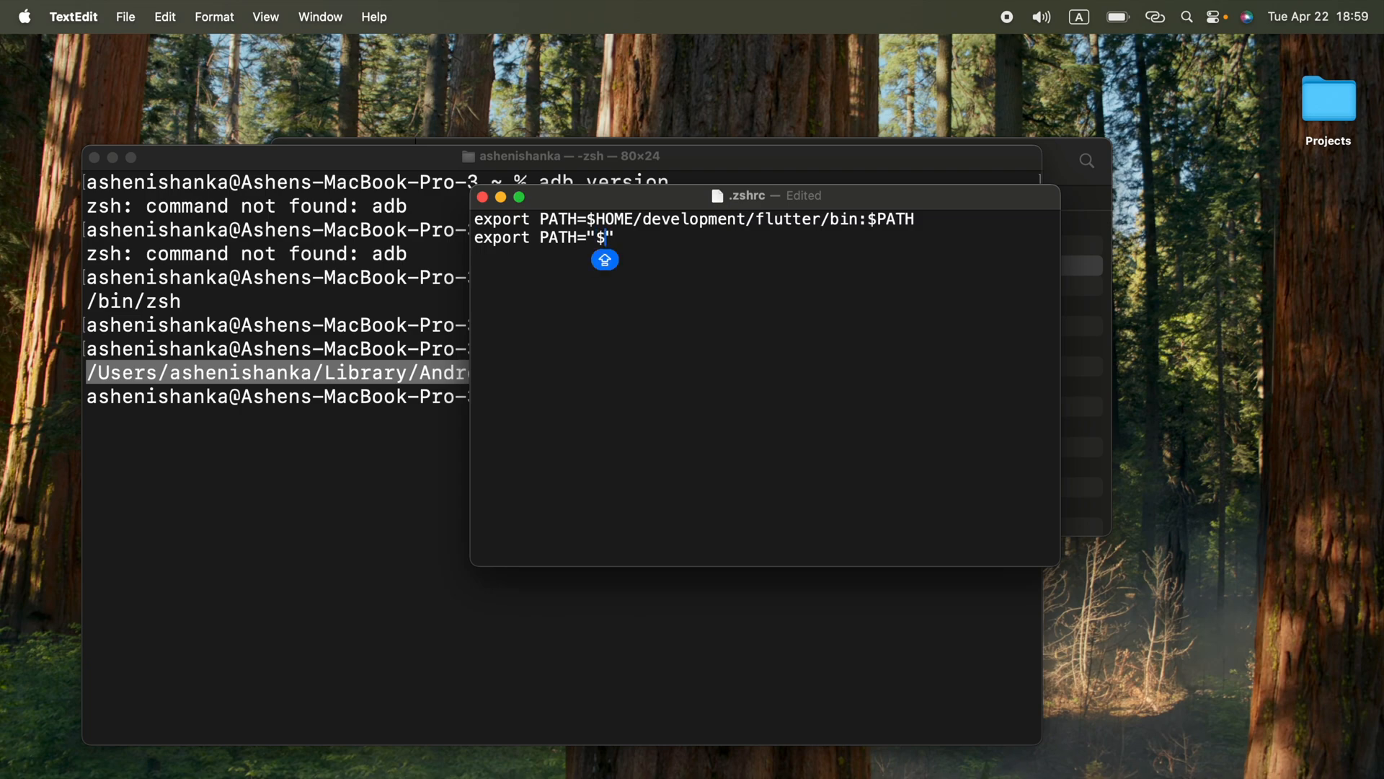
type("PATH")
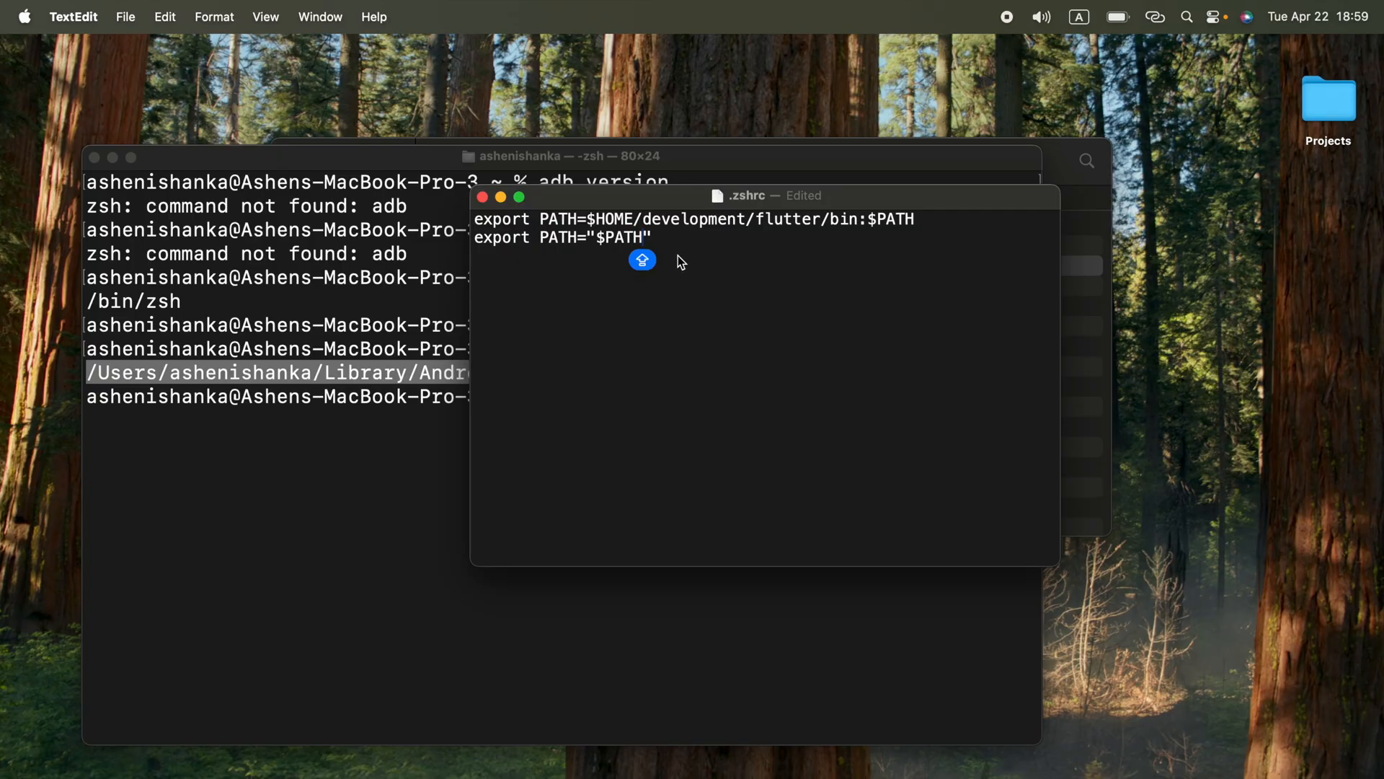
key("cmd+a")
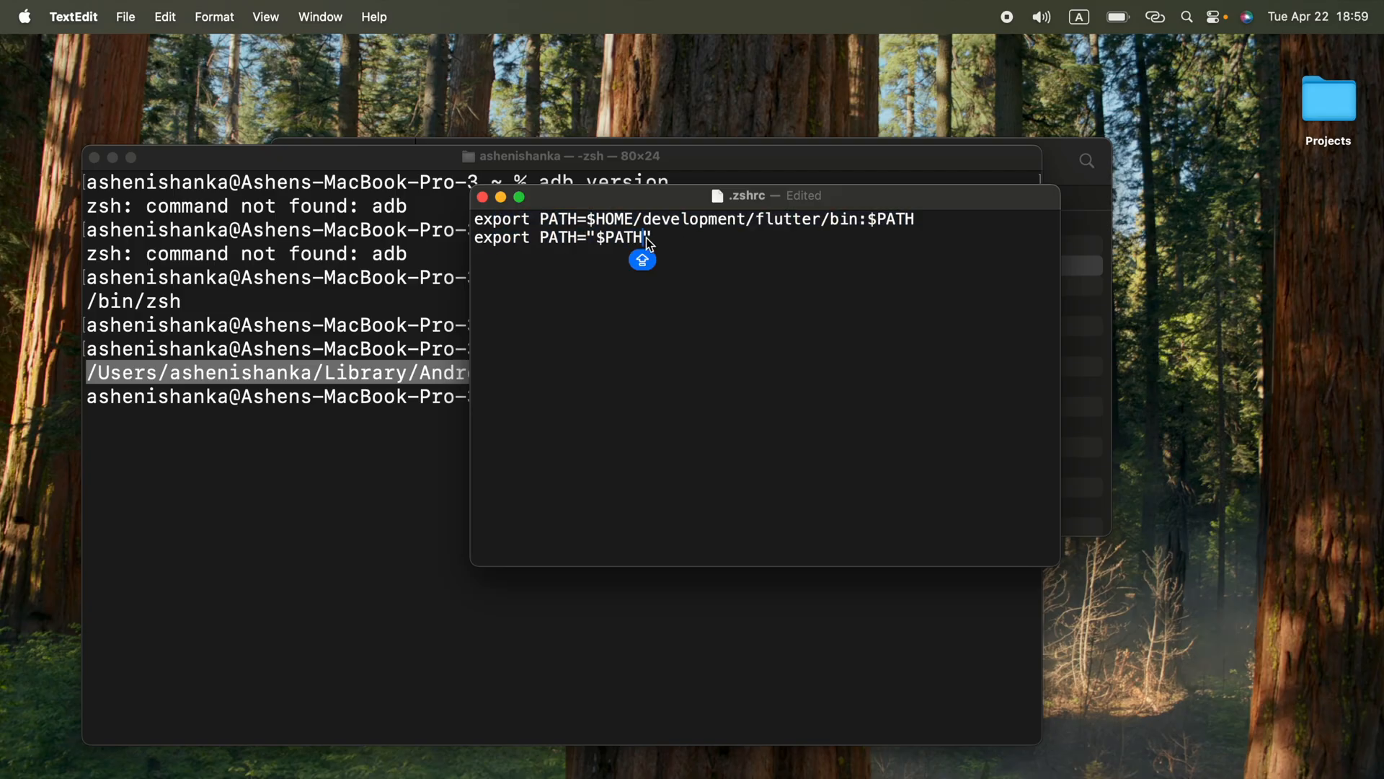
type(":")
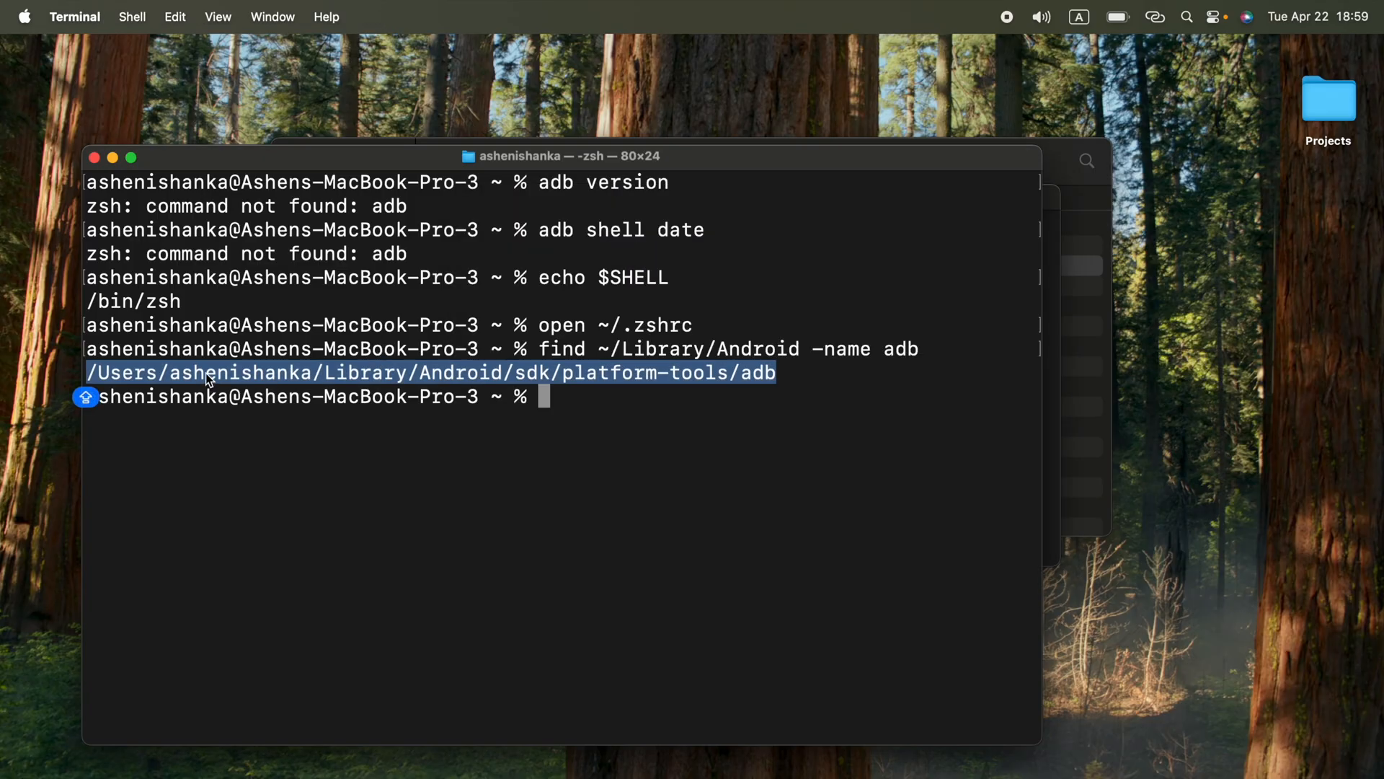
Step: Append the copied /Users/ashenishanka/Library/Android/sdk/platform-tools path after $PATH:, trimming the trailing /adb
right_click(208, 379)
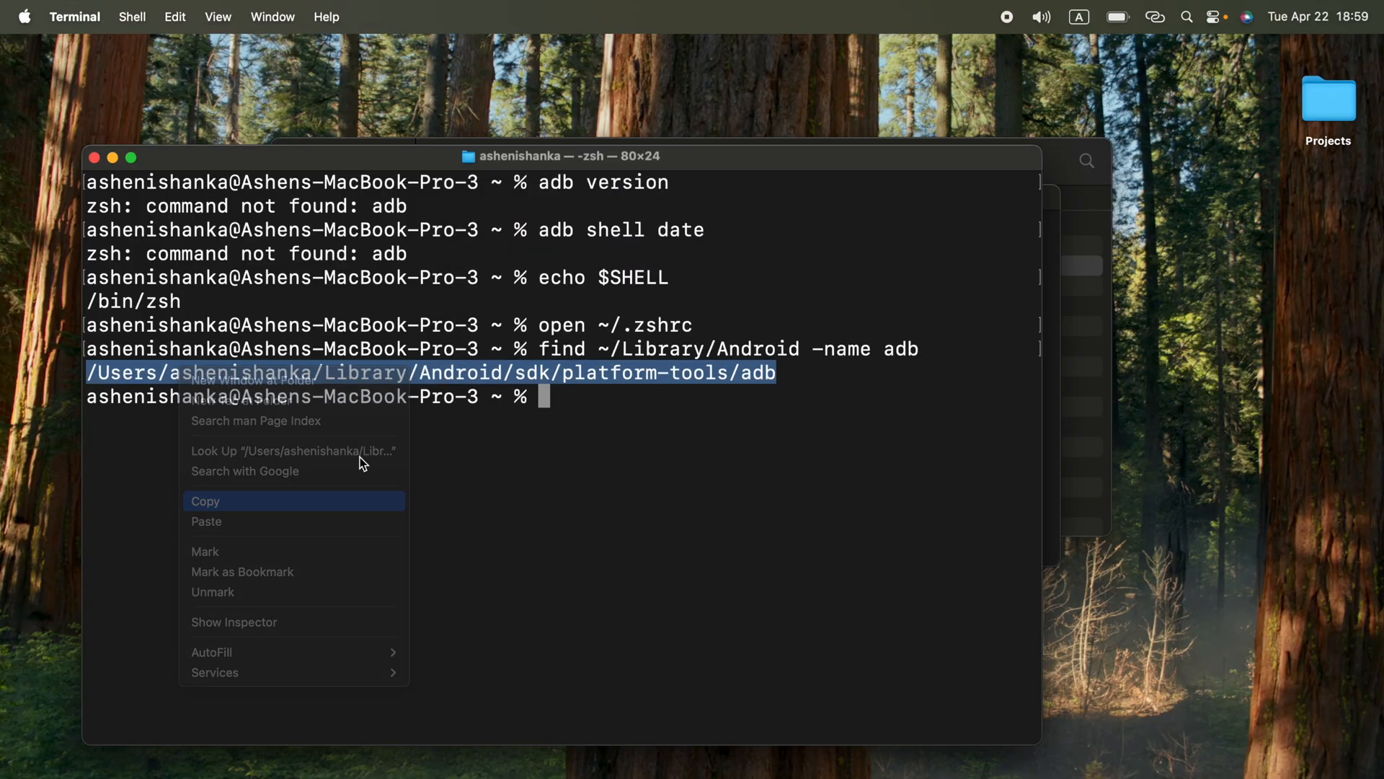
left_click(205, 501)
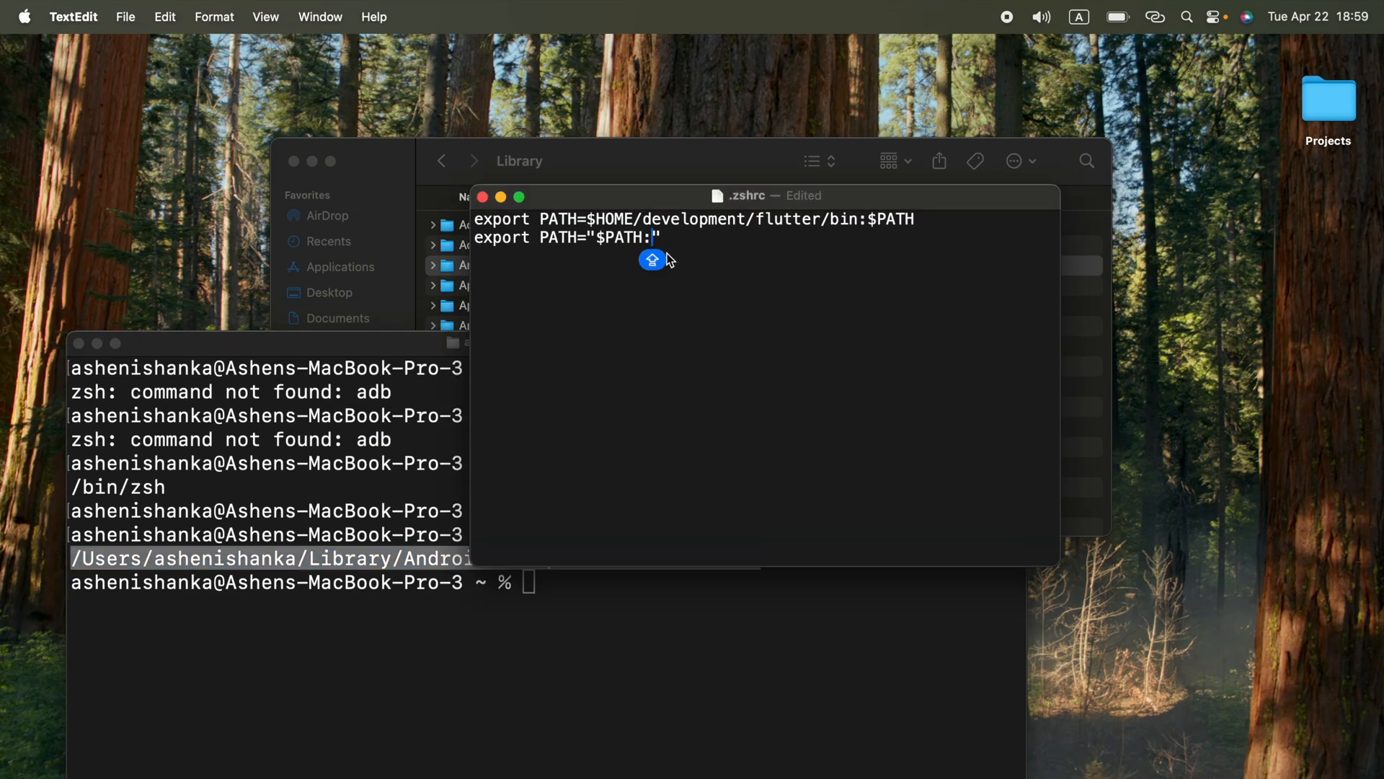
type("/Users/ashenishanka/Library/Android/sdk/platform-tools/adb")
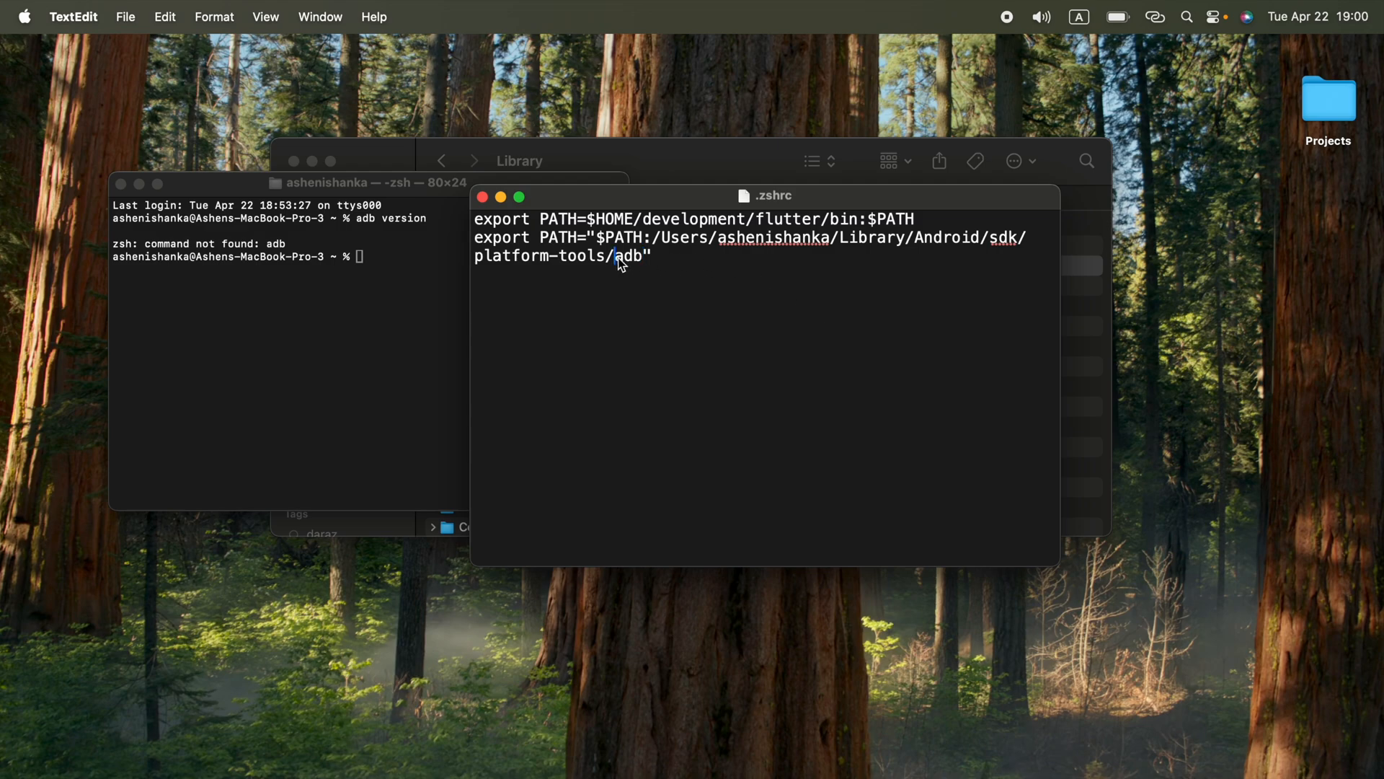
key("Backspace")
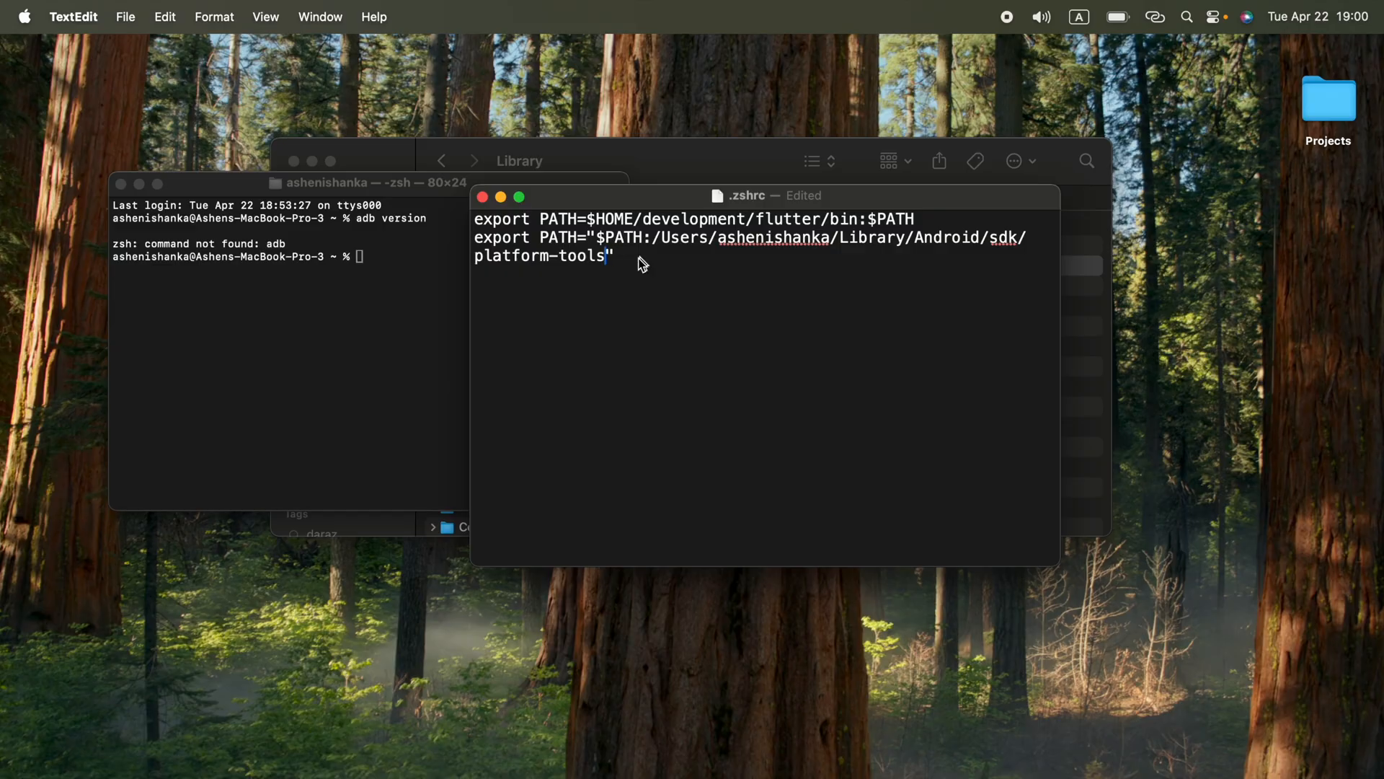
mouse_move(627, 265)
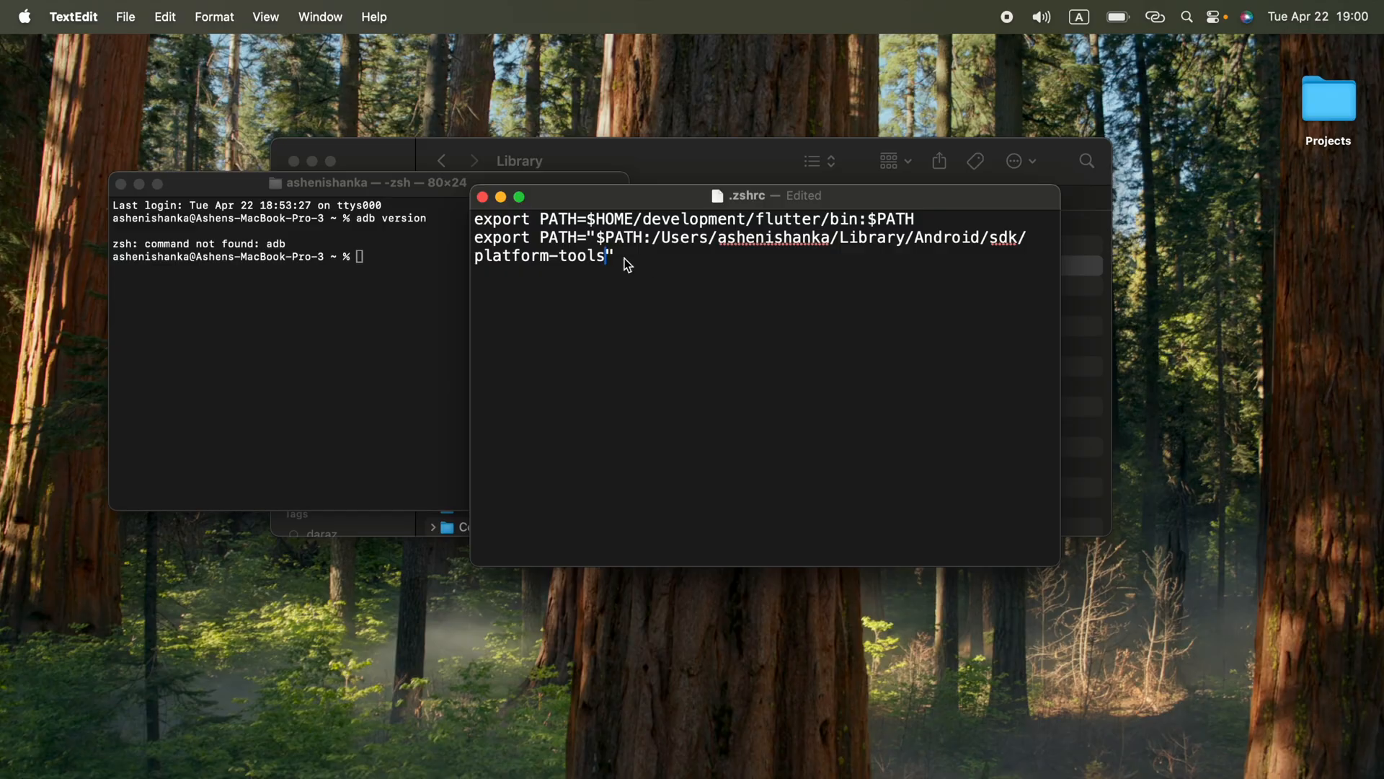
left_click(125, 17)
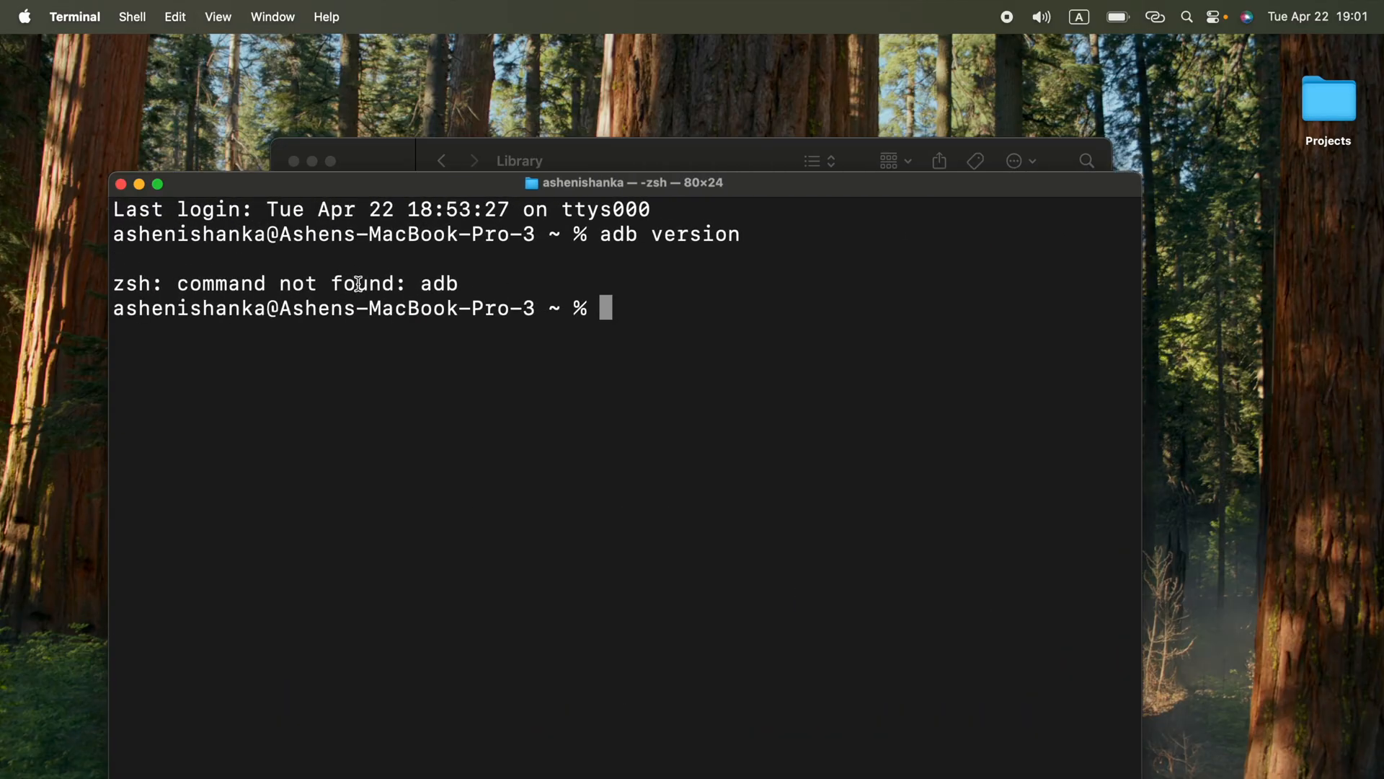
Step: Run source ~/.zshrc so adb version prints Android Debug Bridge 1.0.41
type("source")
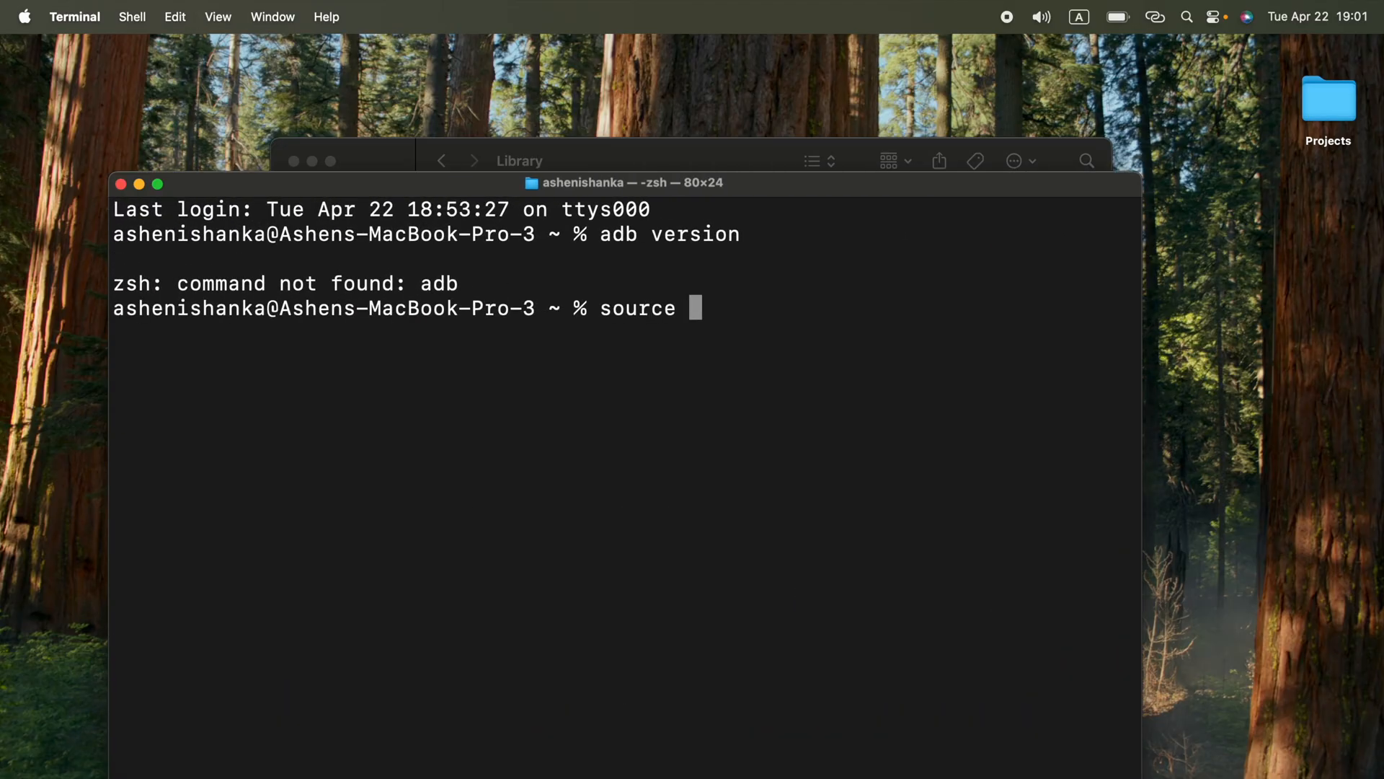
type("~/")
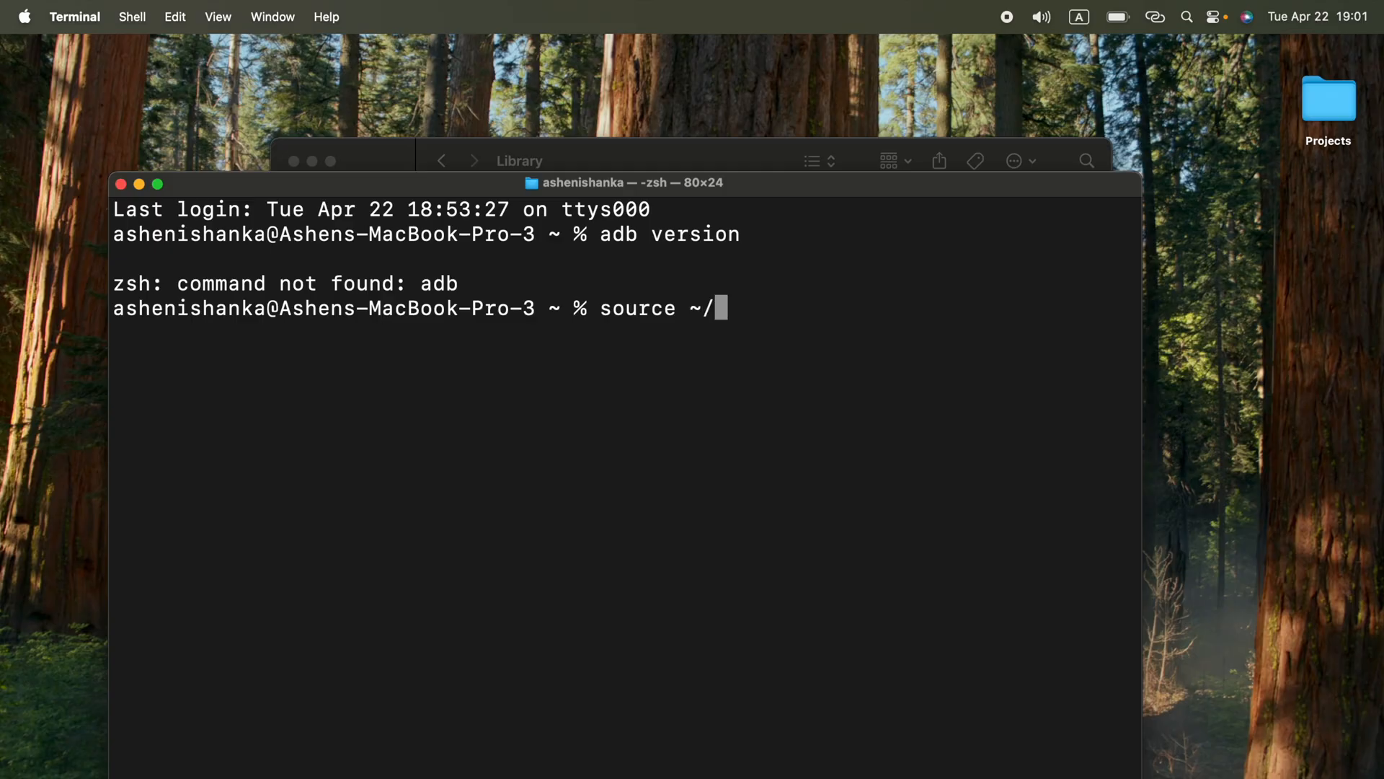
type(".zshrc")
type("adb shell date")
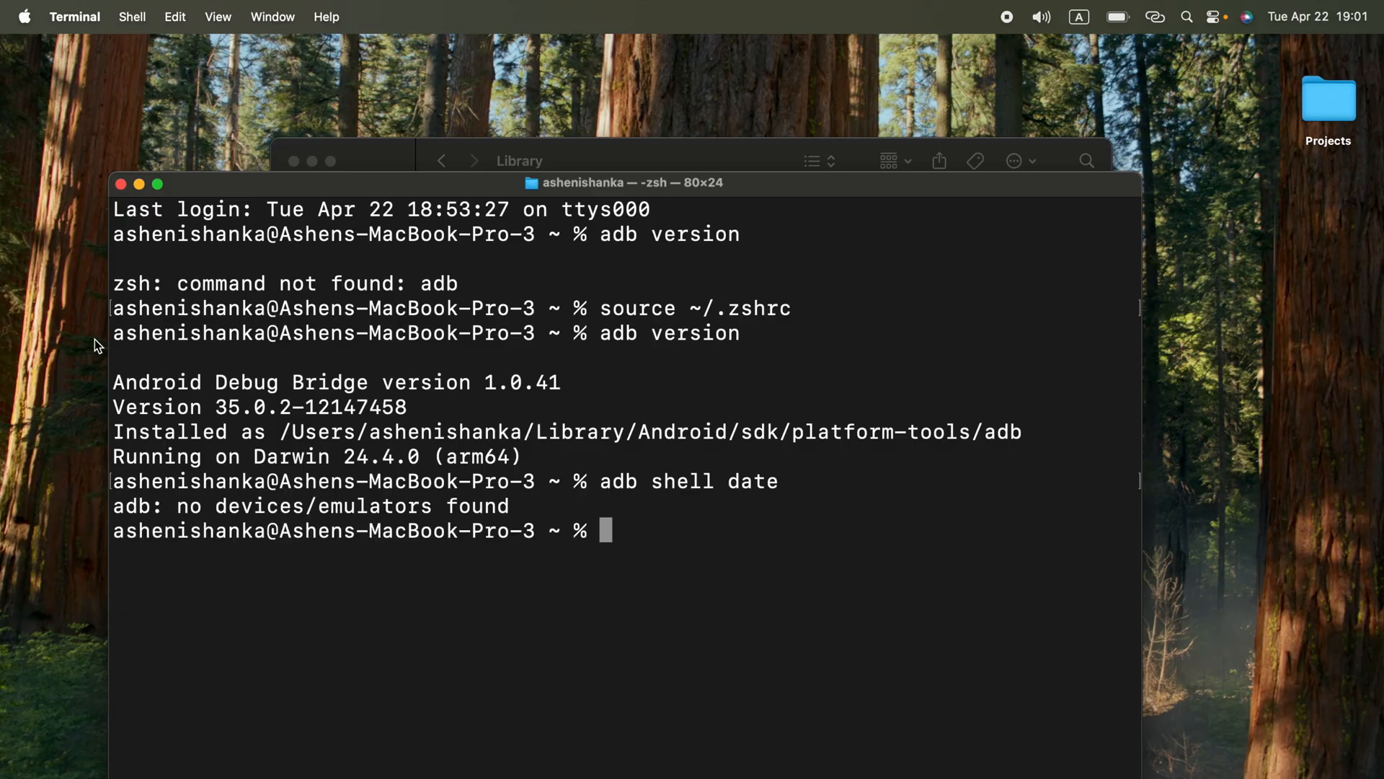
left_click_drag(623, 183, 469, 380)
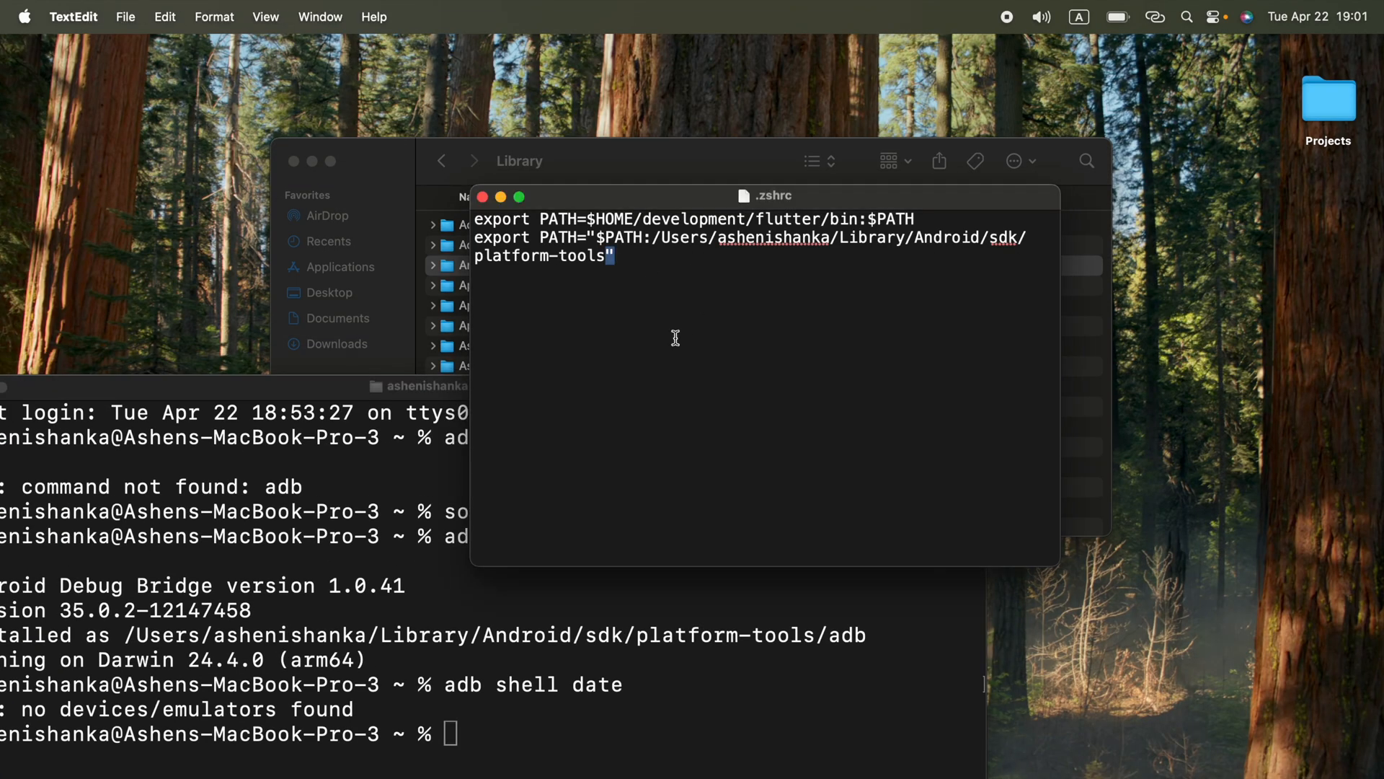
mouse_move(792, 268)
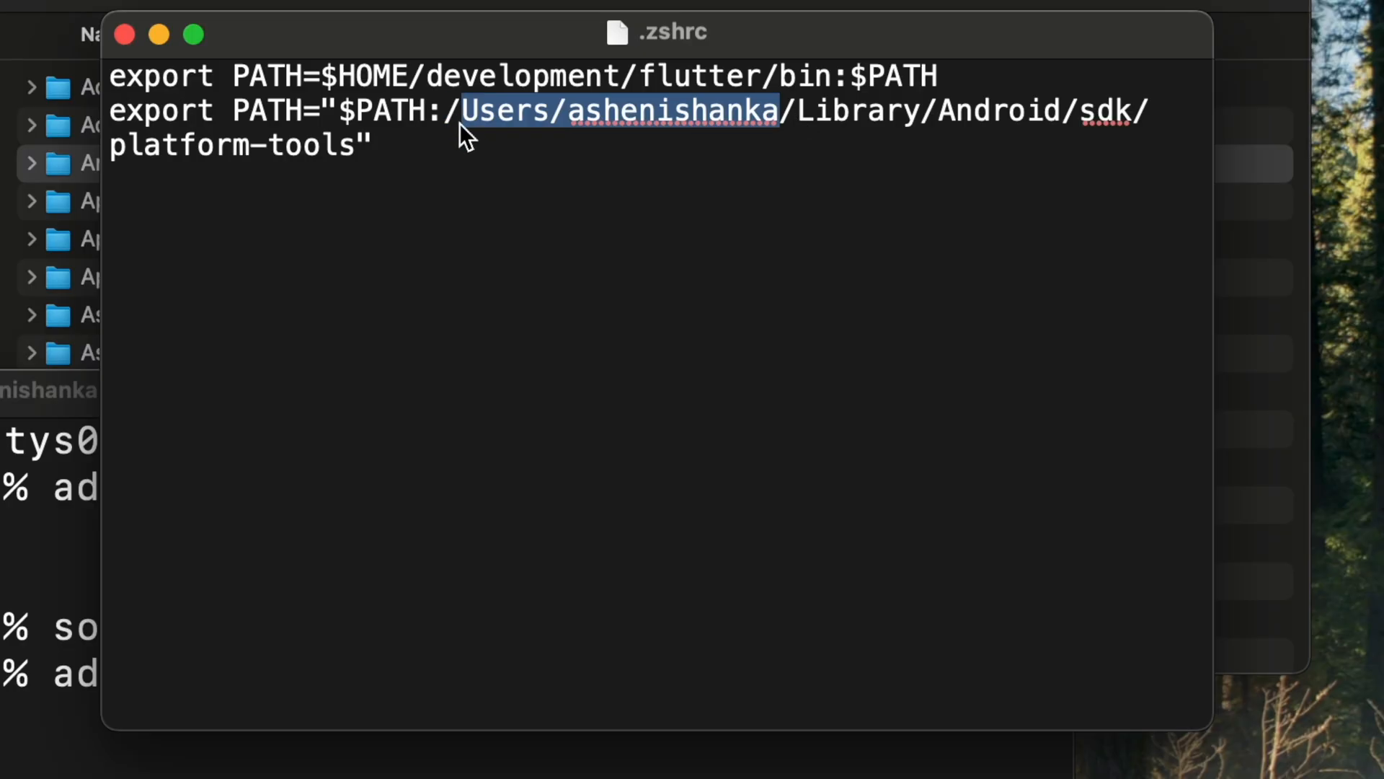
mouse_move(684, 132)
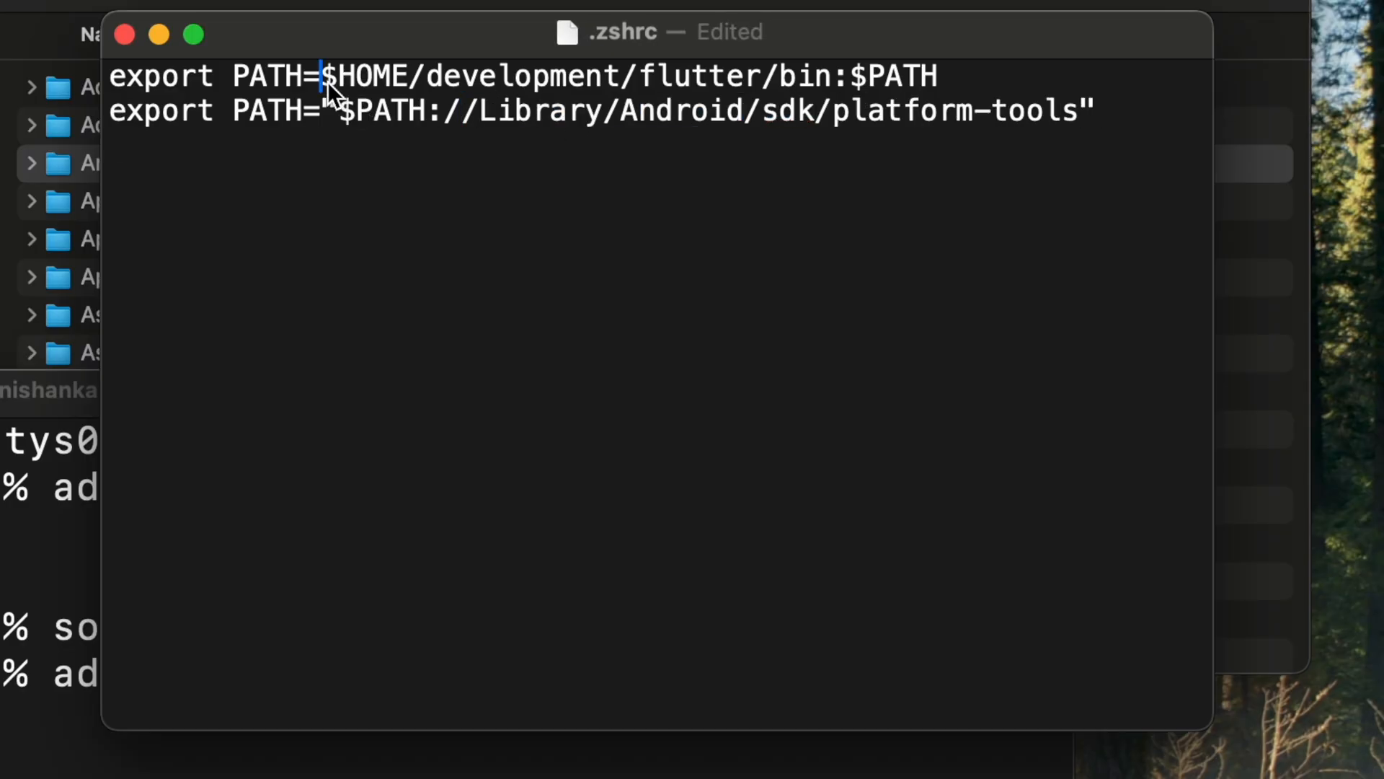
Step: Rewrite the line as export PATH="$HOME/Library/Android/sdk/platform-tools:$PATH"
double_click(392, 111)
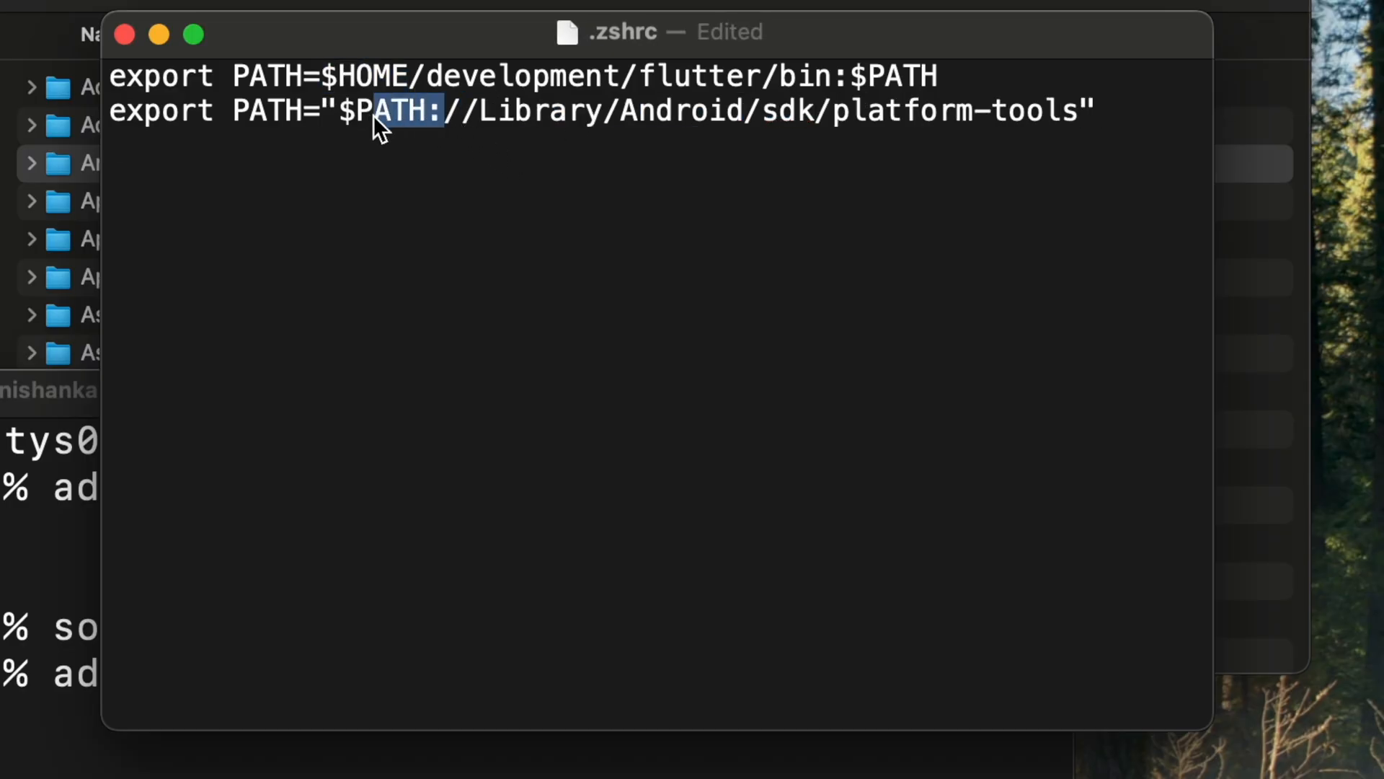
type("a")
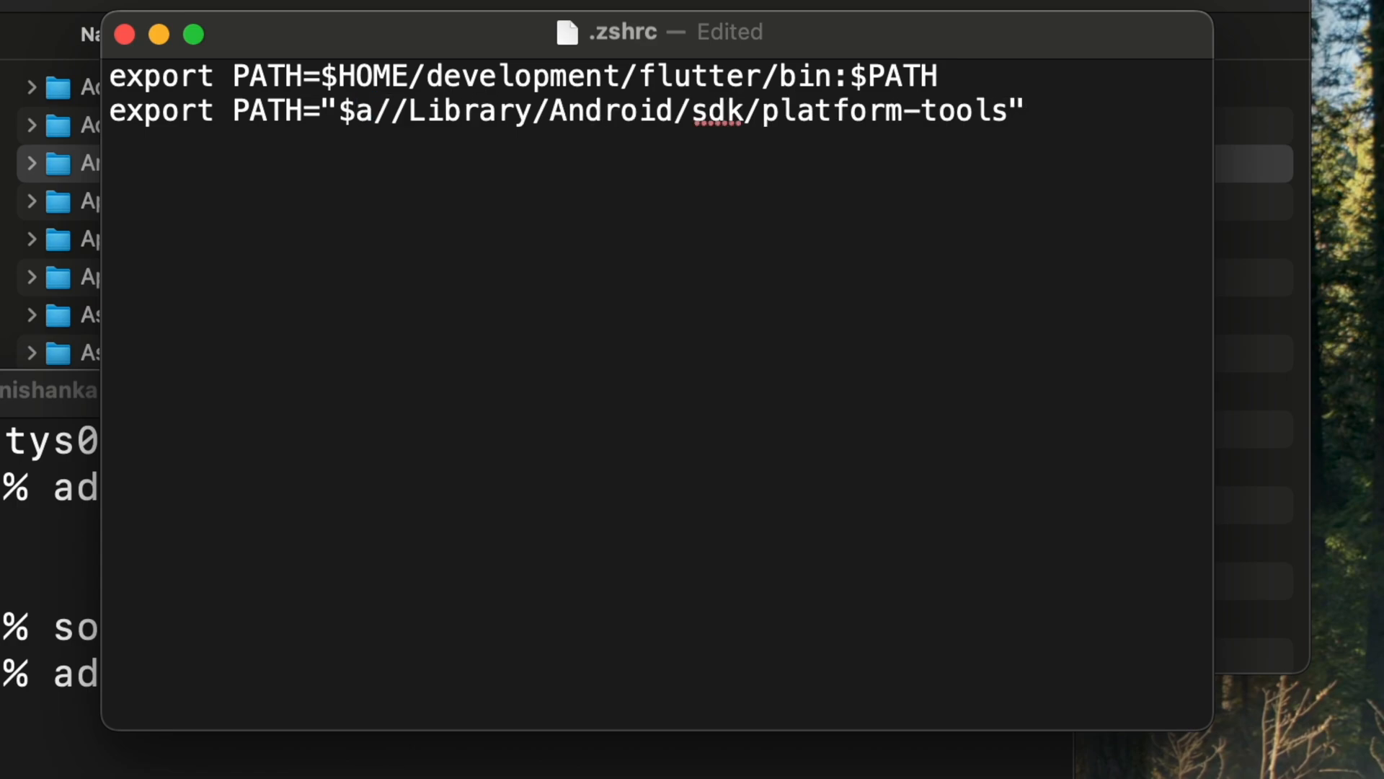
type("HOME")
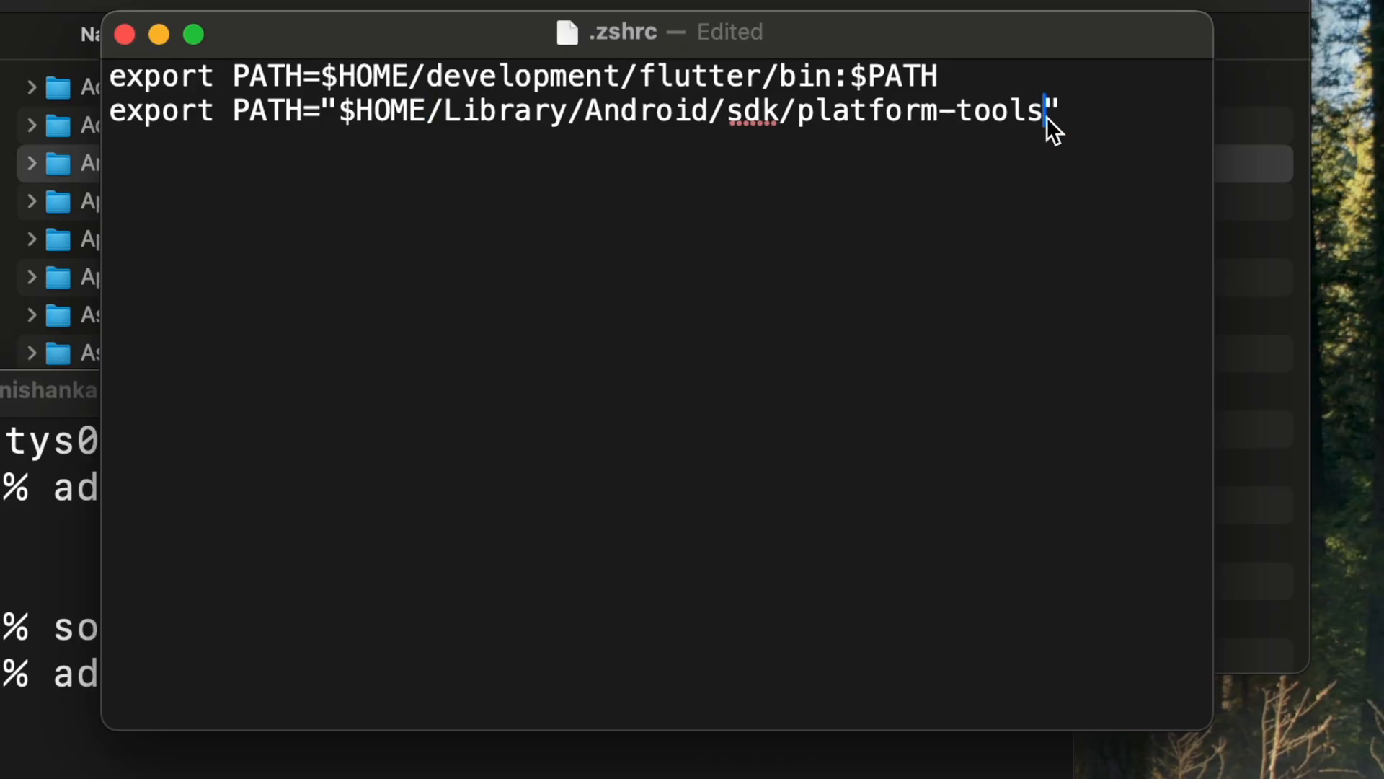
type(":")
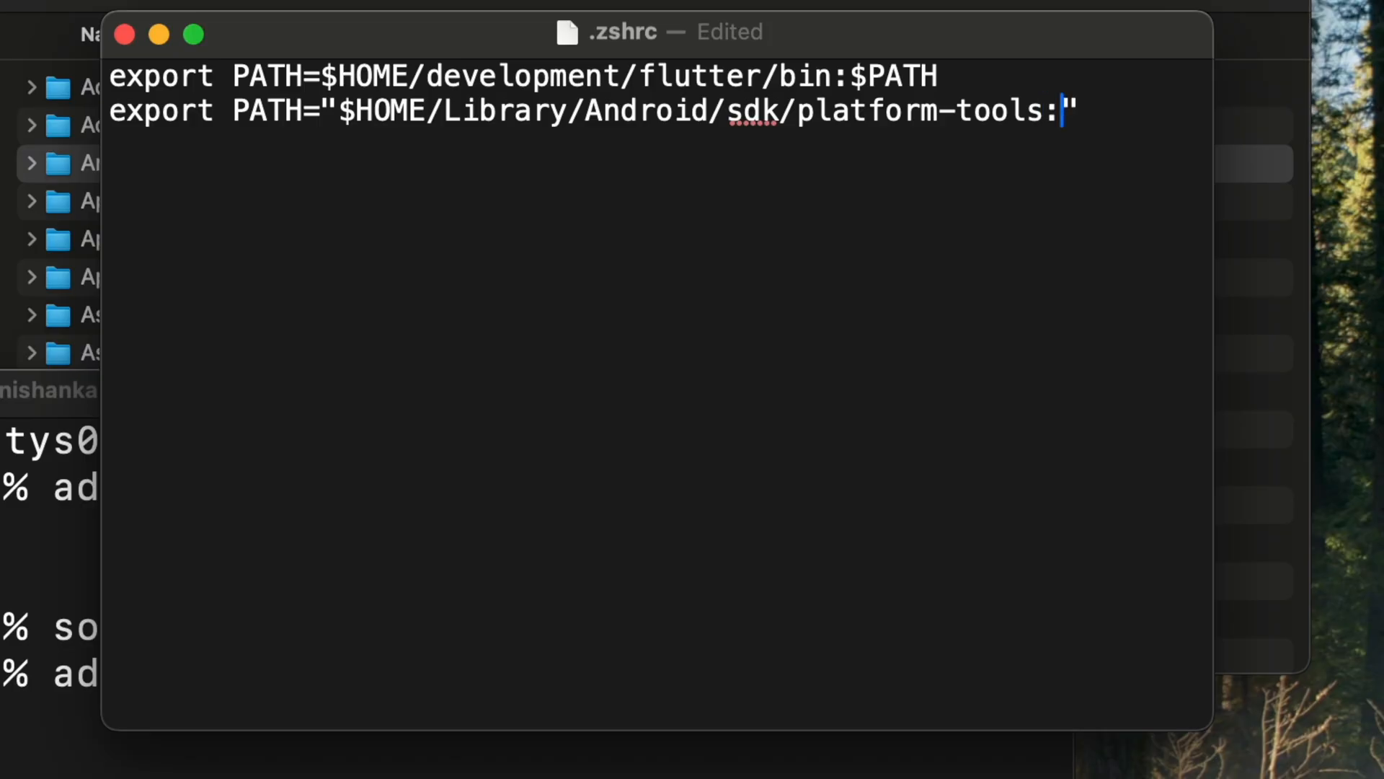
type("$")
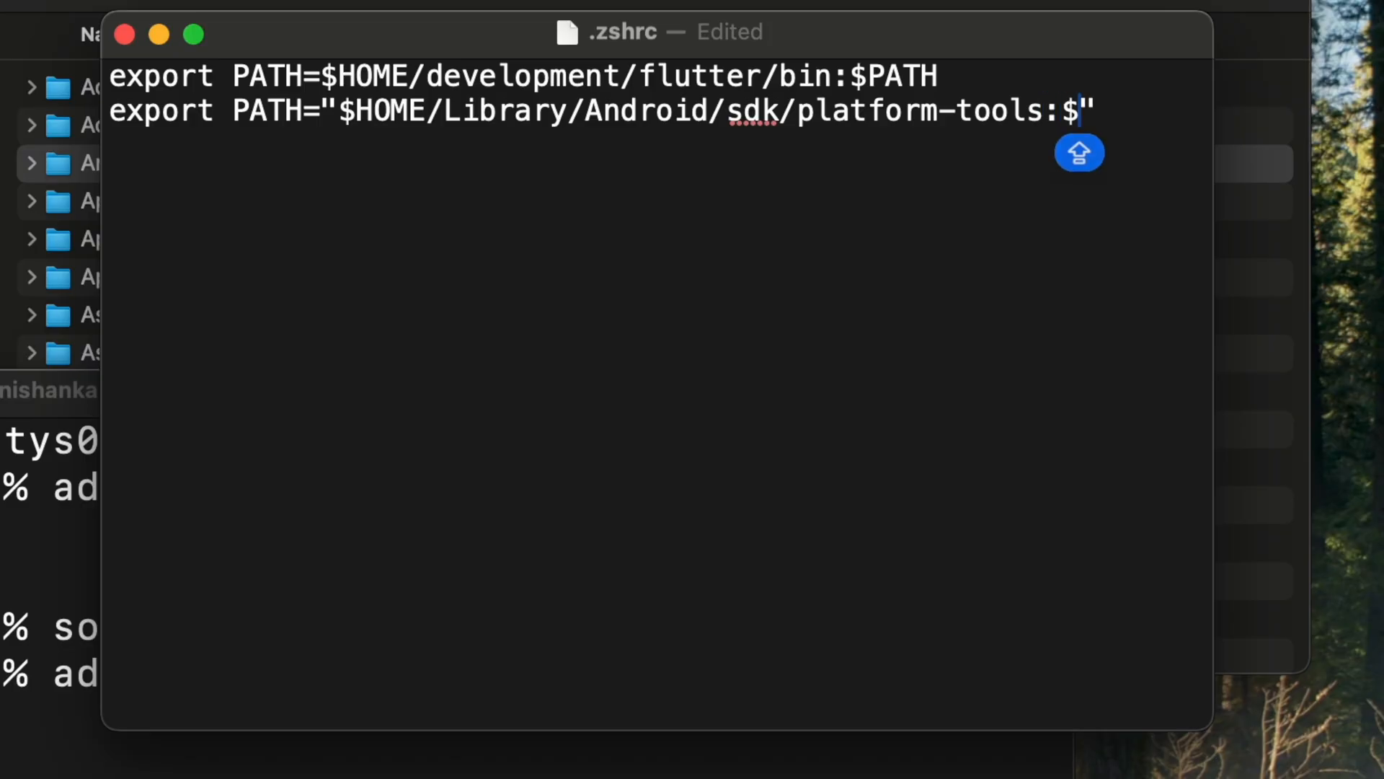
type("PATH")
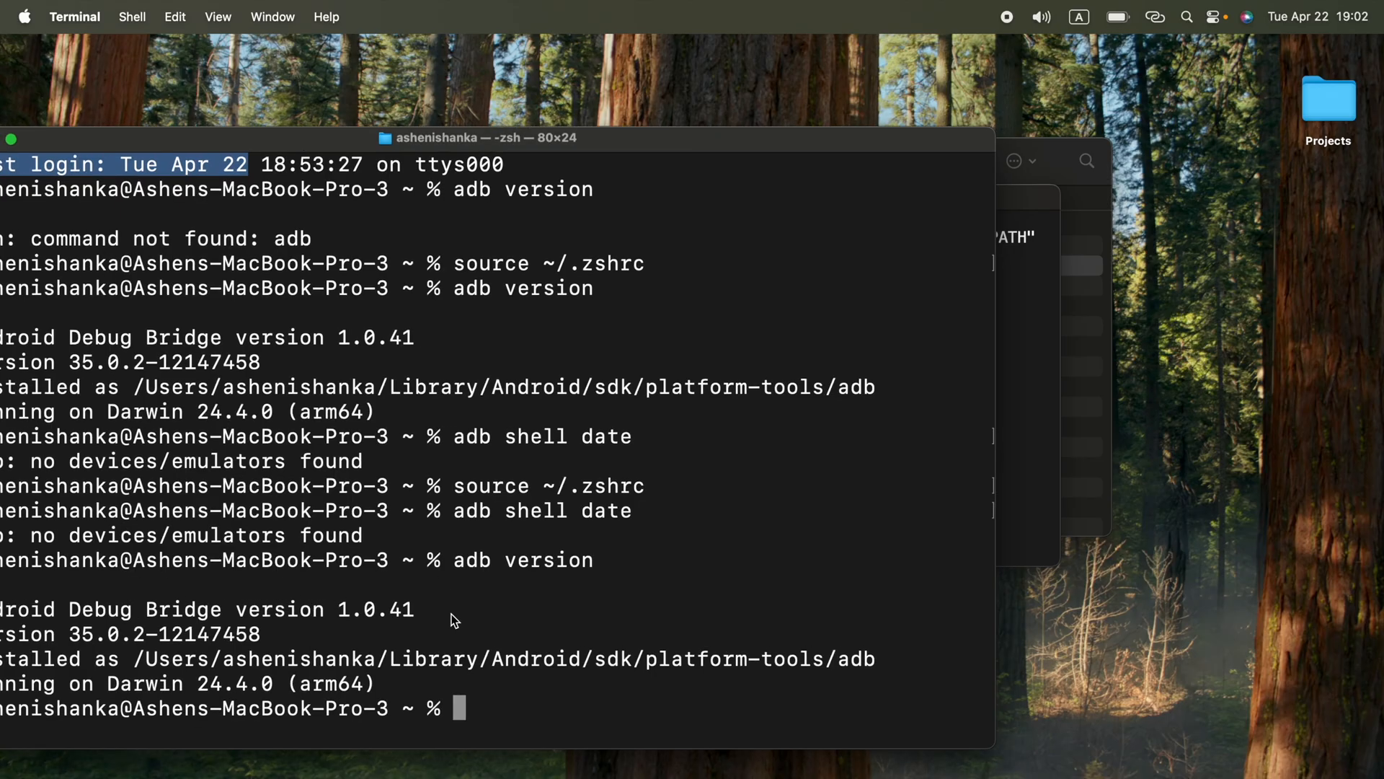
Step: Run source ~/.zshrc again, confirming adb version still prints 1.0.41
type("source ~/.zshrc")
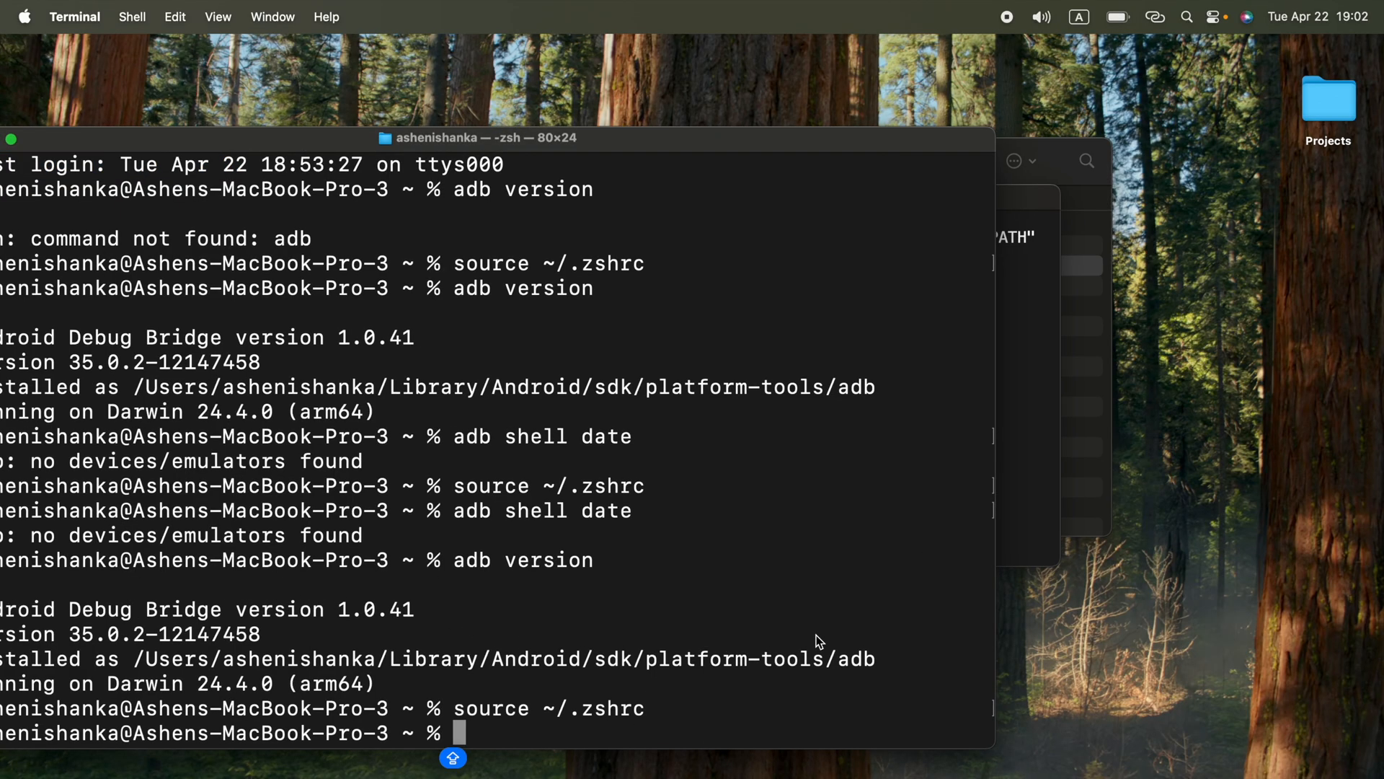
scroll("down", 3)
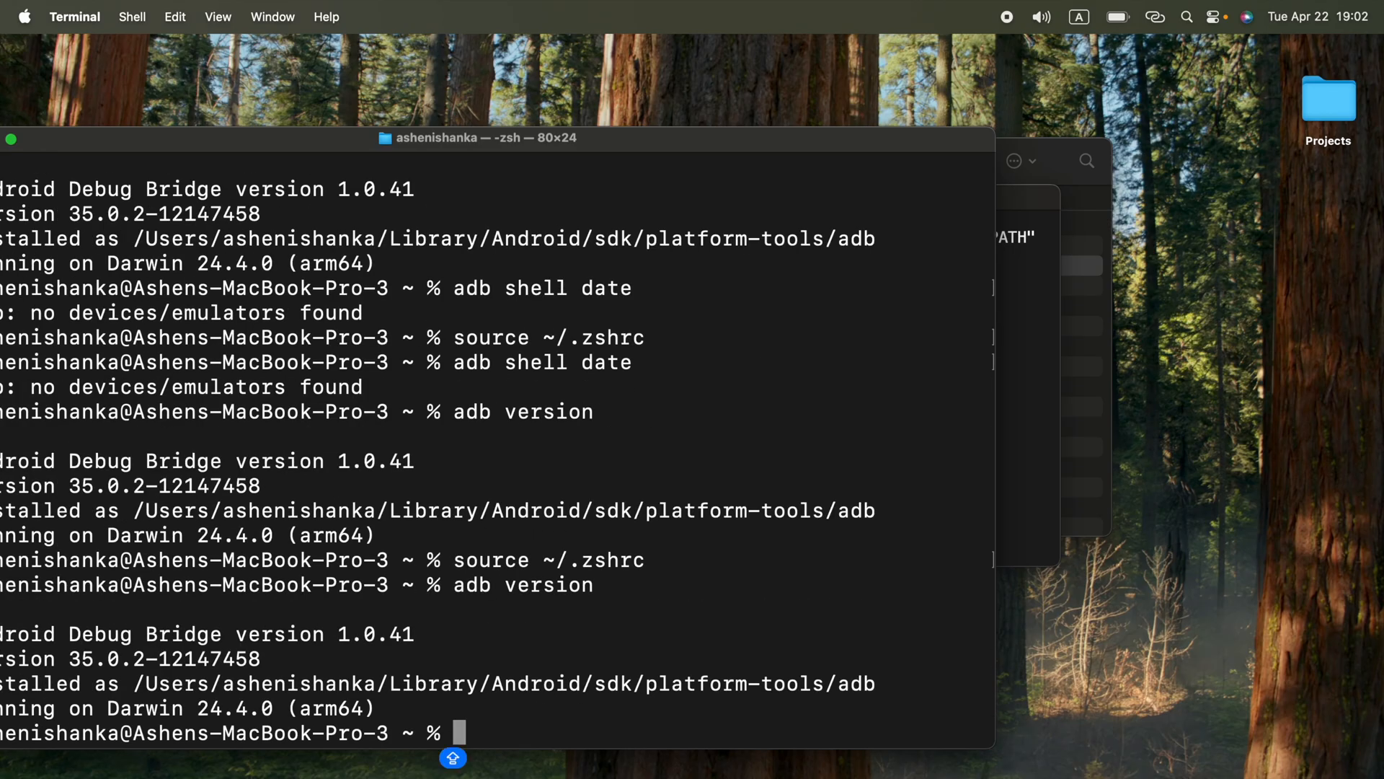